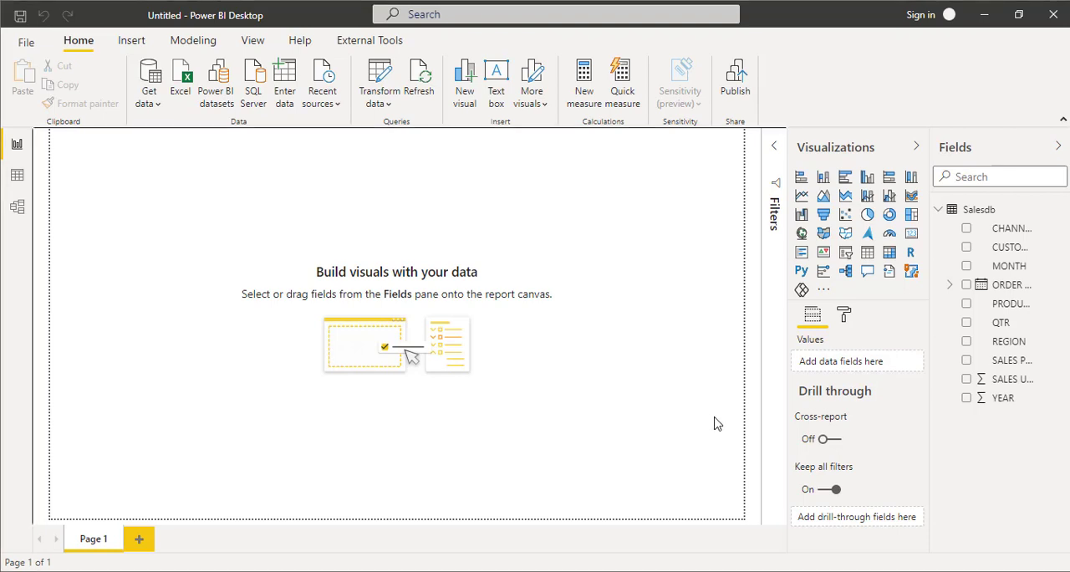
mouse_move(716, 428)
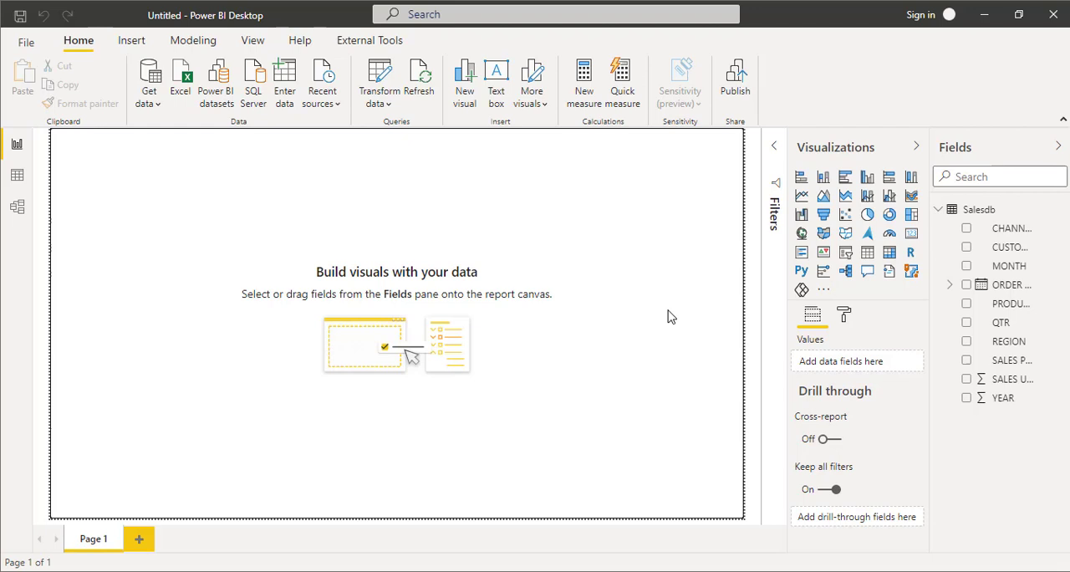
mouse_move(505, 311)
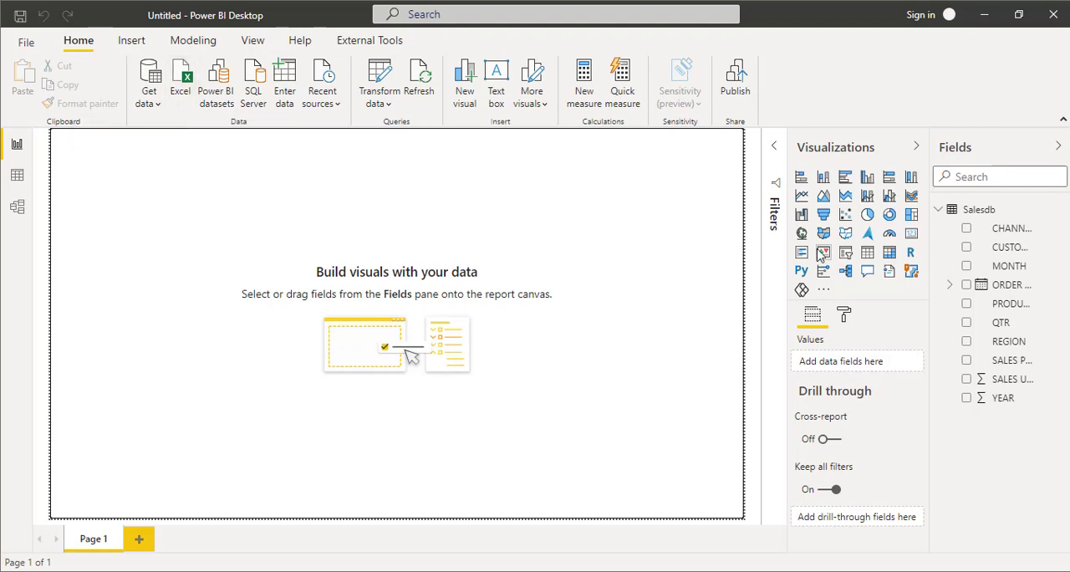
mouse_move(980, 209)
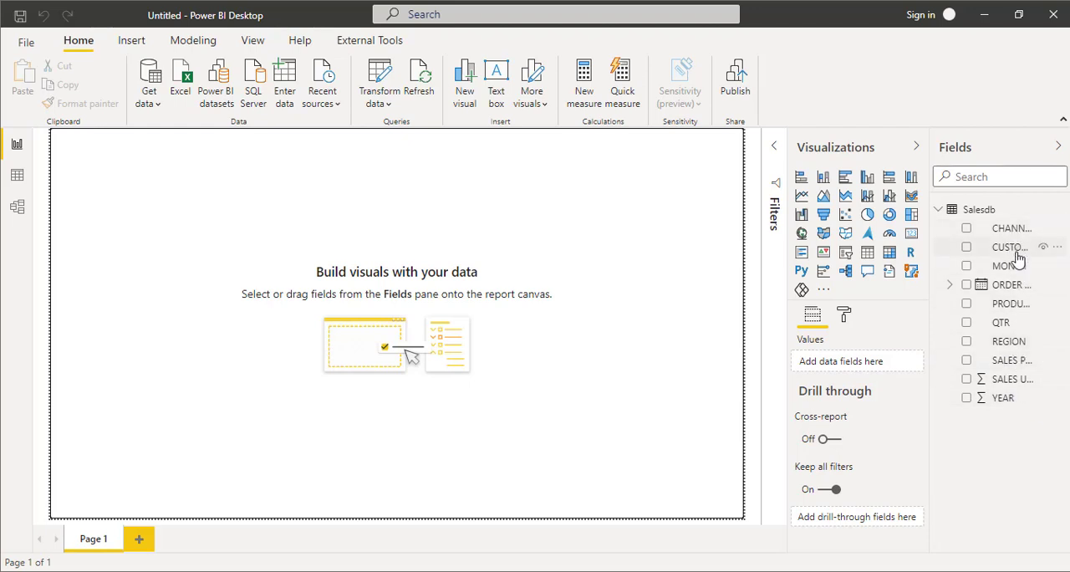
mouse_move(1012, 326)
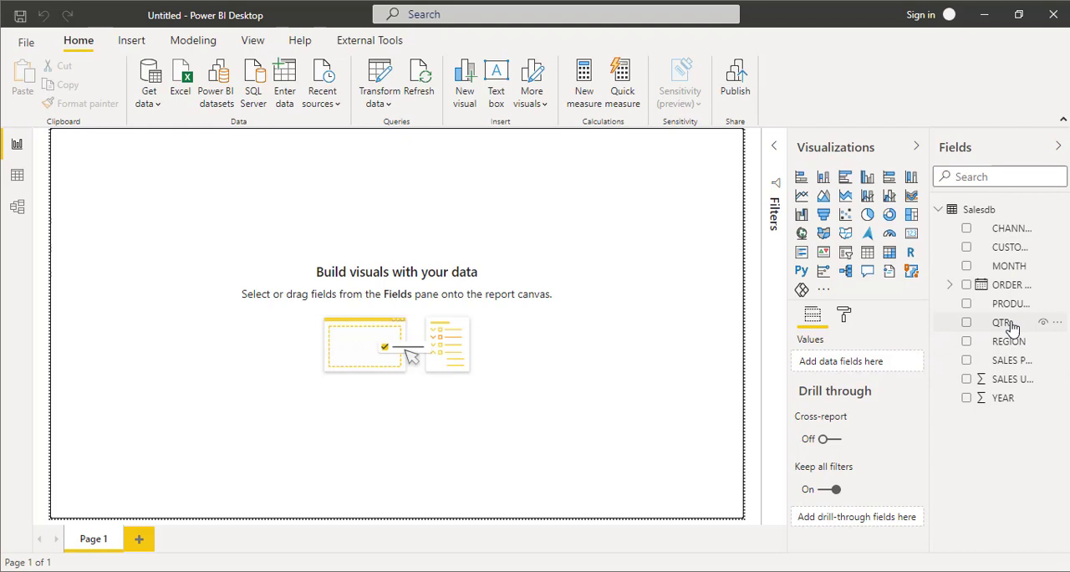
mouse_move(475, 316)
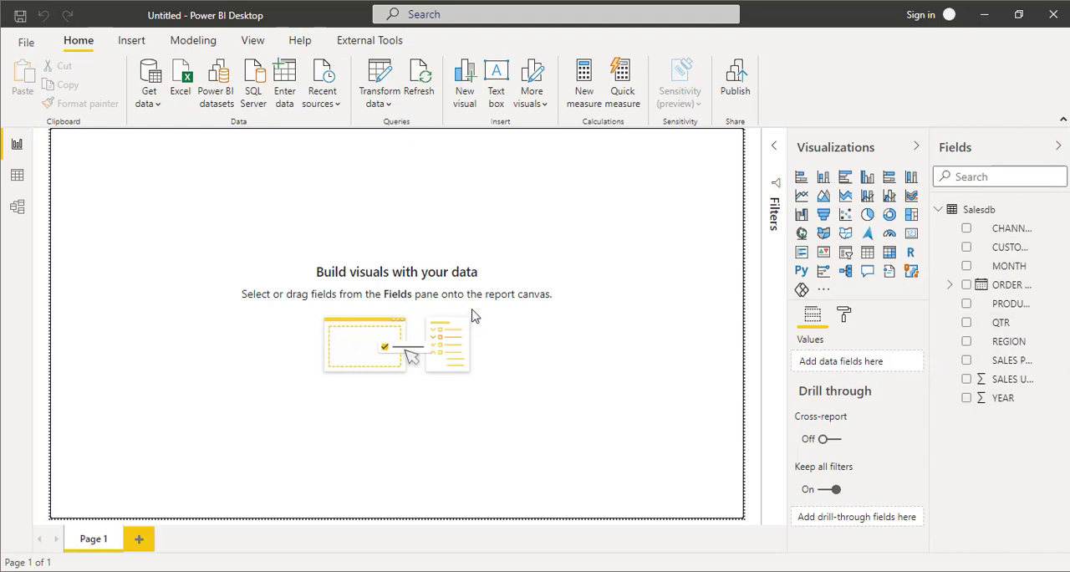
mouse_move(801, 196)
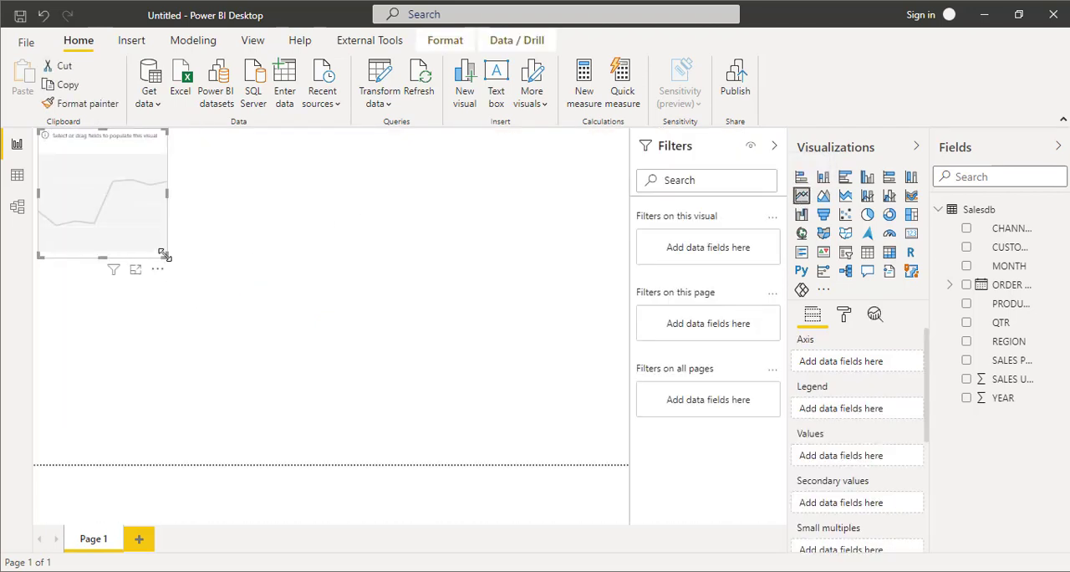
Step: Enlarge the line chart and plot SALES USD by raw ORDER DATE instead of the date hierarchy
drag(165, 254, 535, 358)
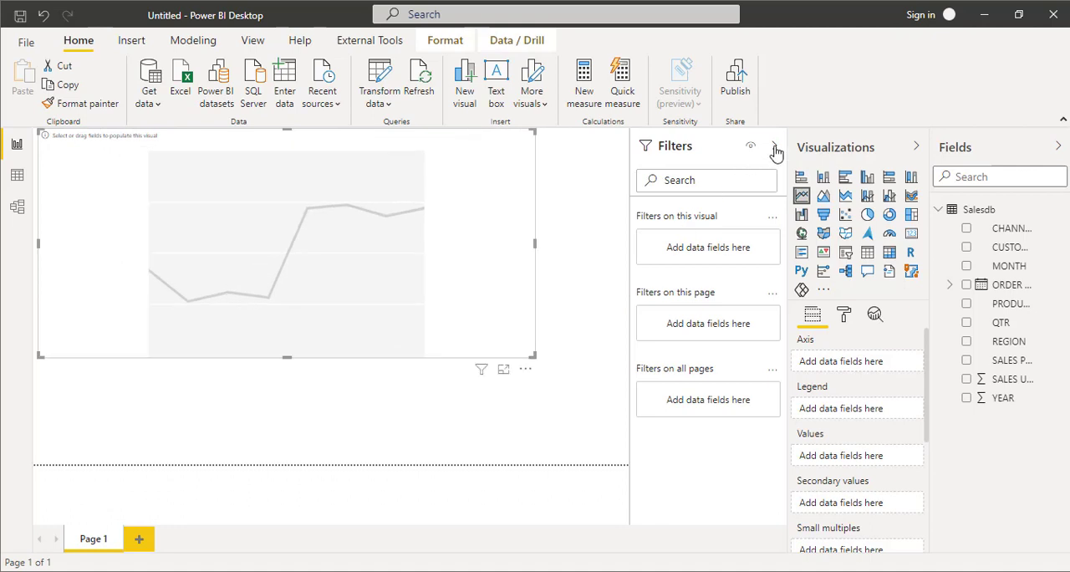
click(772, 147)
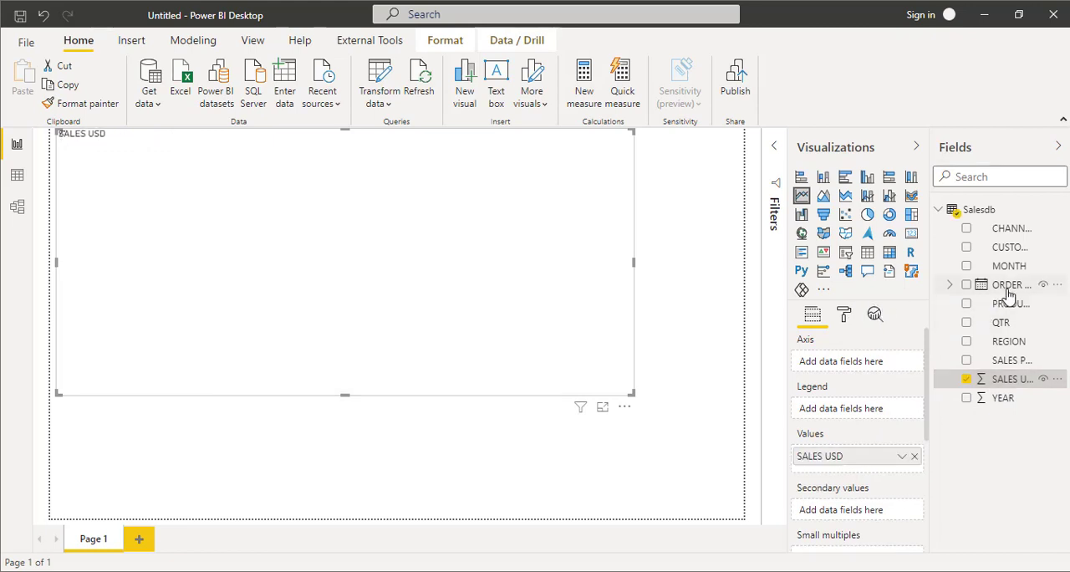
click(967, 284)
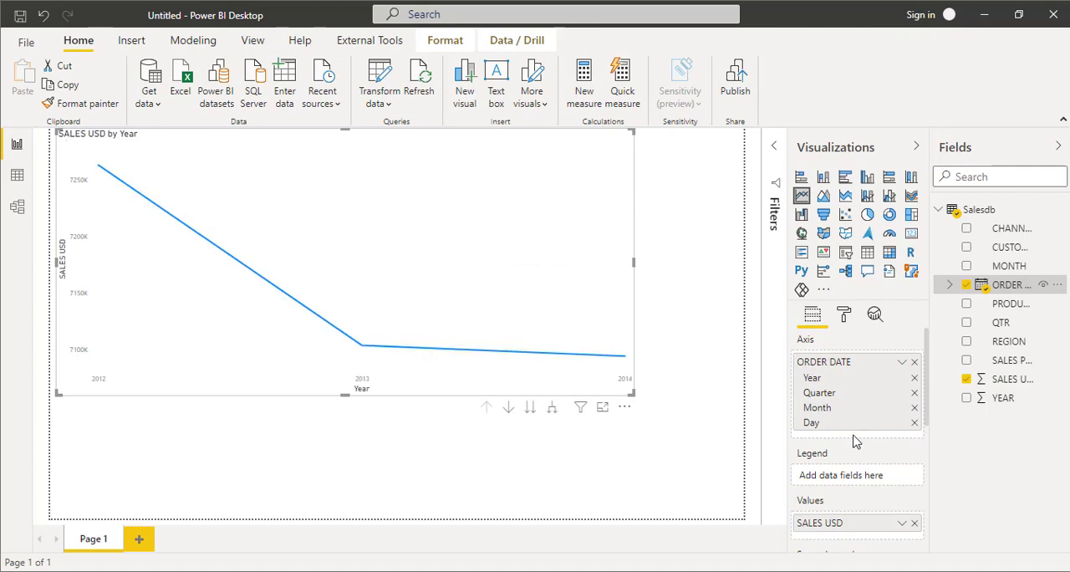
mouse_move(897, 368)
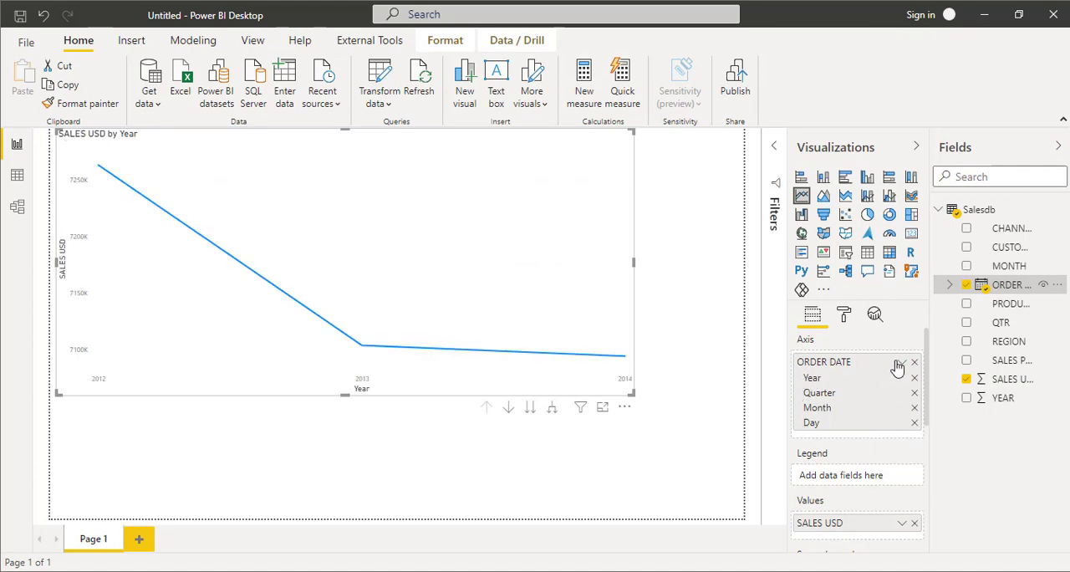
click(900, 366)
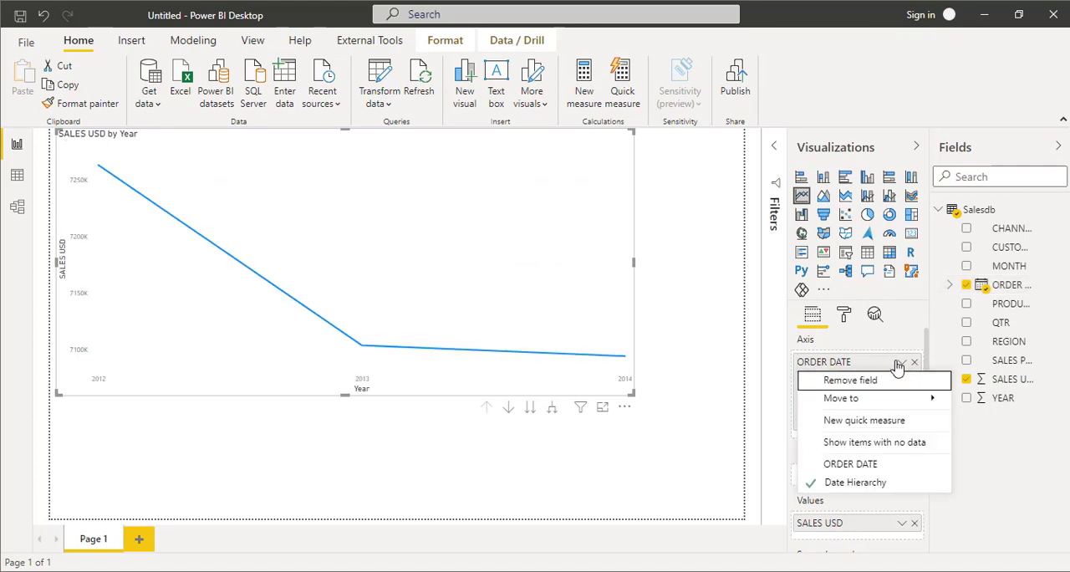
mouse_move(850, 463)
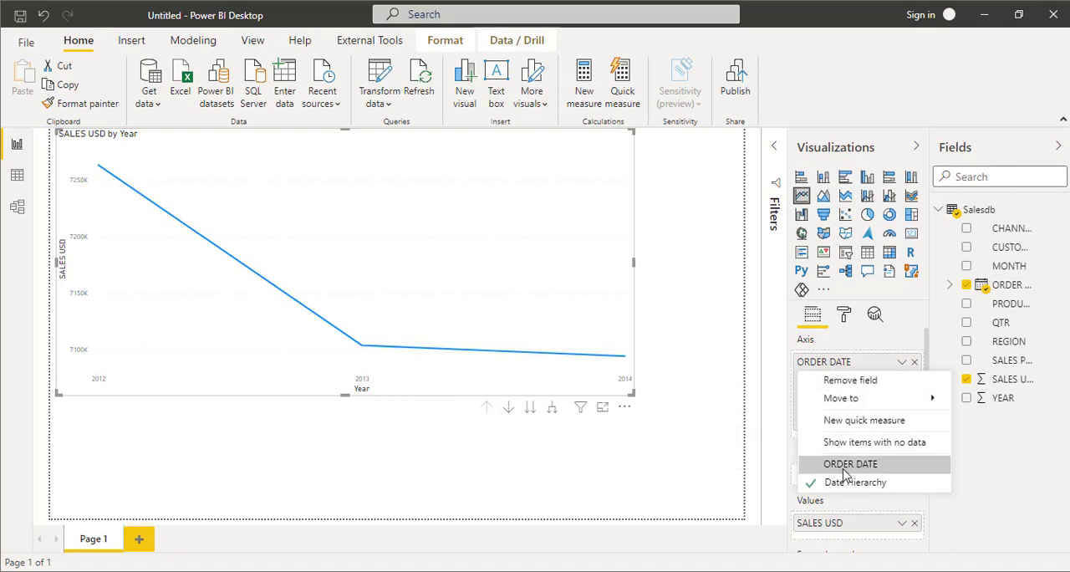
click(856, 481)
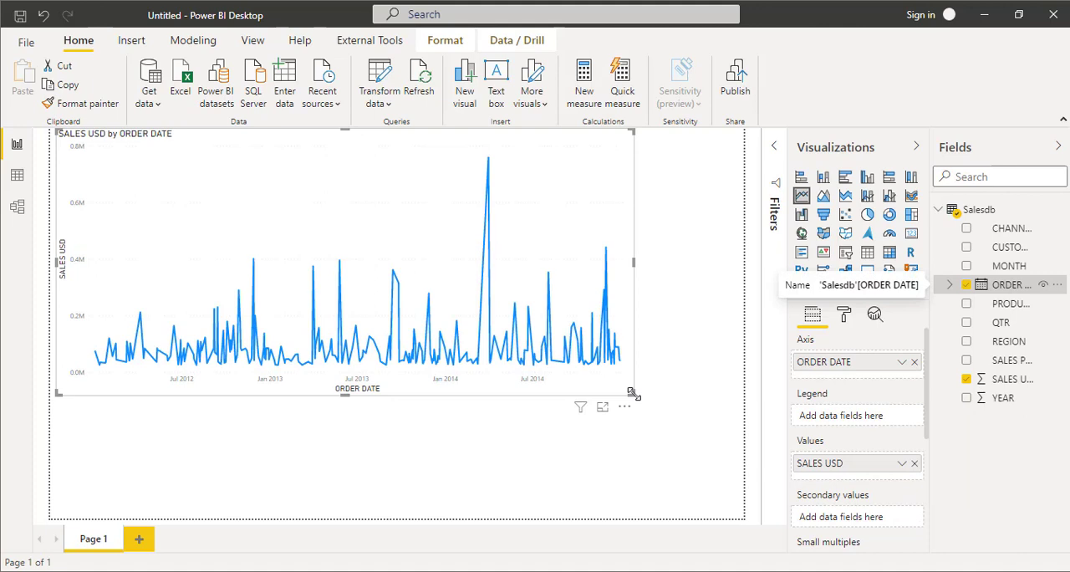
Step: Widen the SALES USD by ORDER DATE chart across the page top, then deselect it
drag(633, 393, 743, 384)
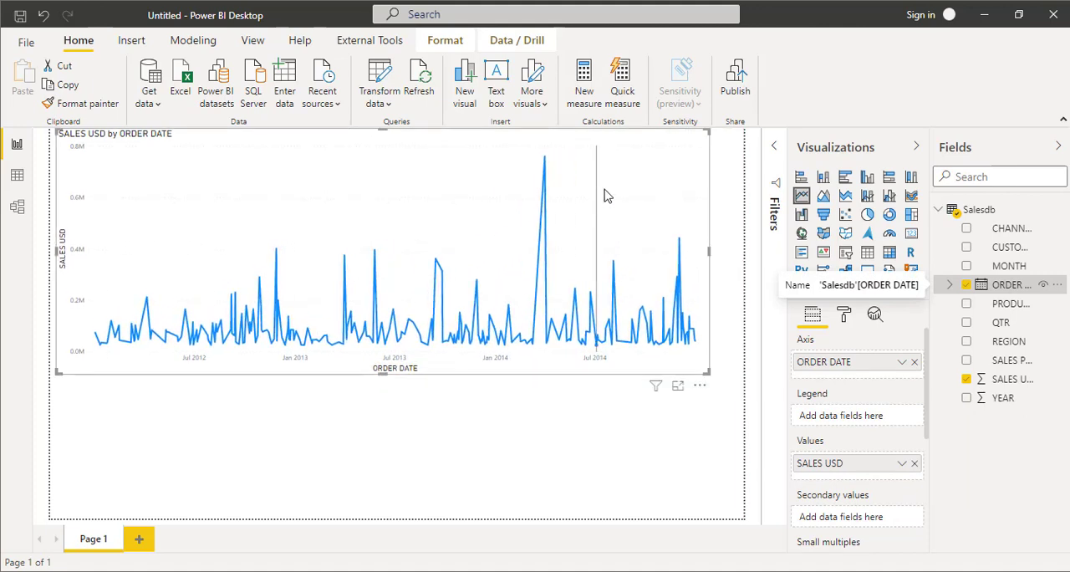
mouse_move(650, 204)
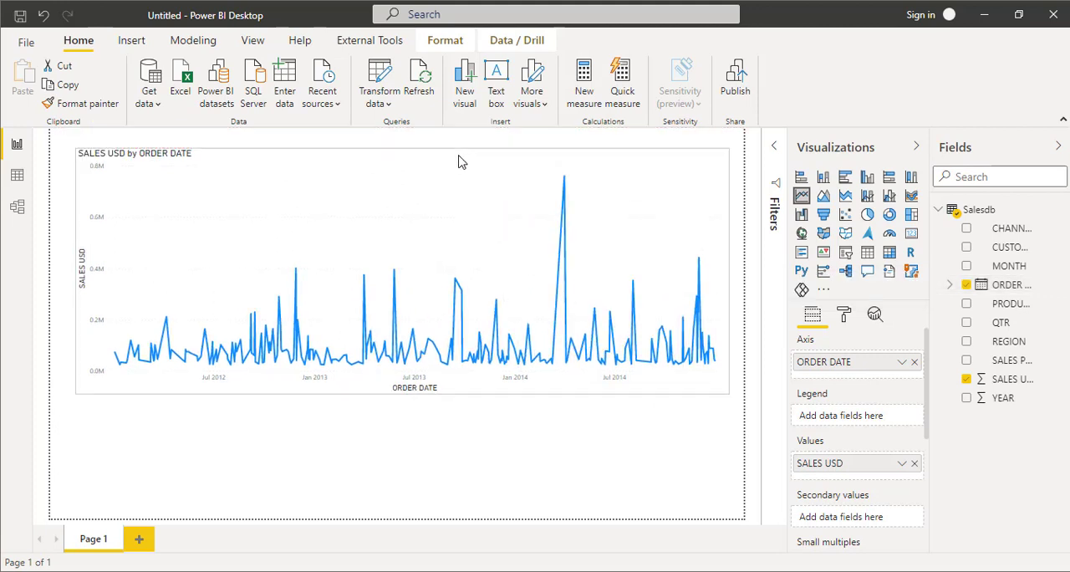
click(459, 162)
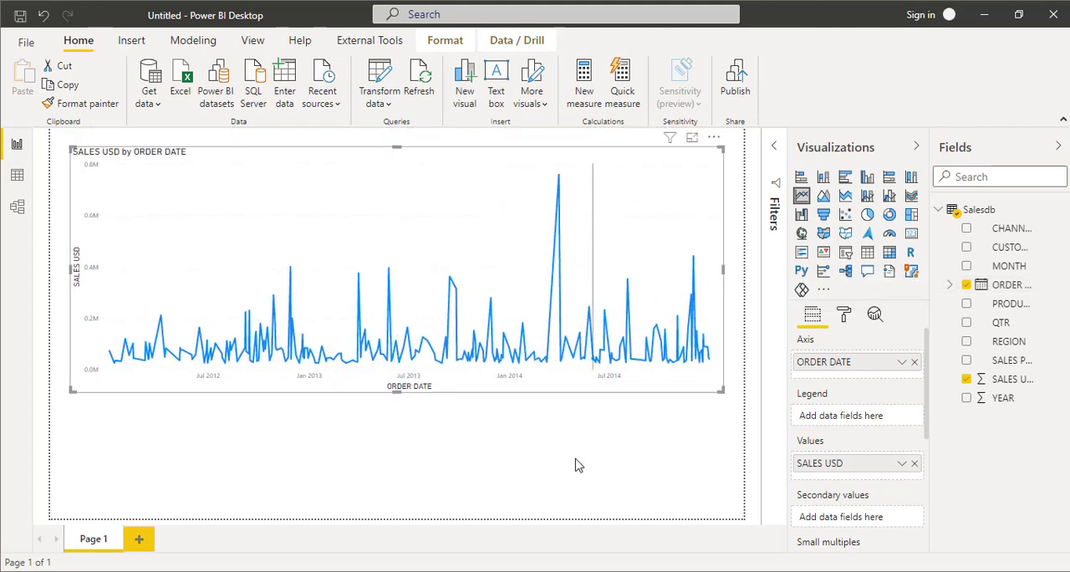
mouse_move(522, 227)
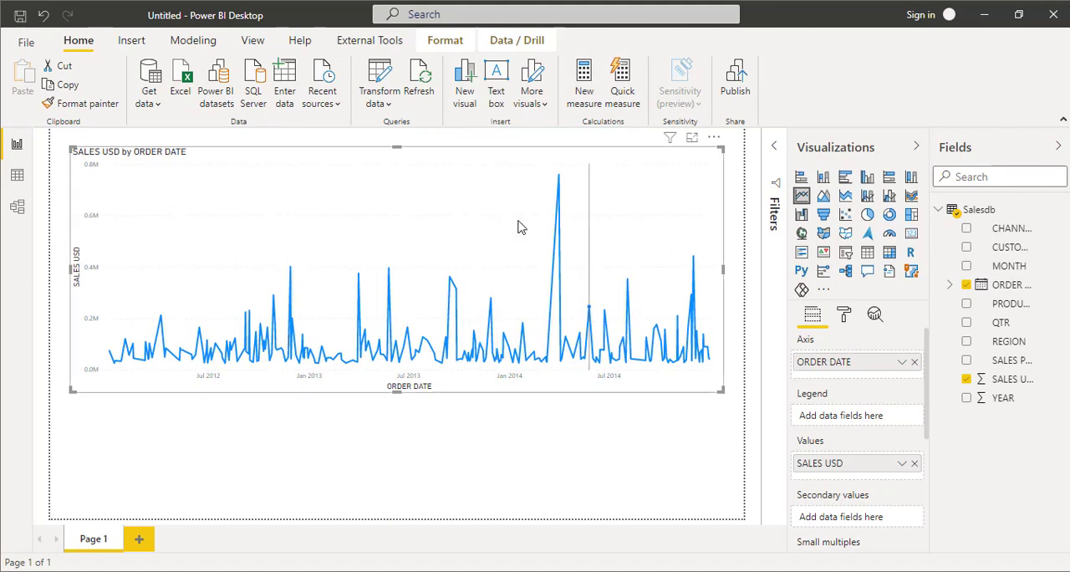
mouse_move(699, 411)
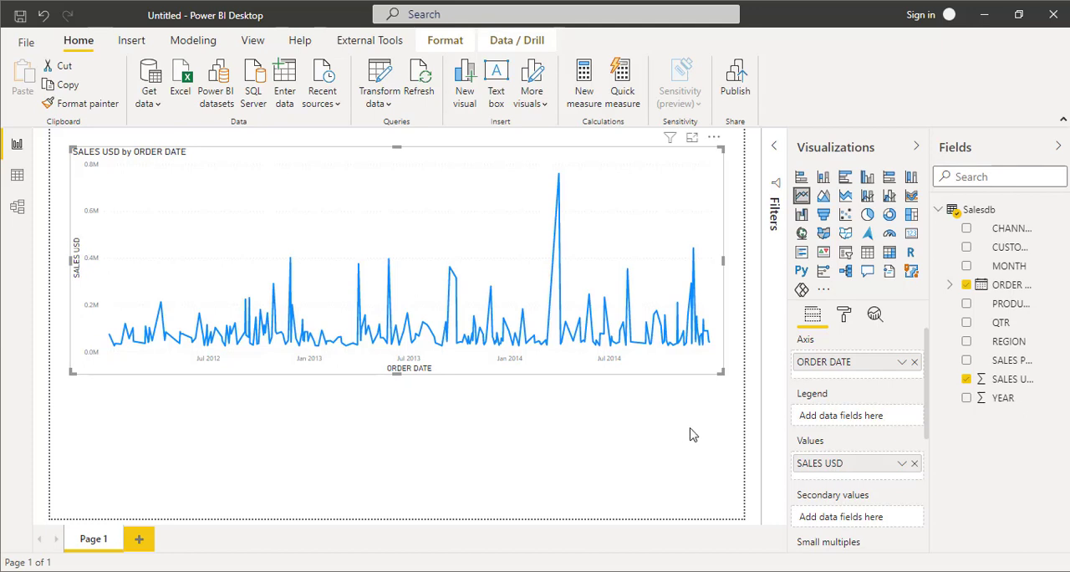
click(846, 251)
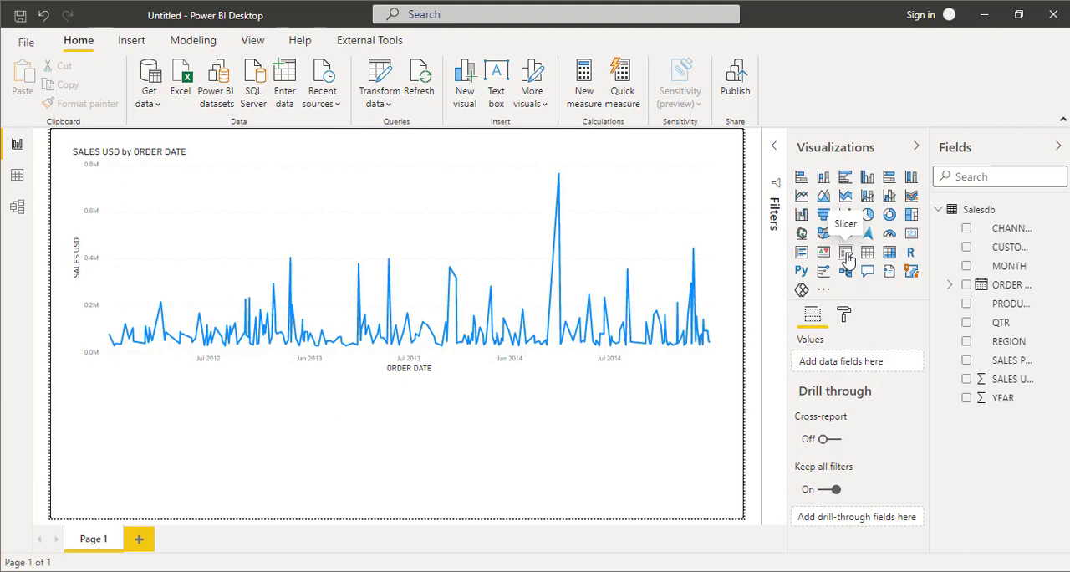
Step: Add an ORDER DATE range slicer (1/1/2012–12/31/2014) below the chart and bring up its start-date calendar
click(847, 251)
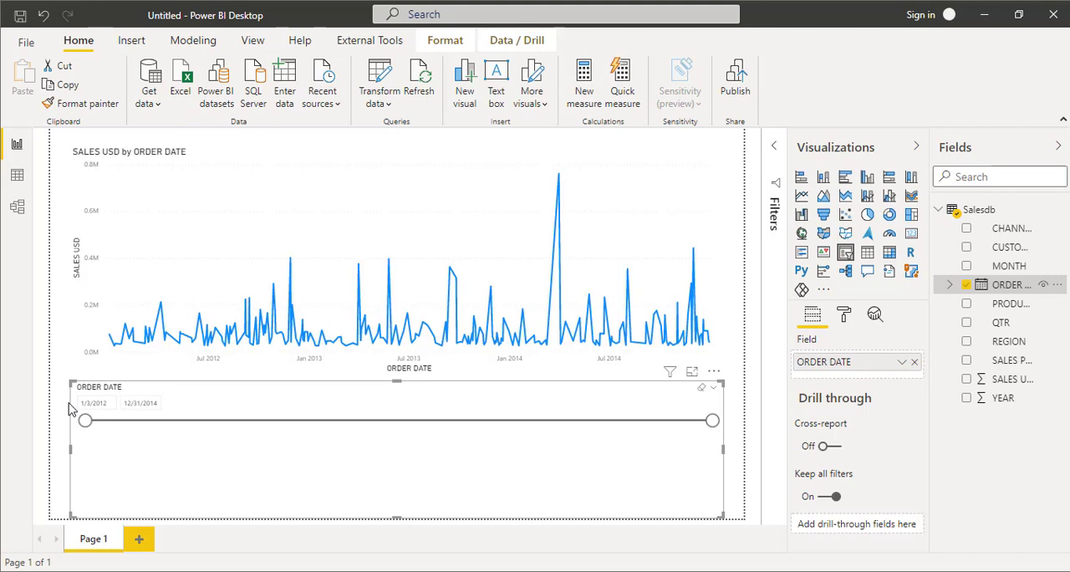
click(94, 403)
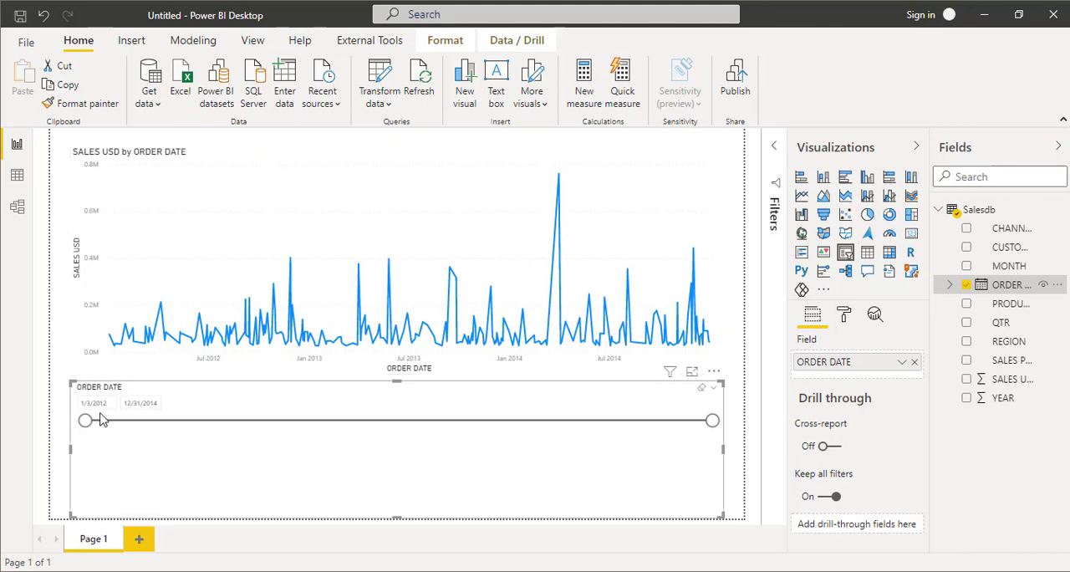
click(94, 401)
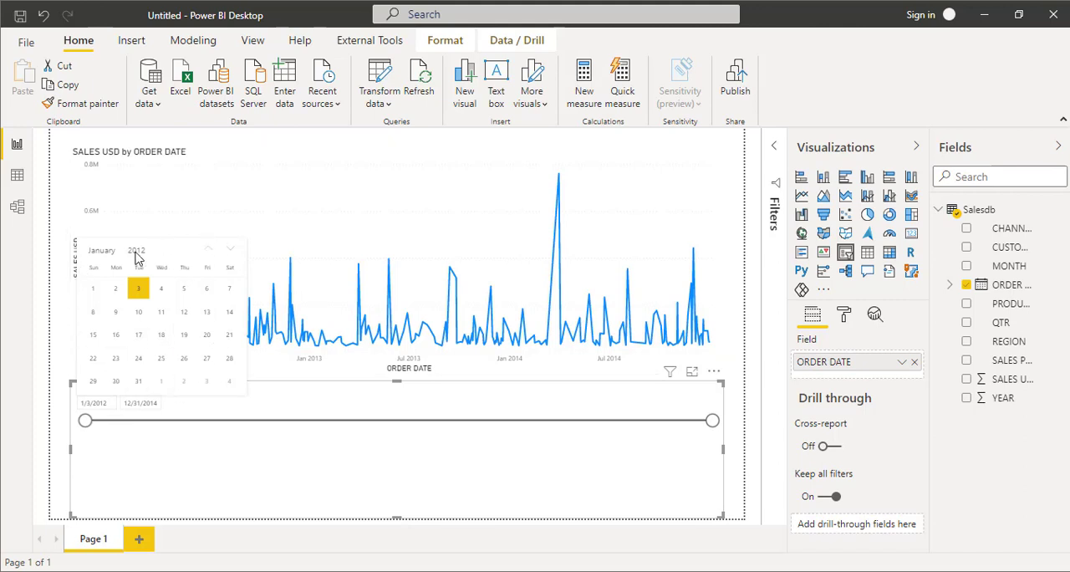
Step: Set the slicer start date to January 2014 and shrink the slicer to a small box
click(102, 250)
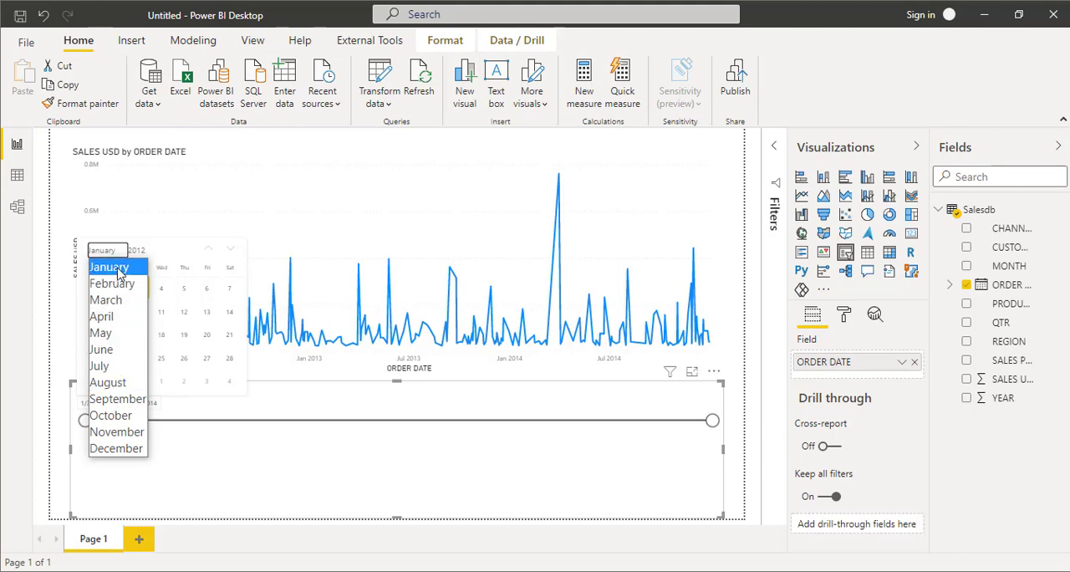
click(108, 268)
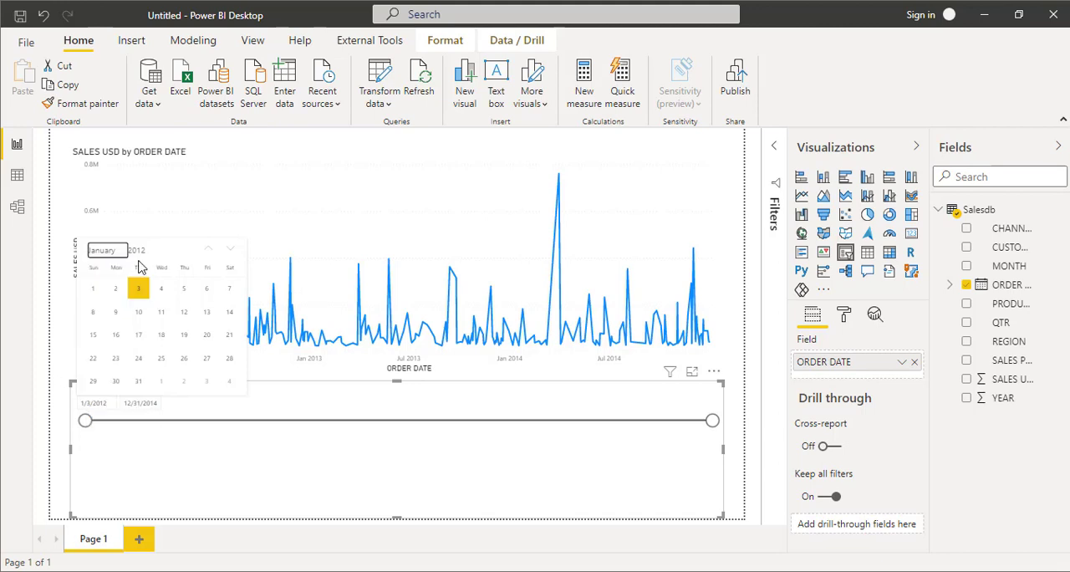
click(135, 251)
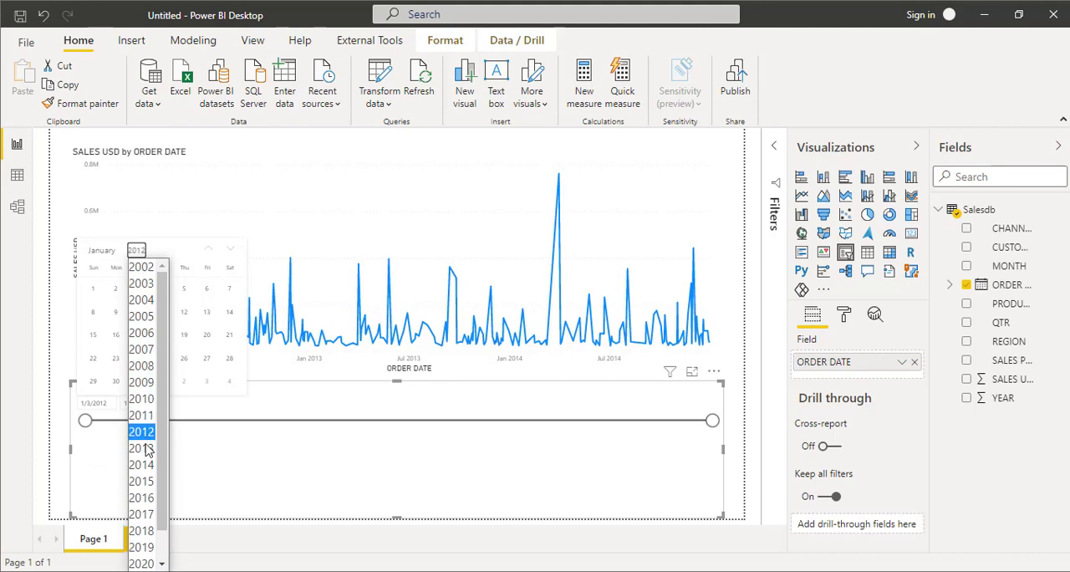
click(141, 464)
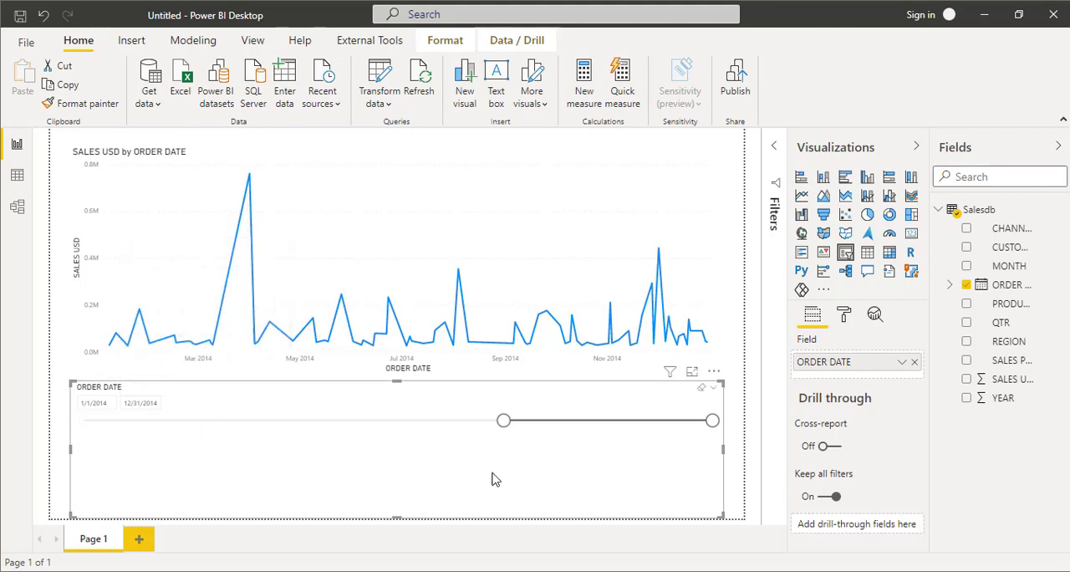
mouse_move(669, 428)
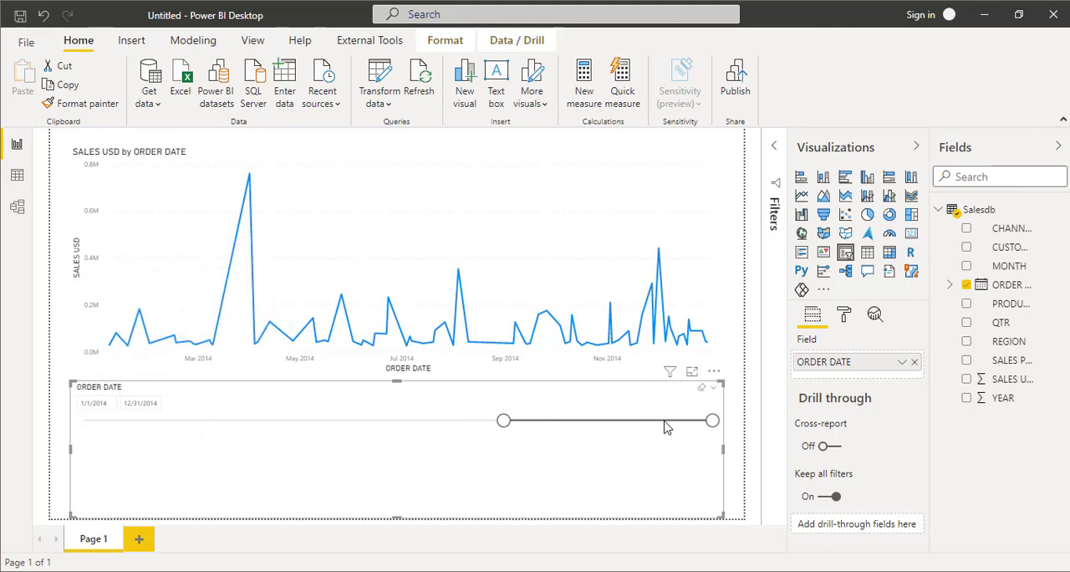
mouse_move(692, 428)
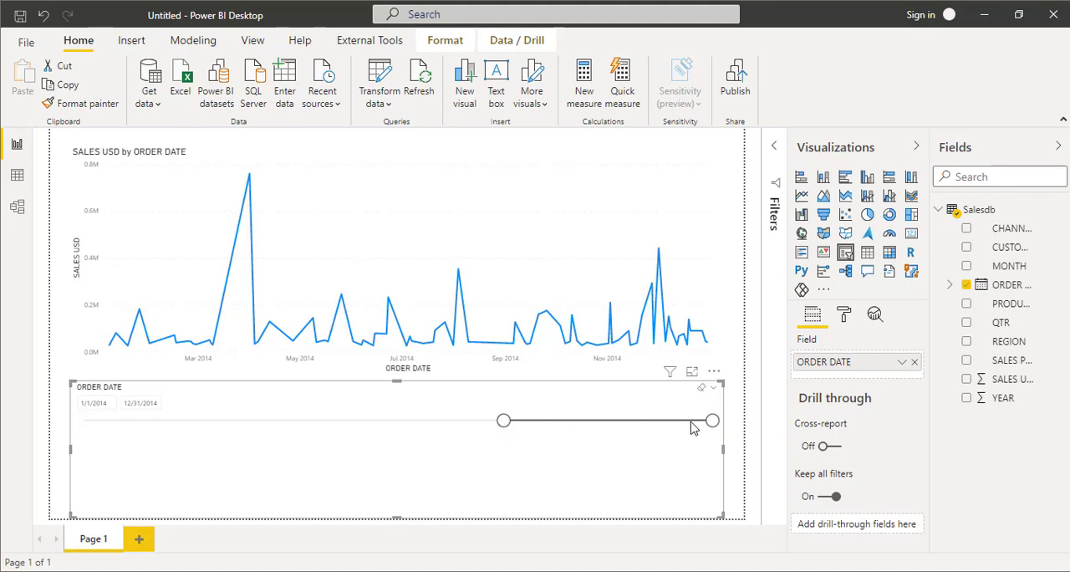
mouse_move(503, 421)
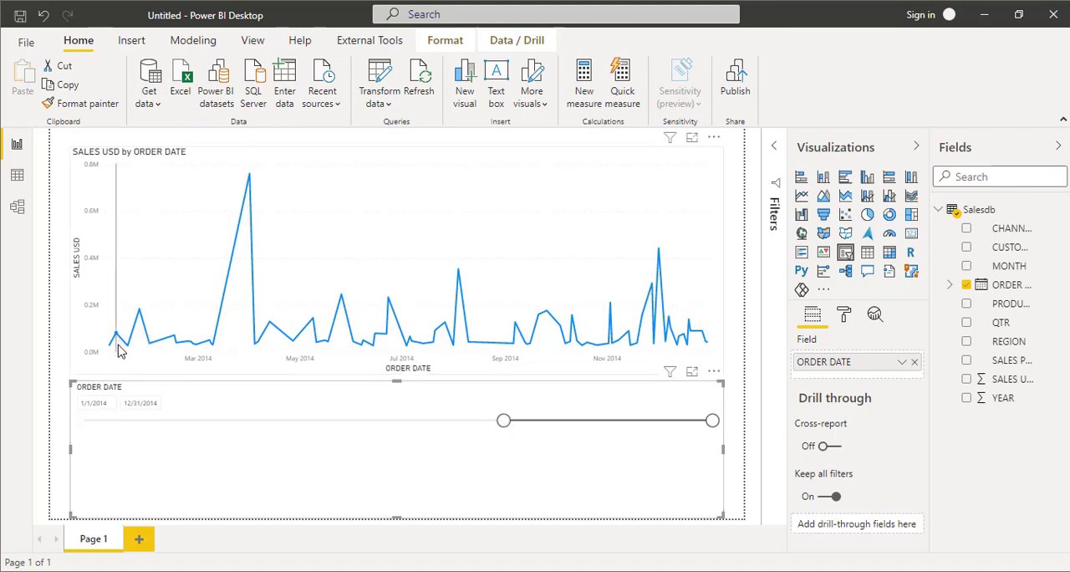
mouse_move(115, 348)
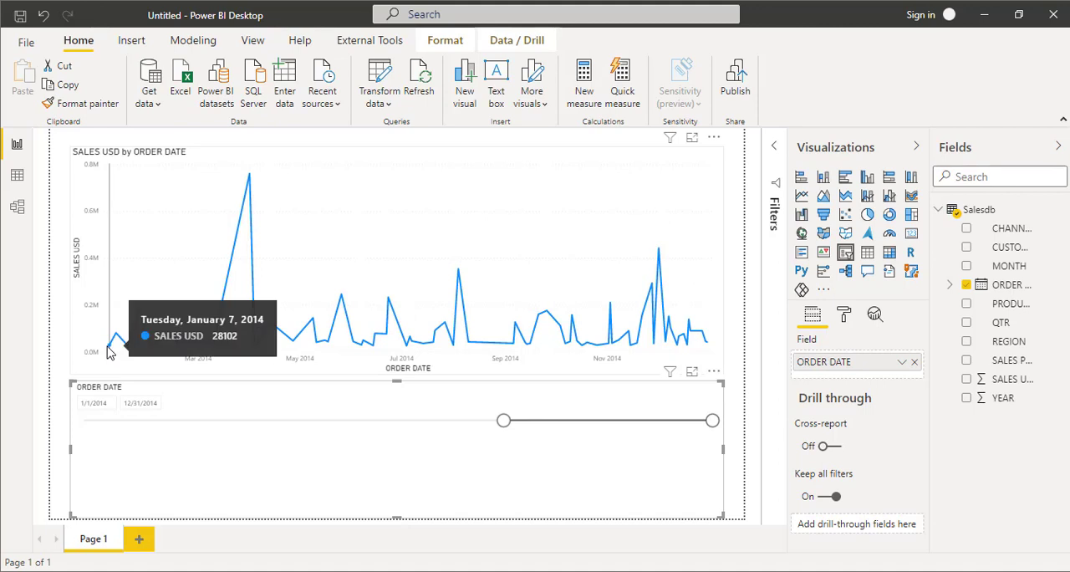
mouse_move(706, 352)
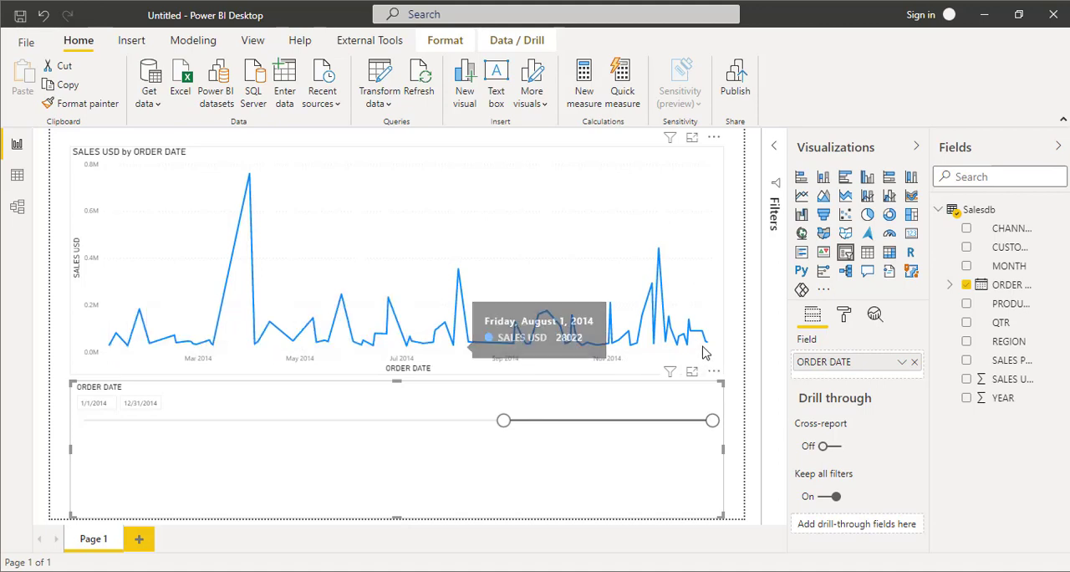
drag(712, 419, 287, 418)
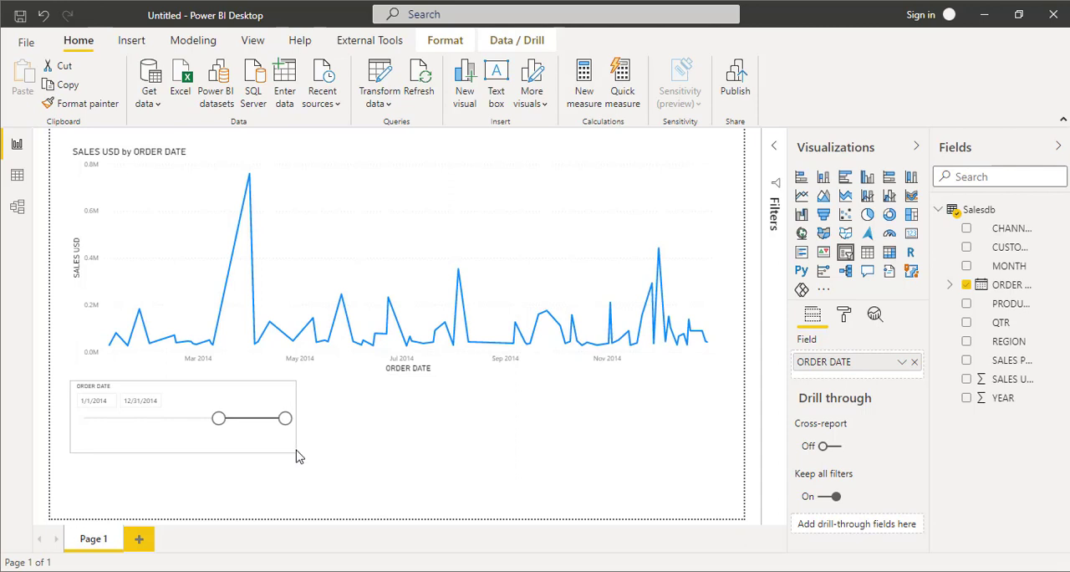
Step: Deselect the slicer and show the Insert ribbon's visual options
click(184, 418)
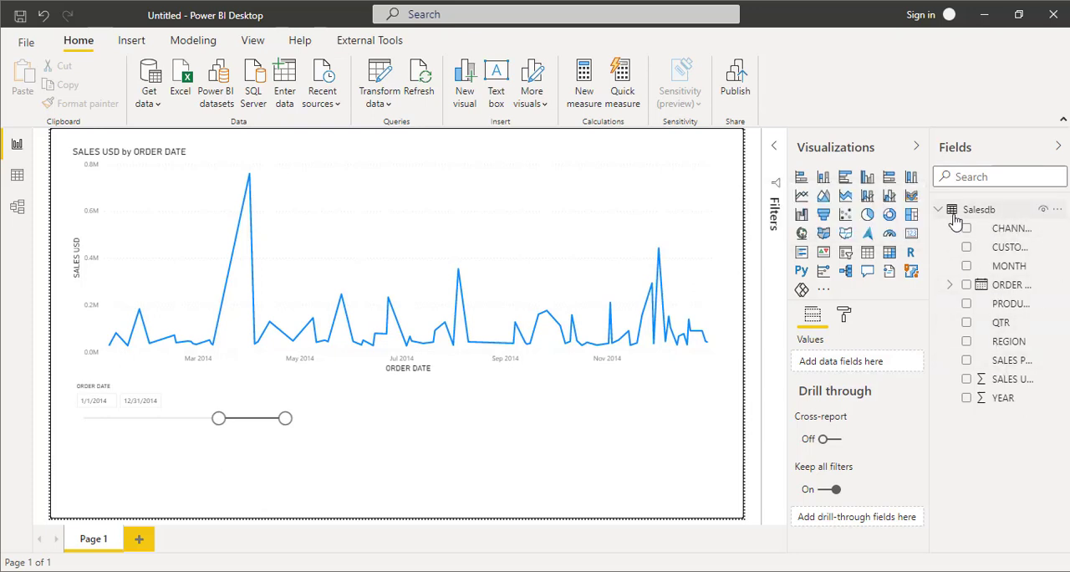
mouse_move(978, 209)
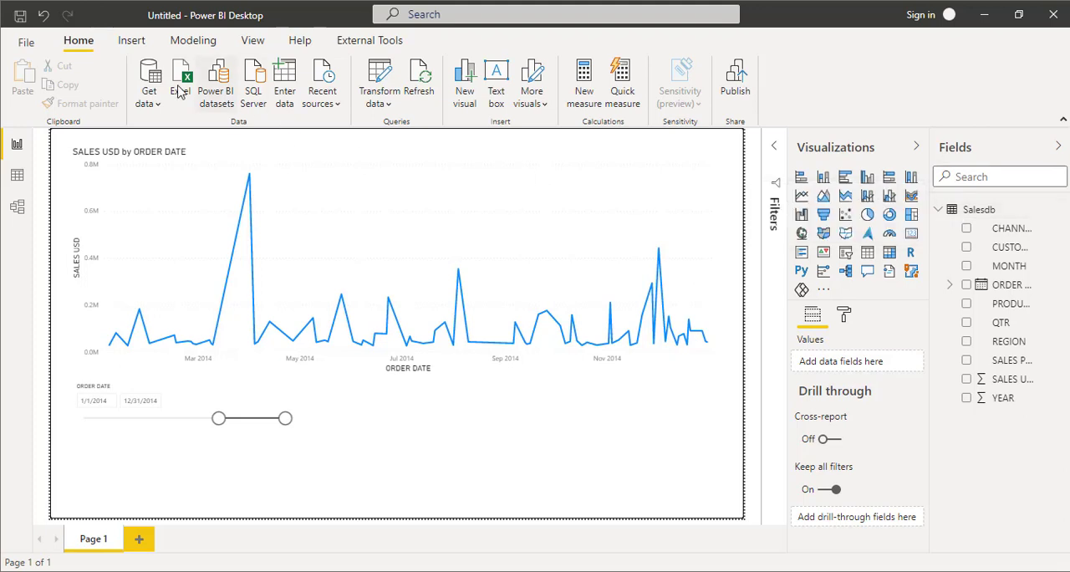
click(131, 40)
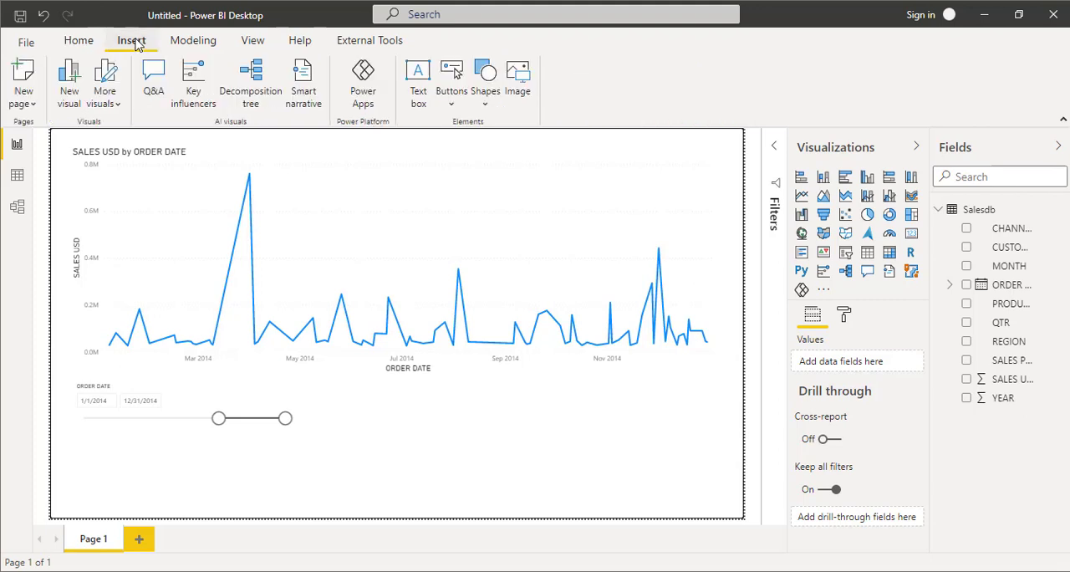
Step: Show the Modeling ribbon's commands for new measures, columns and tables
click(194, 40)
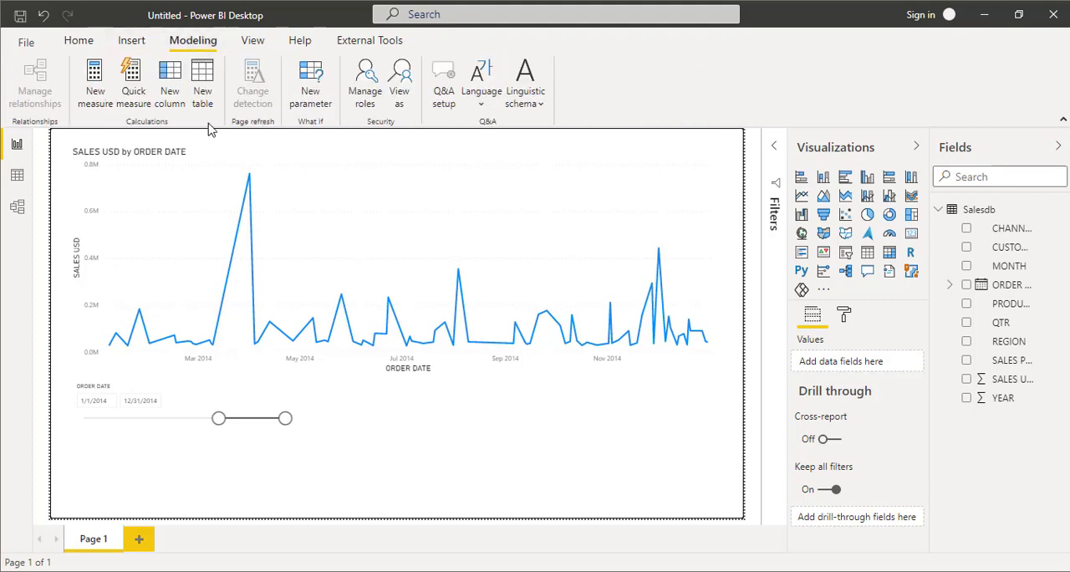
mouse_move(498, 179)
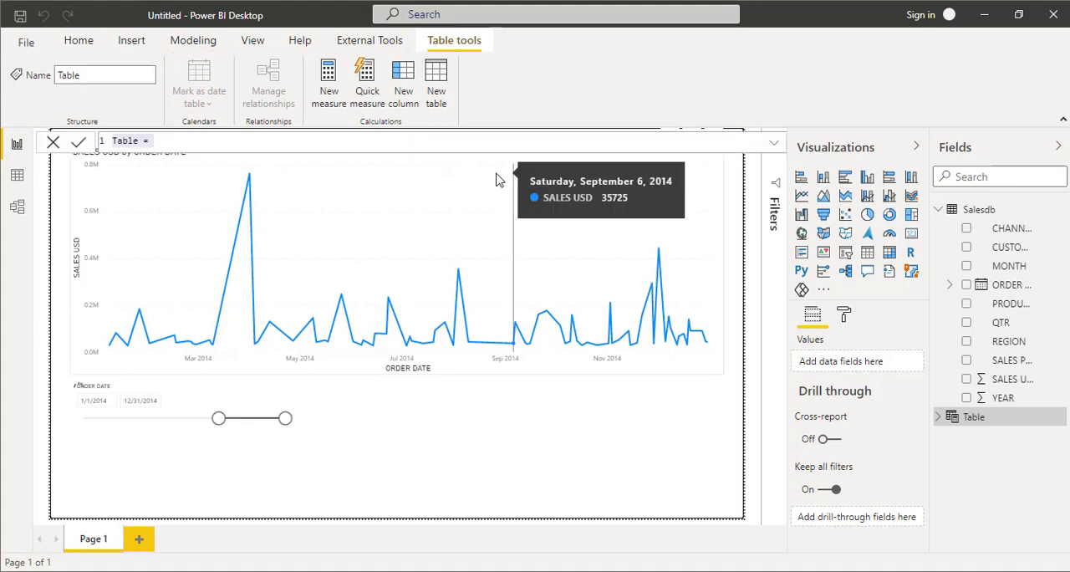
mouse_move(499, 179)
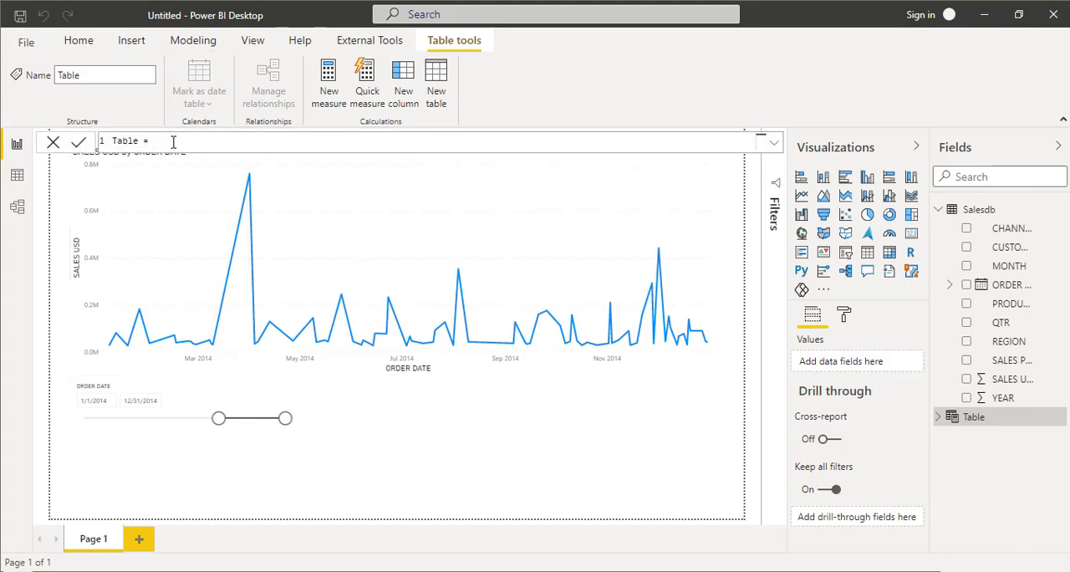
mouse_move(719, 278)
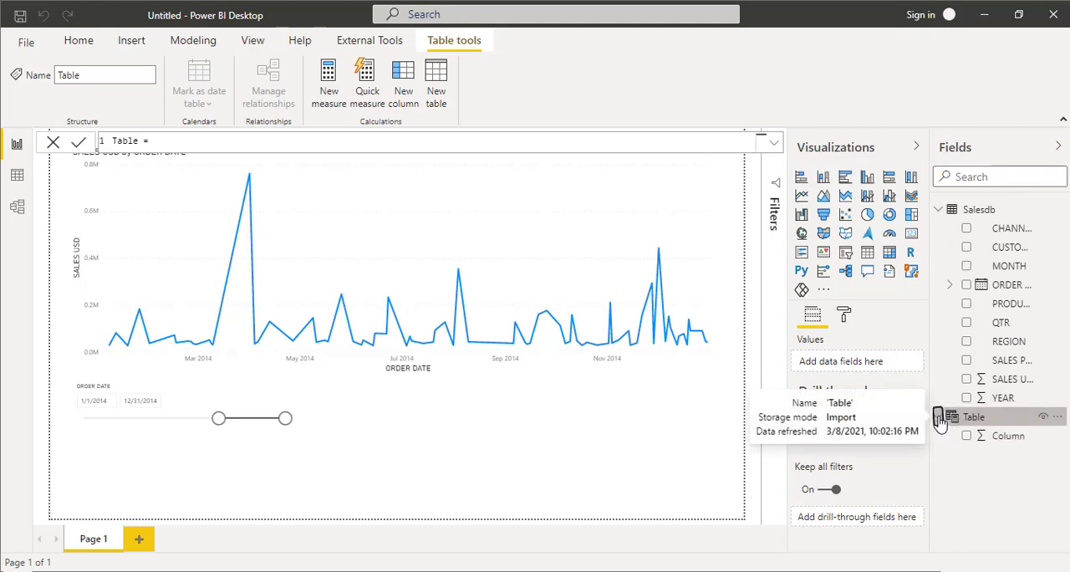
mouse_move(974, 420)
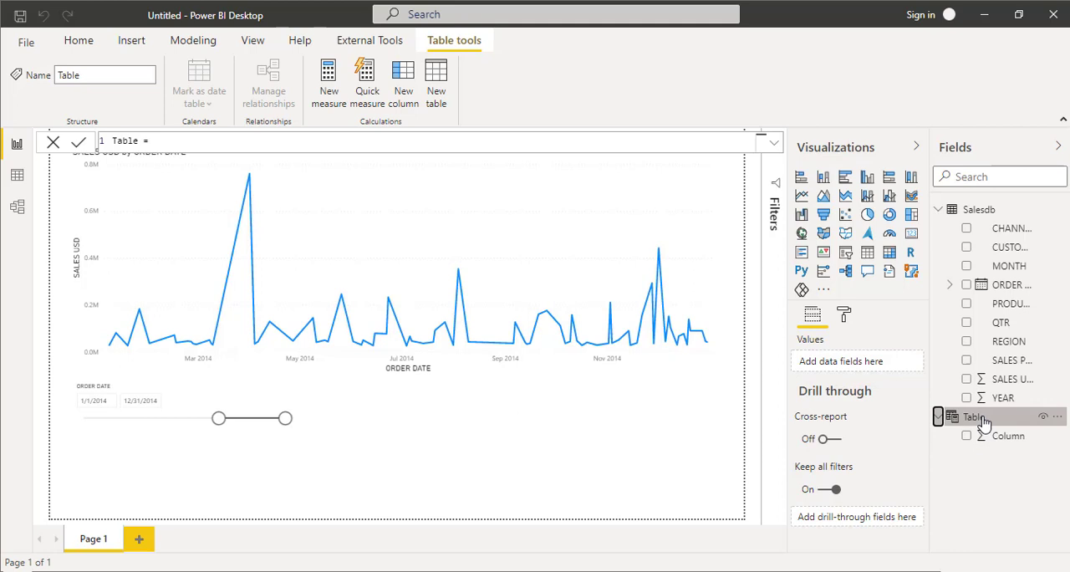
Step: Rename the new calculated table to MeasureTable and start a new measure in it
right_click(973, 418)
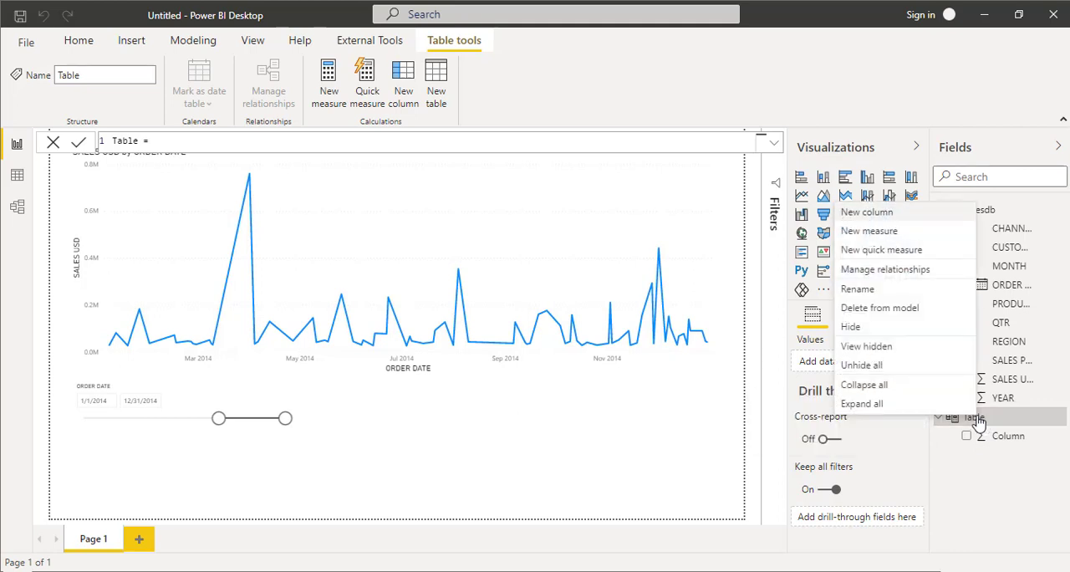
mouse_move(885, 268)
text(M)
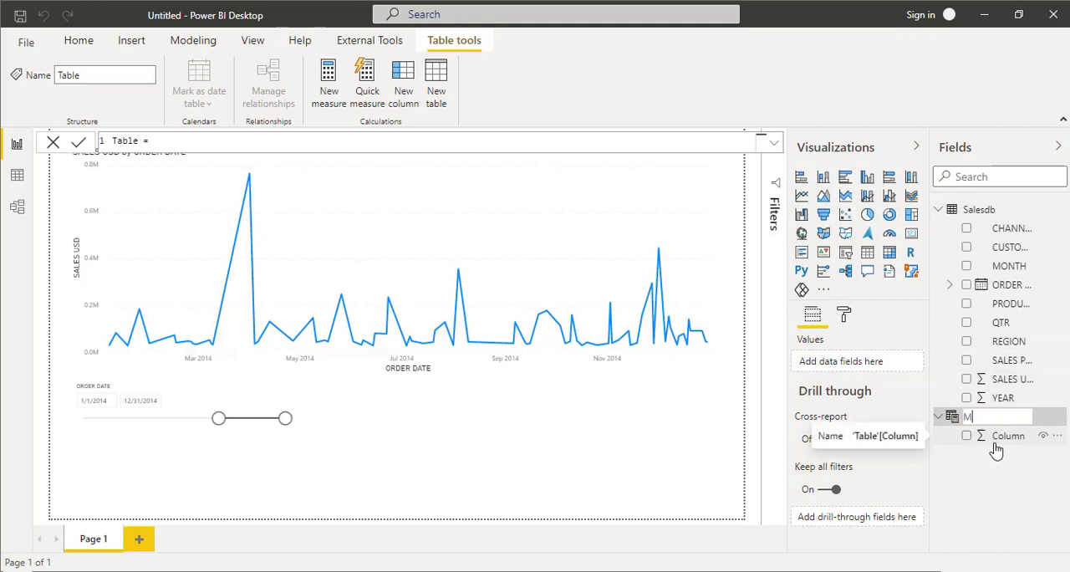
text(easureTable)
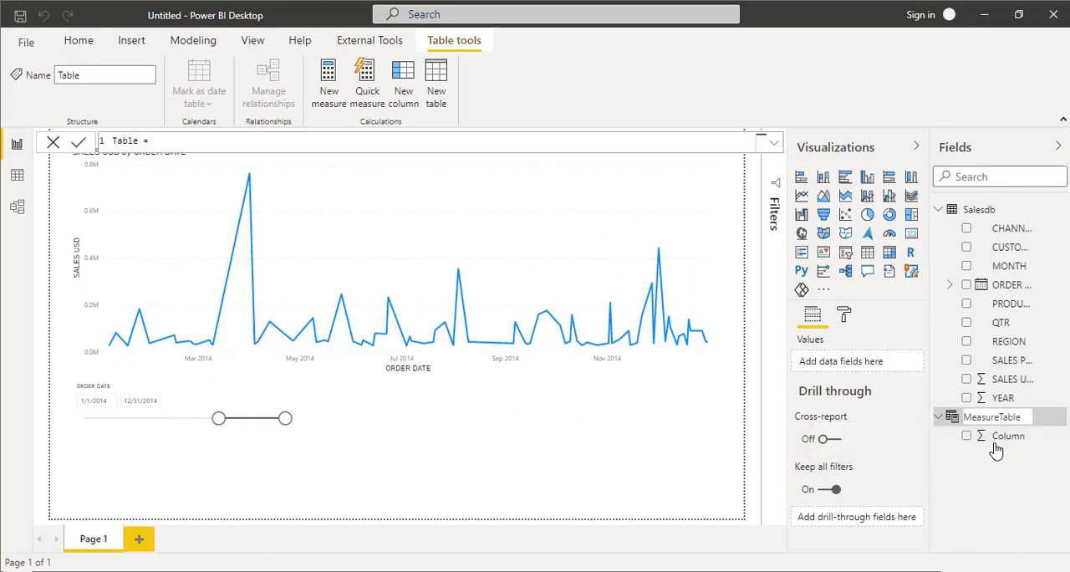
click(994, 417)
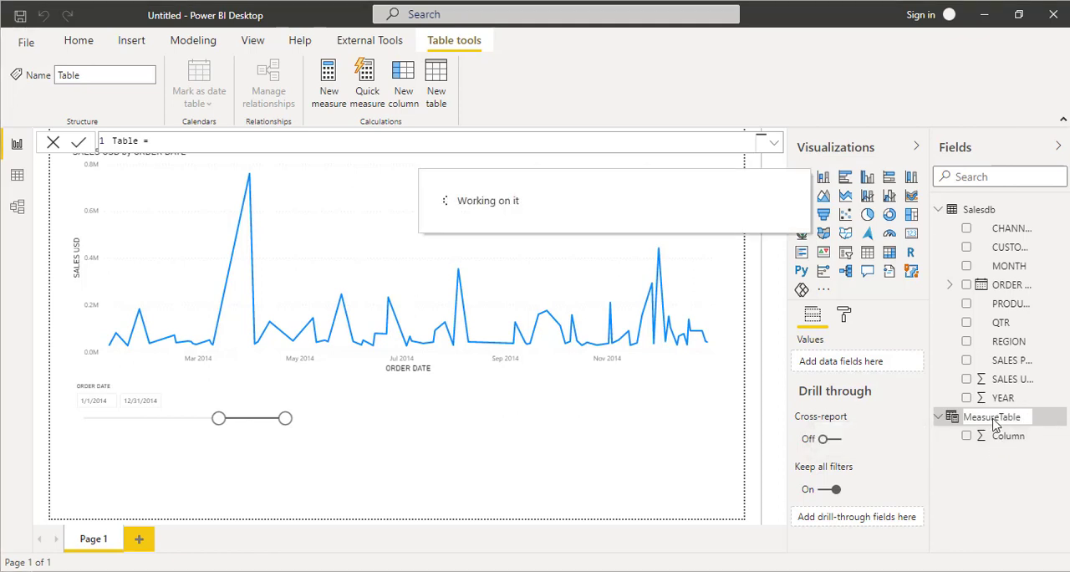
click(993, 416)
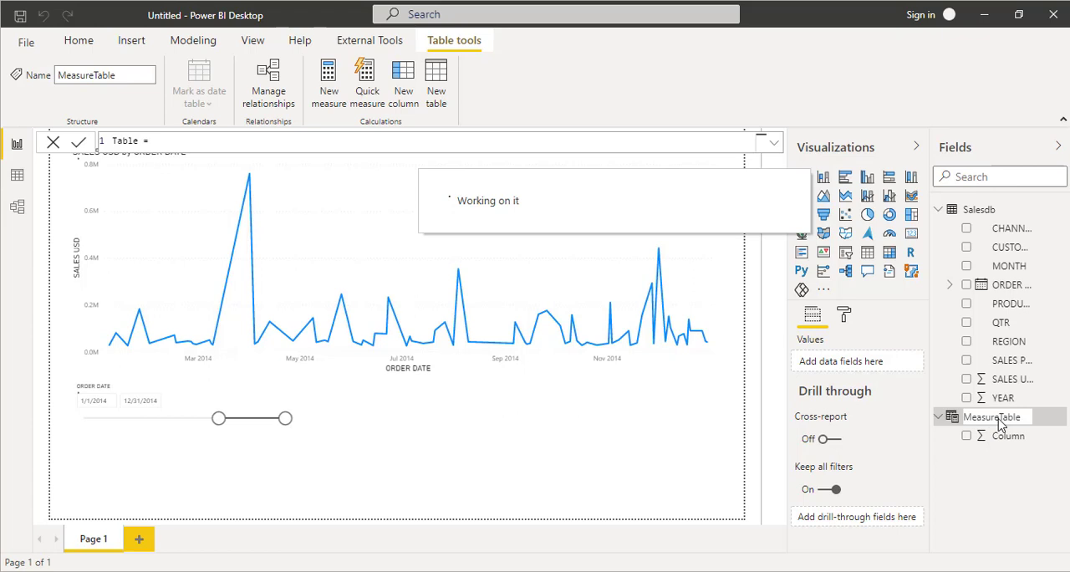
click(994, 416)
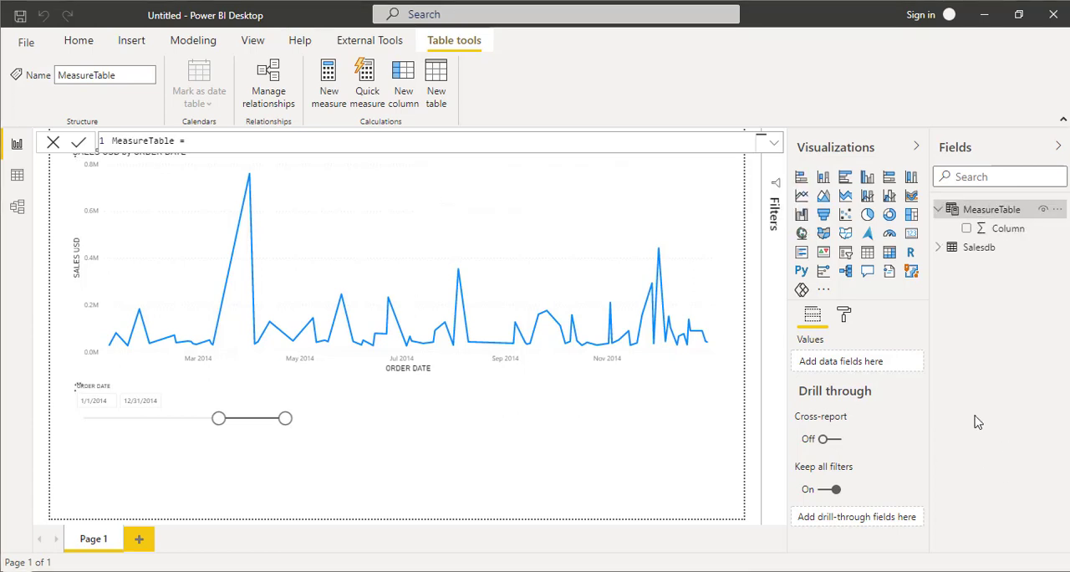
right_click(992, 209)
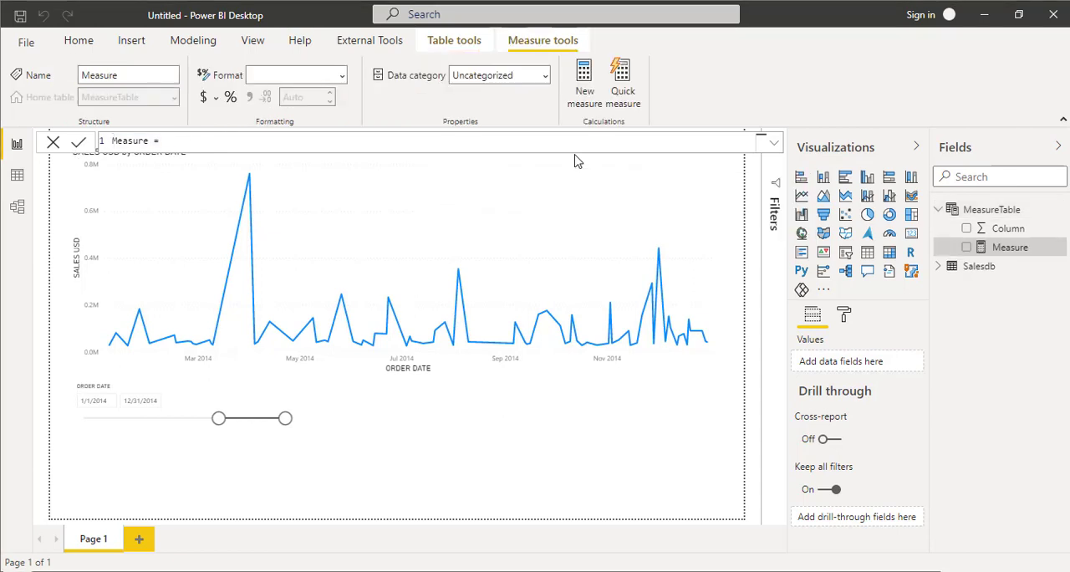
Step: Write LastYearSales = CALCULATE(SUM(SALES USD), DATEADD(ORDER DATE, -12, MONTH)) in the formula bar
double_click(130, 141)
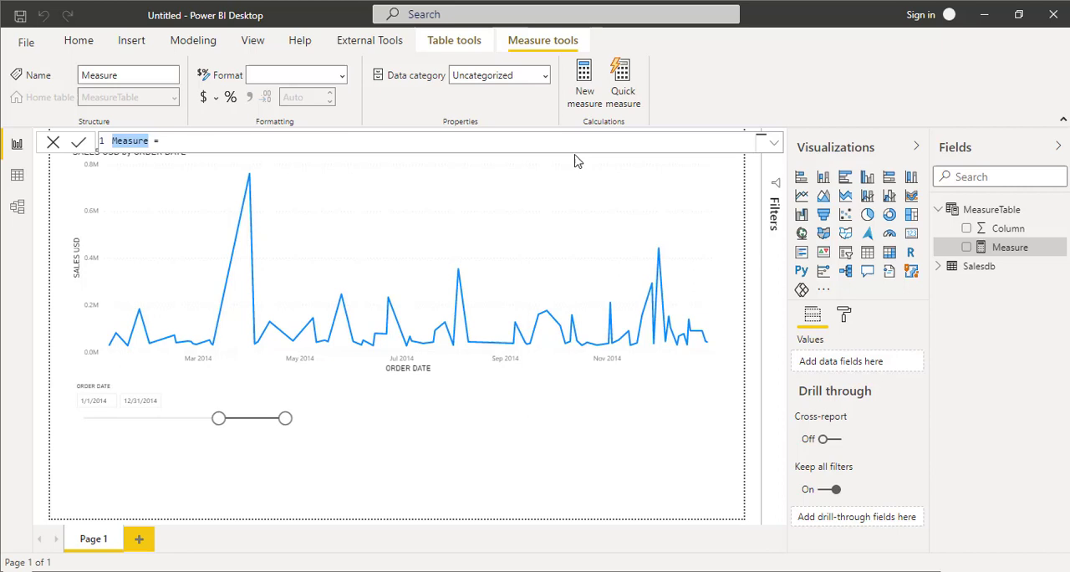
text(LastYears)
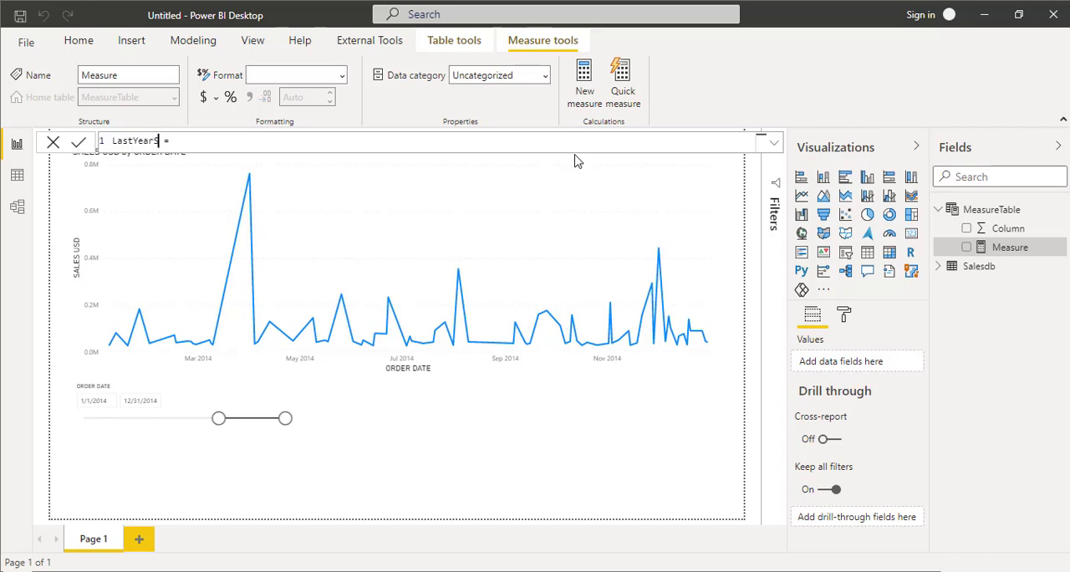
text(Sales)
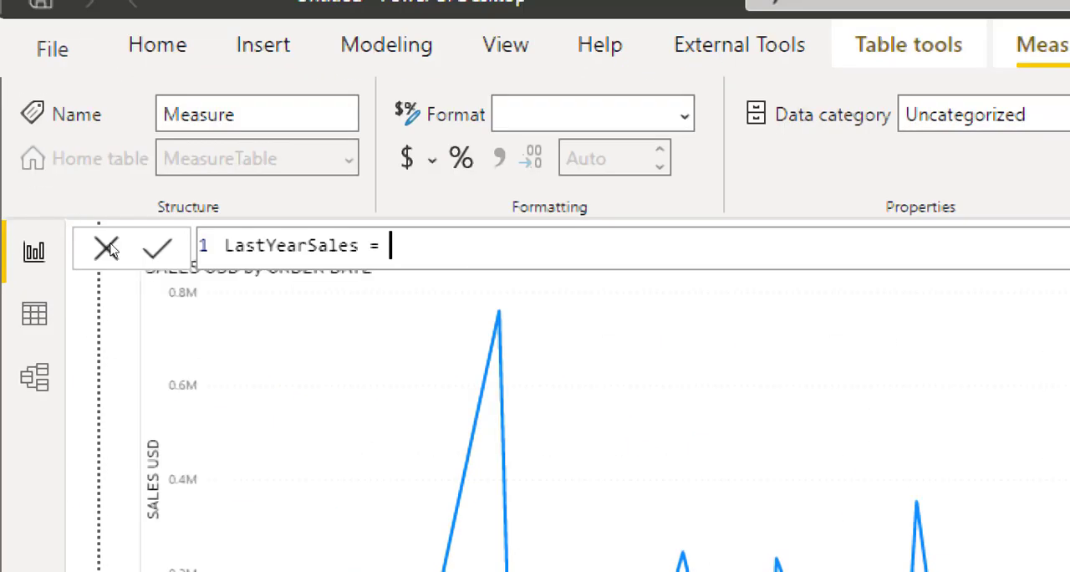
mouse_move(499, 318)
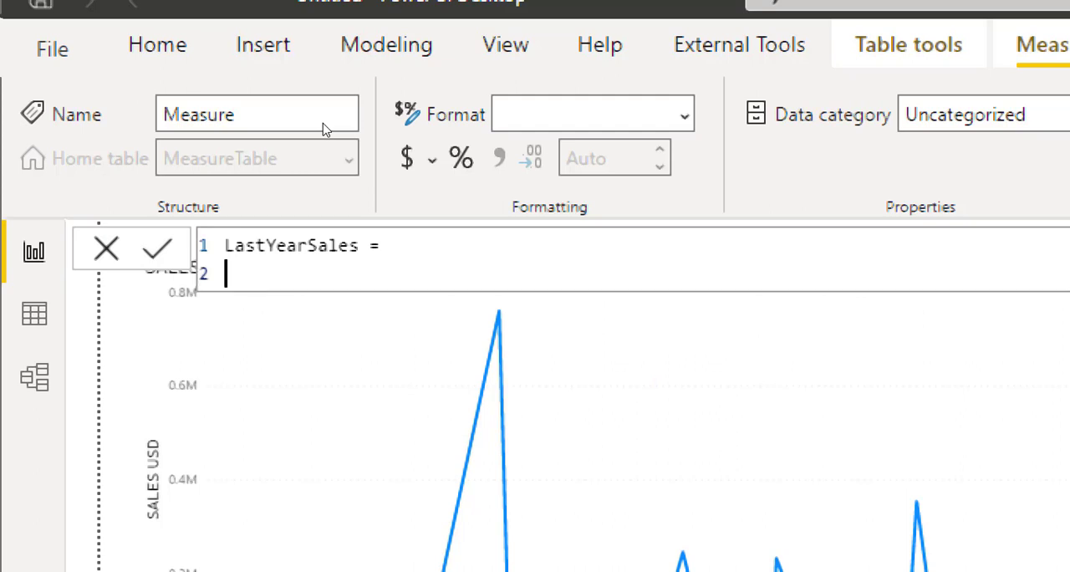
text(c)
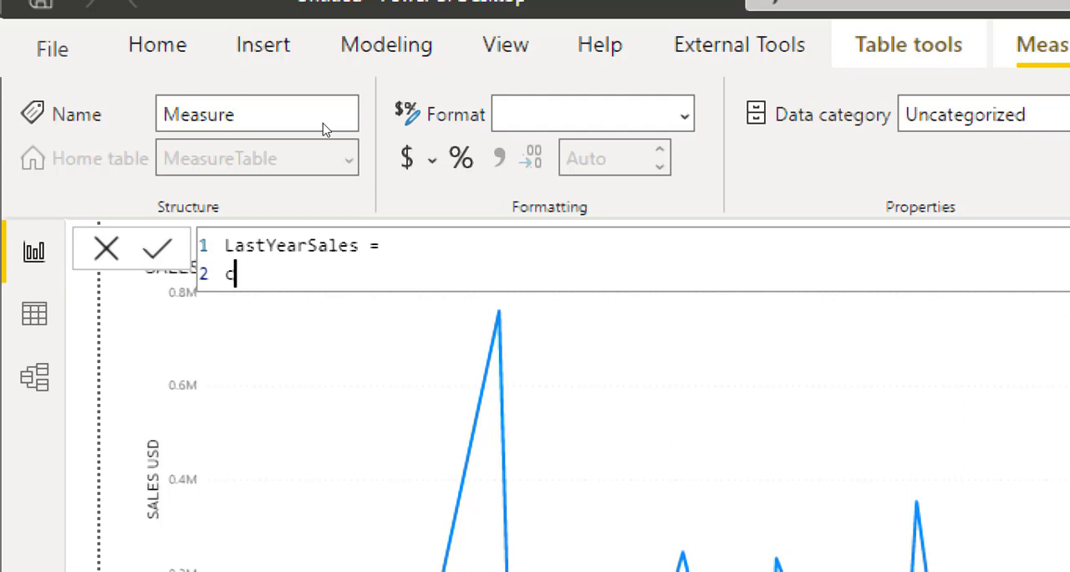
text(CALCULATE()
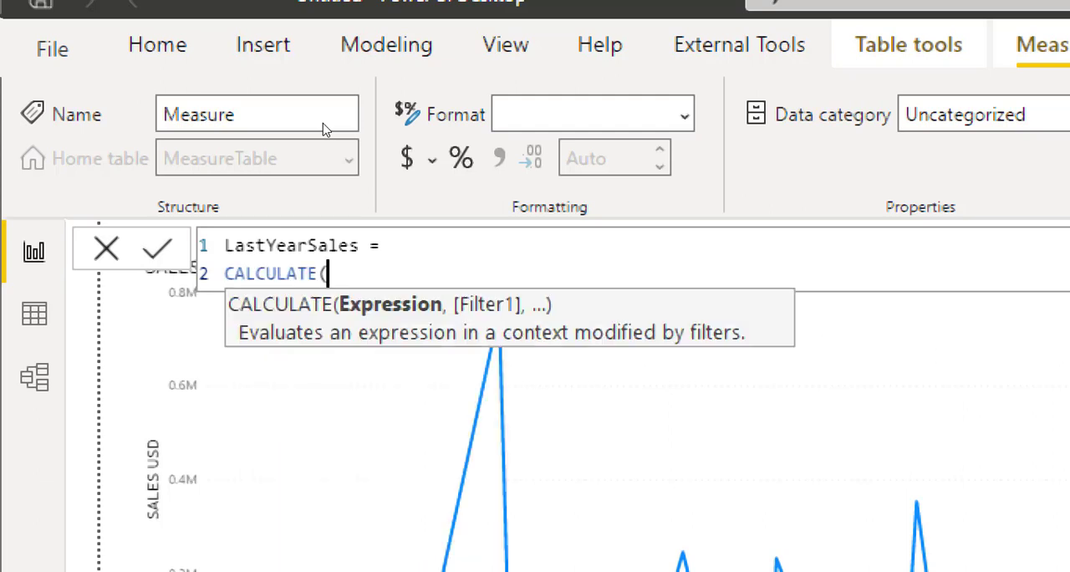
text(sum)
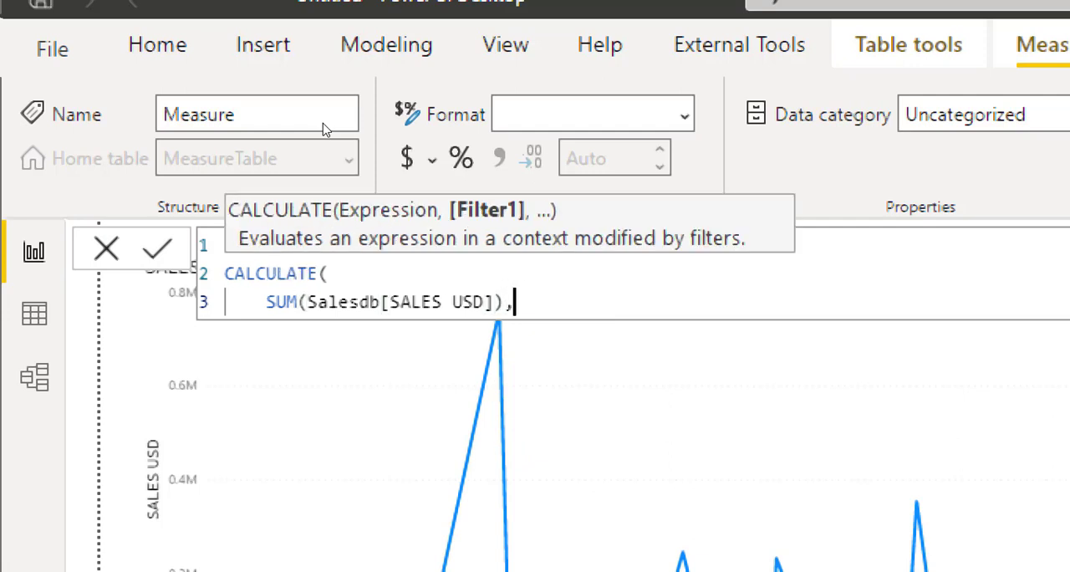
key(Enter)
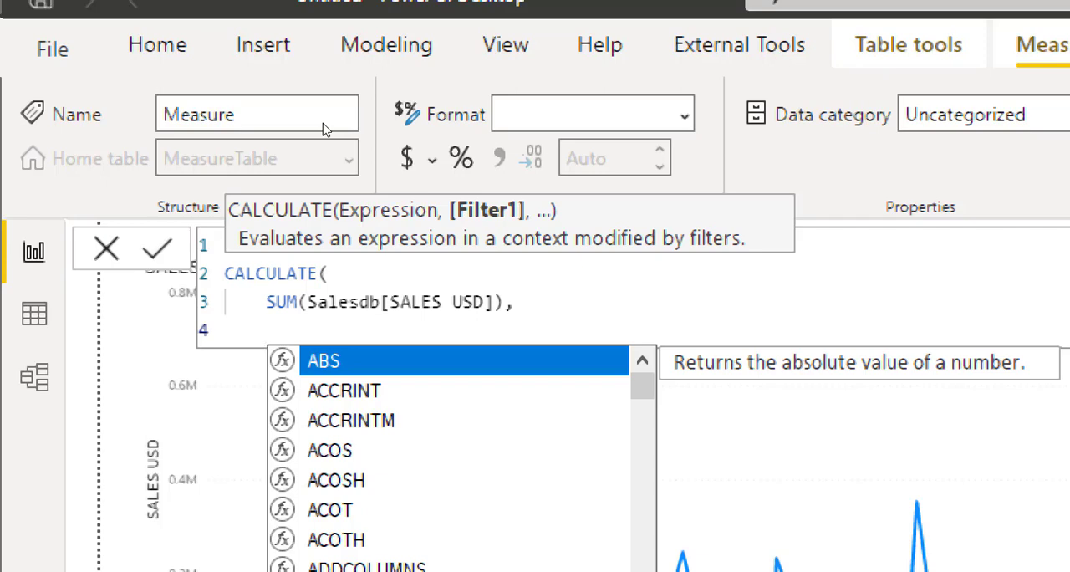
text(date)
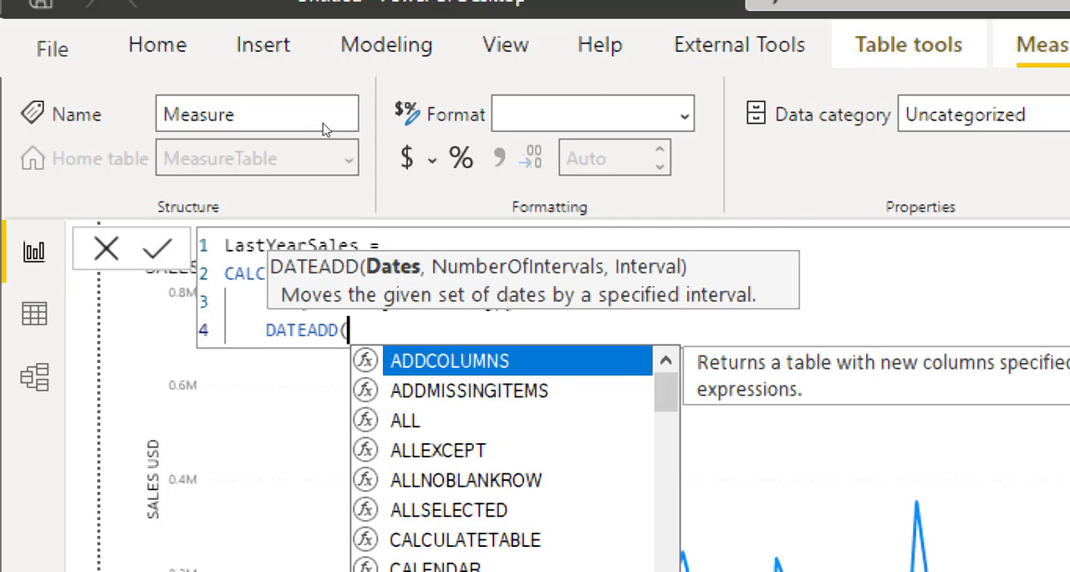
text(sales)
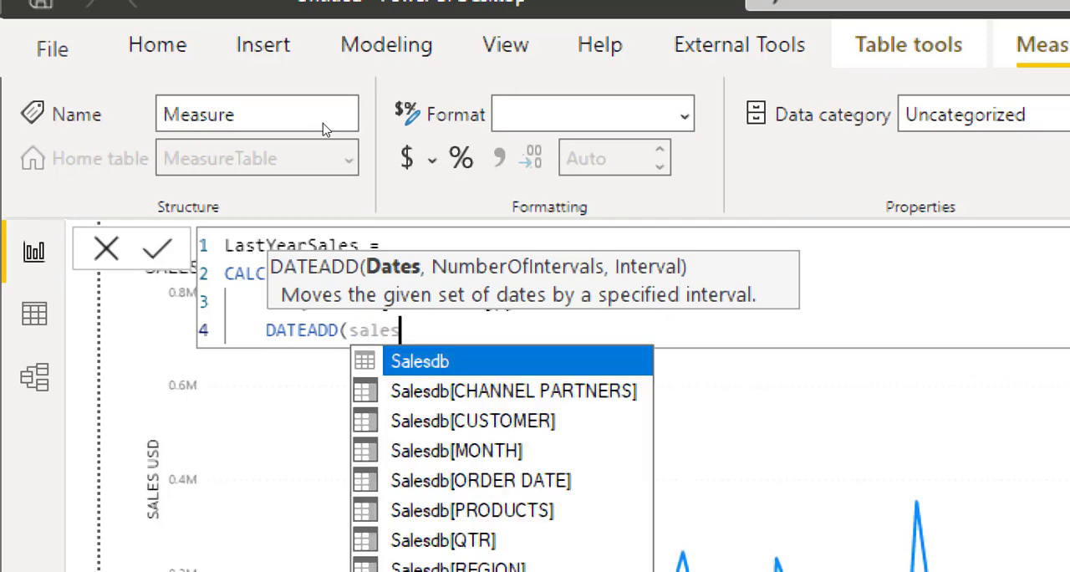
click(482, 480)
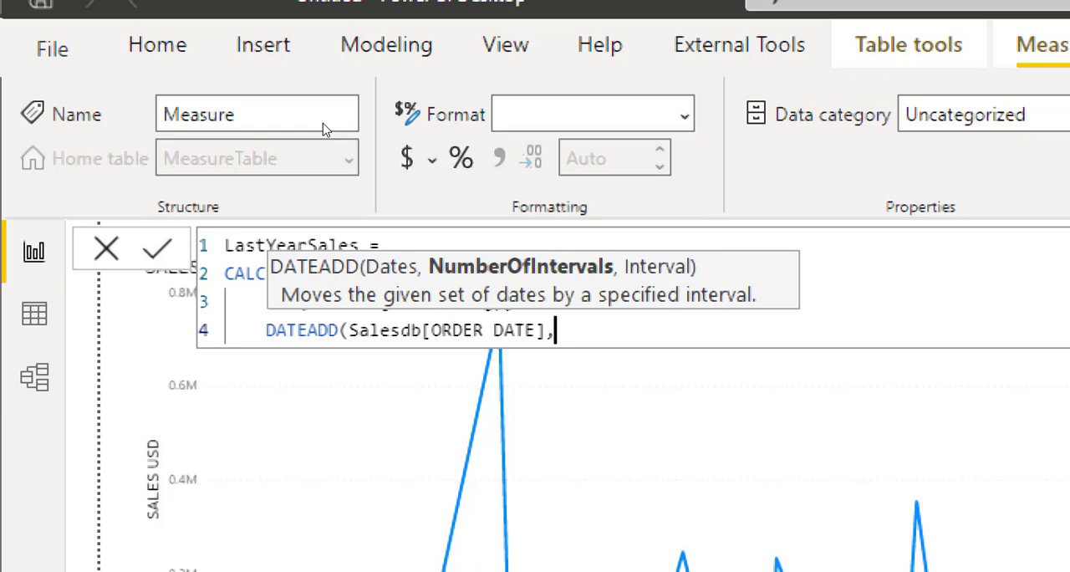
text(-12,MONTH)))
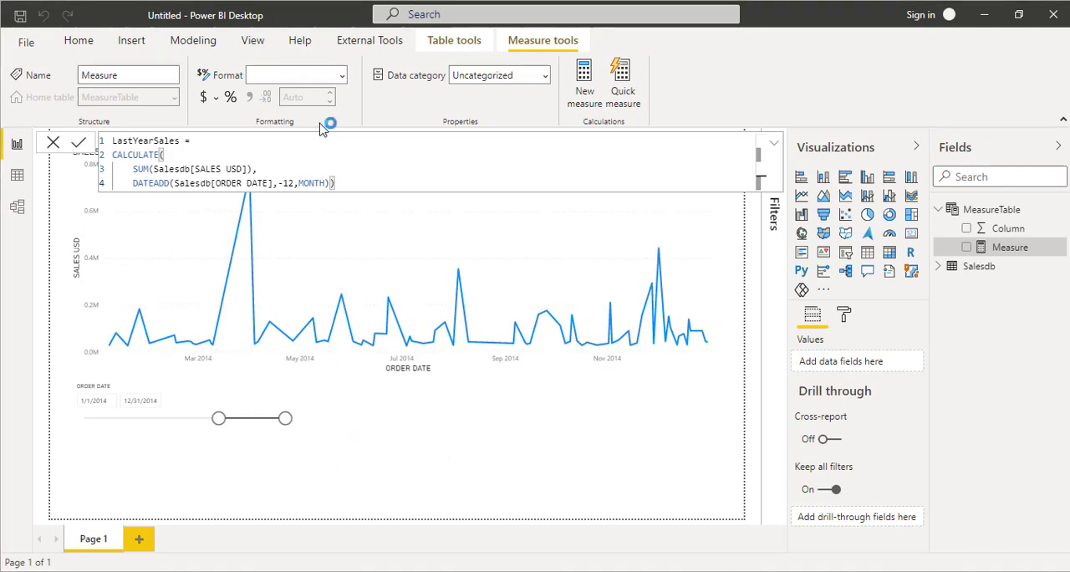
Step: Commit the LastYearSales measure formula
click(77, 142)
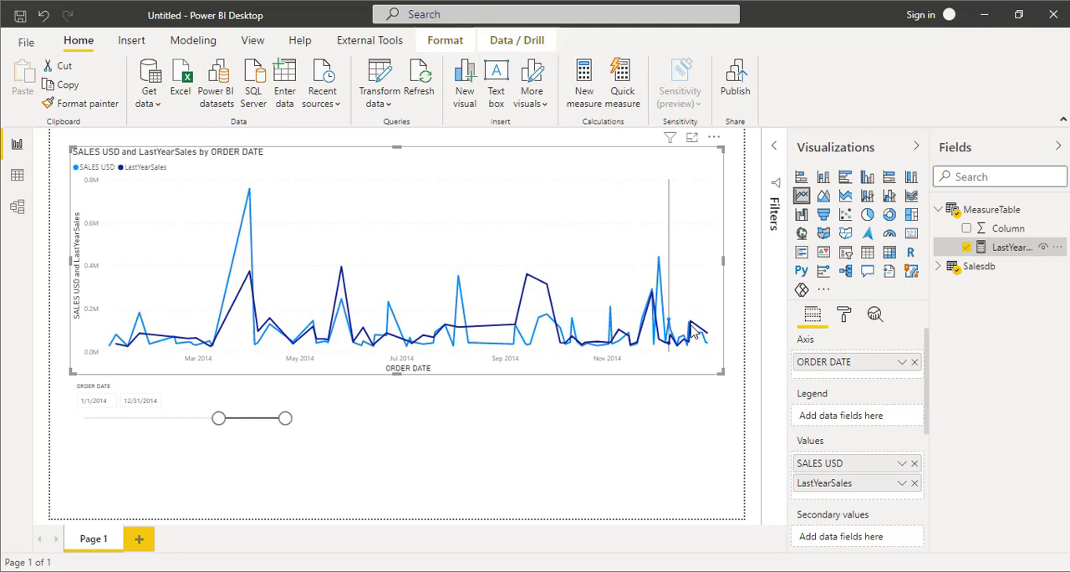
mouse_move(669, 331)
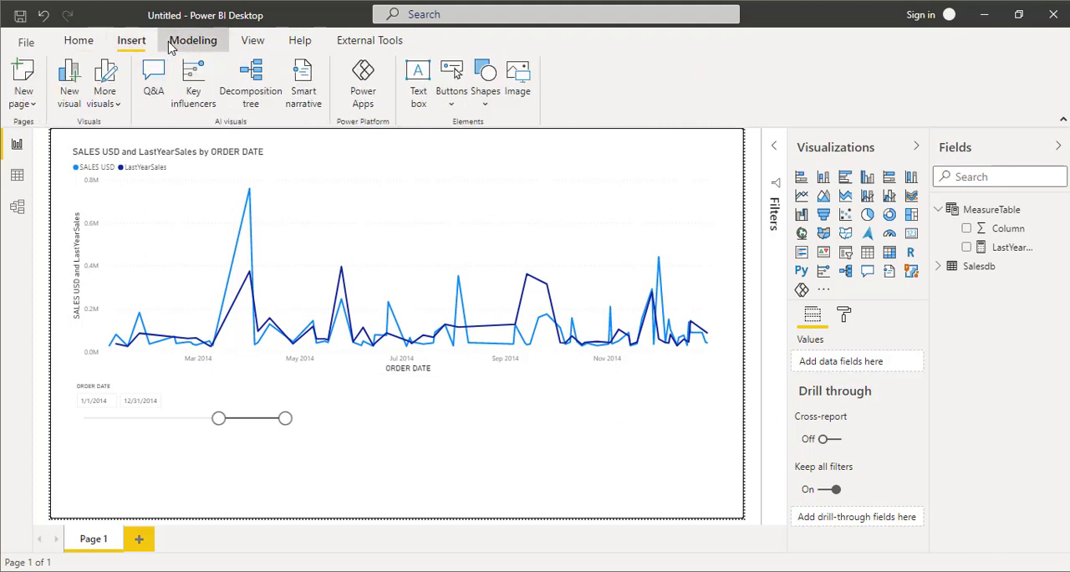
Step: Start a decimal what-if parameter with minimum 1, increment 0.01 and default 1.1
click(194, 40)
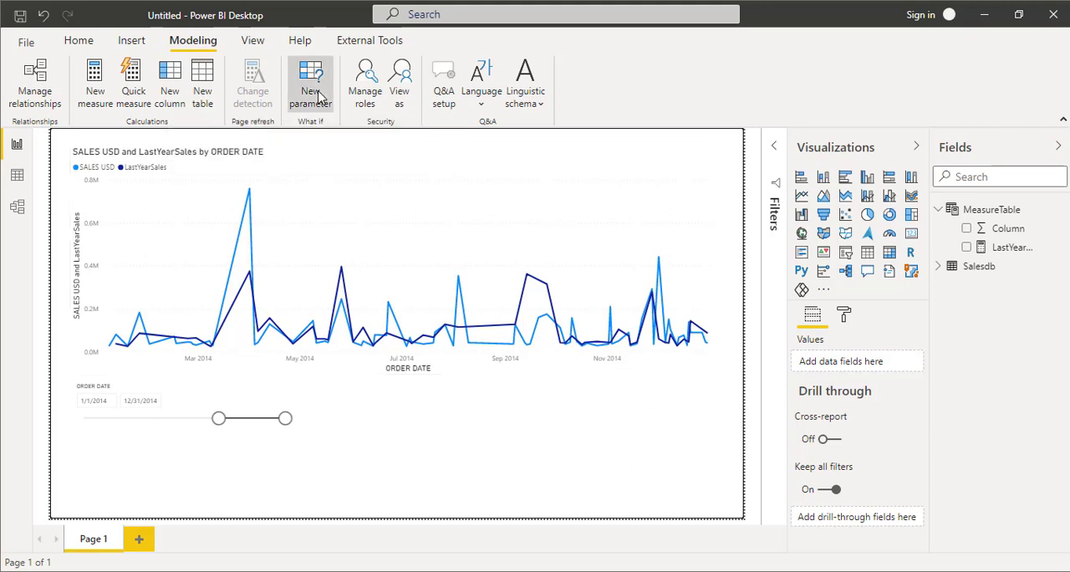
mouse_move(600, 351)
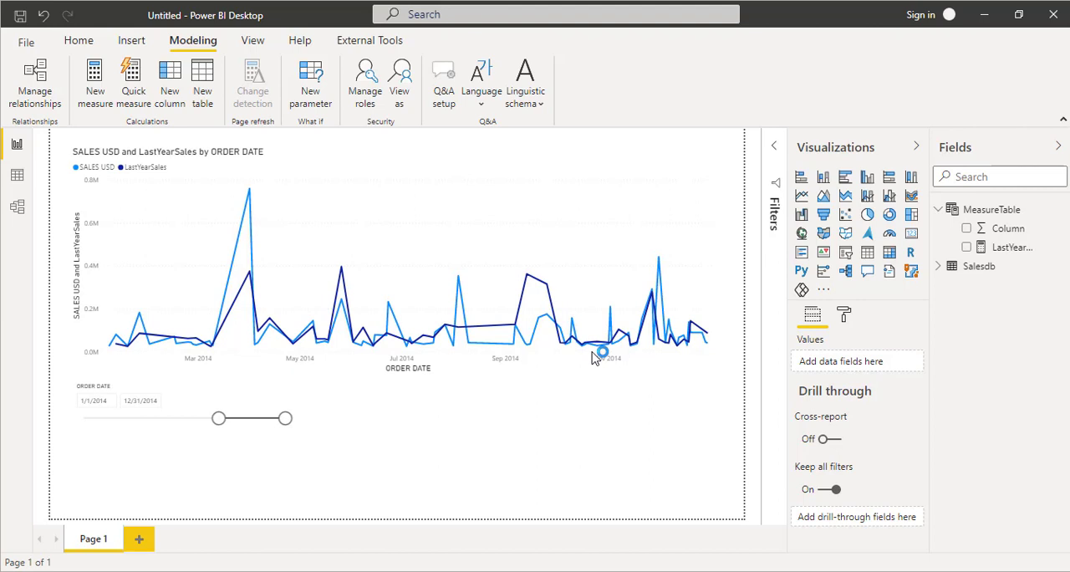
click(311, 82)
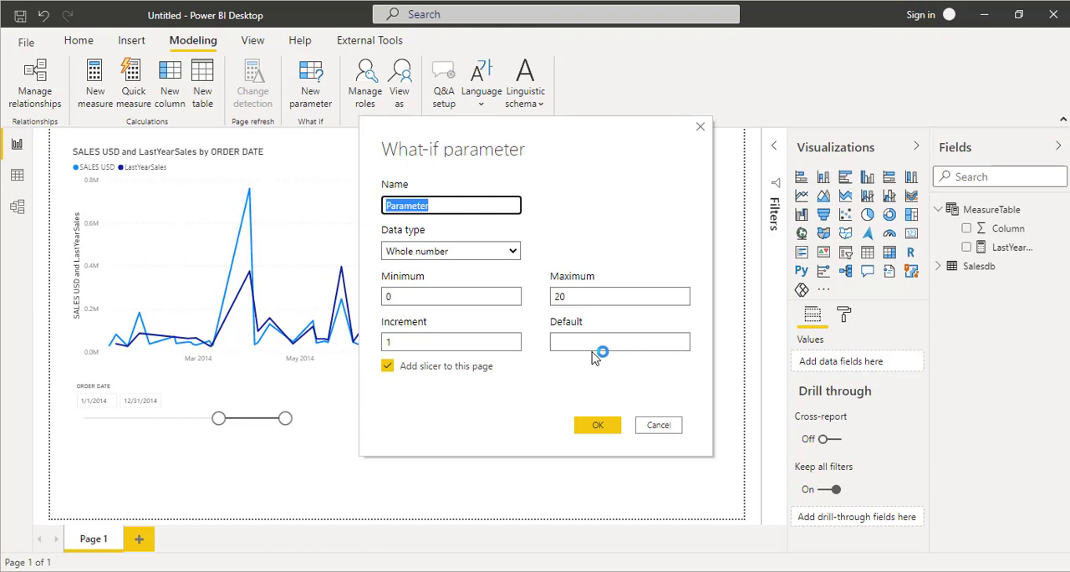
text(WhatIfAnalysis)
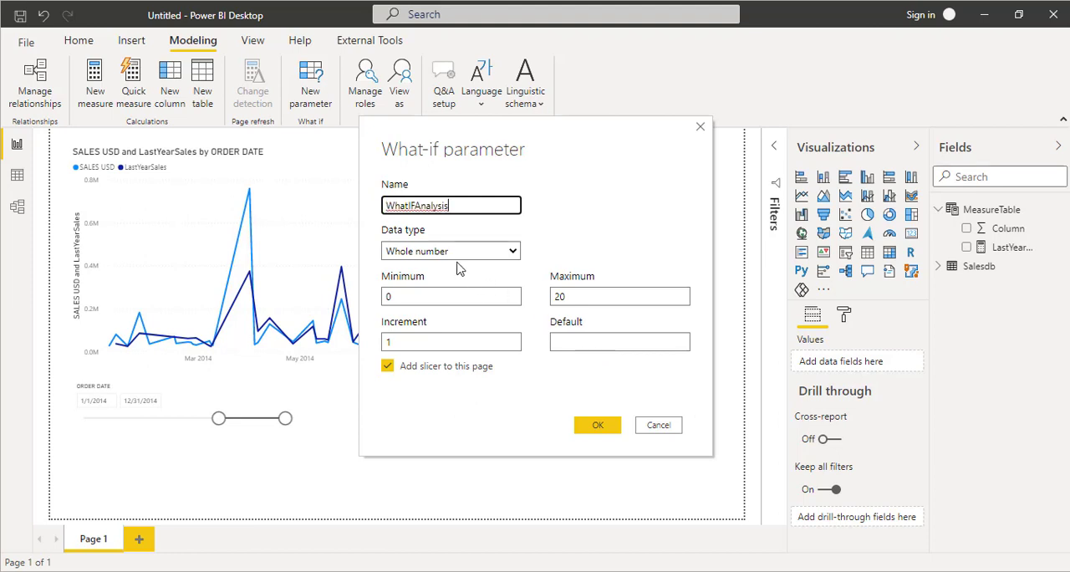
click(450, 250)
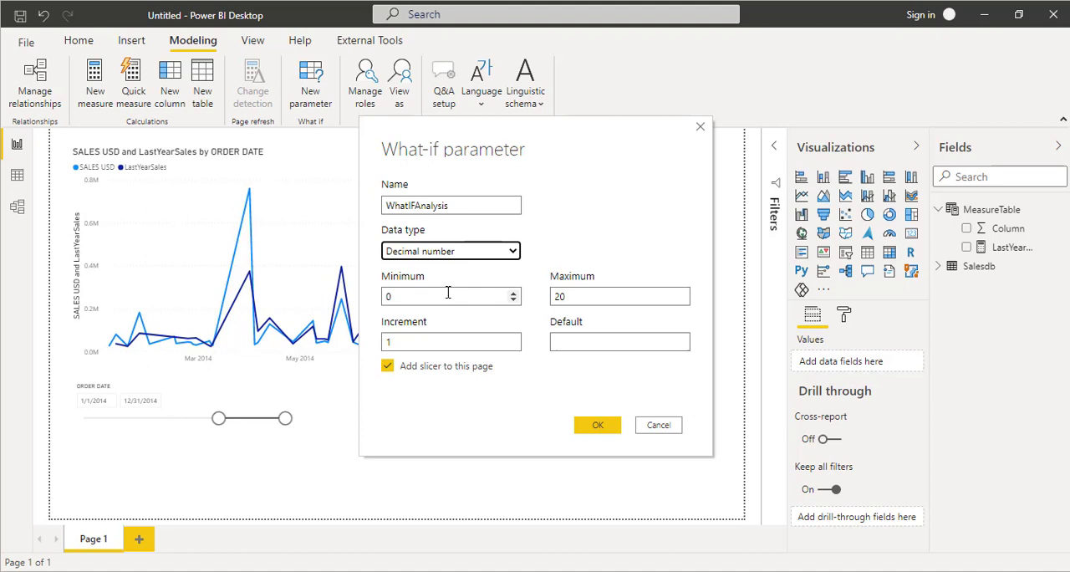
text(1)
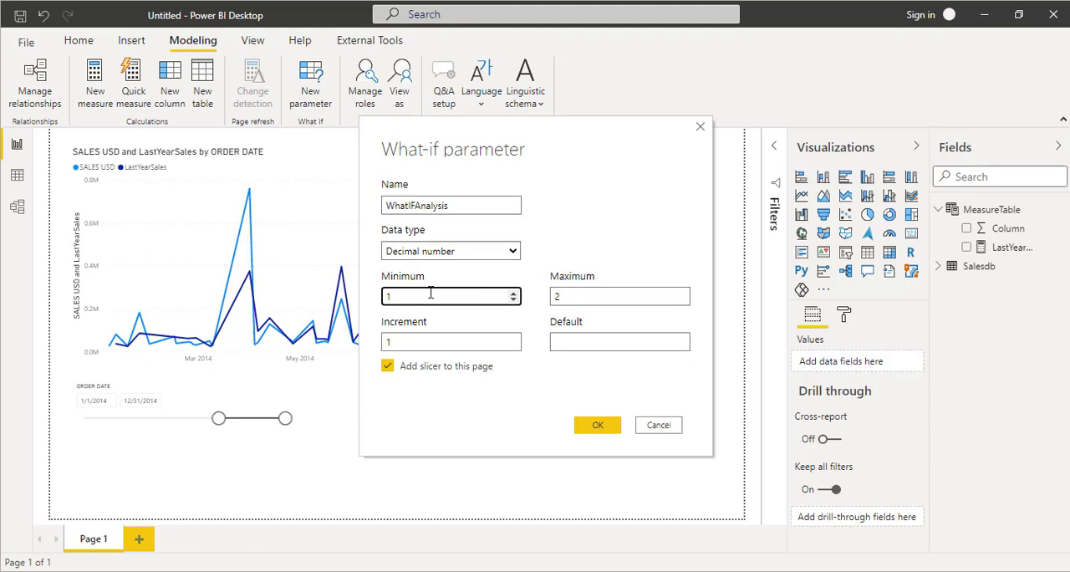
mouse_move(490, 295)
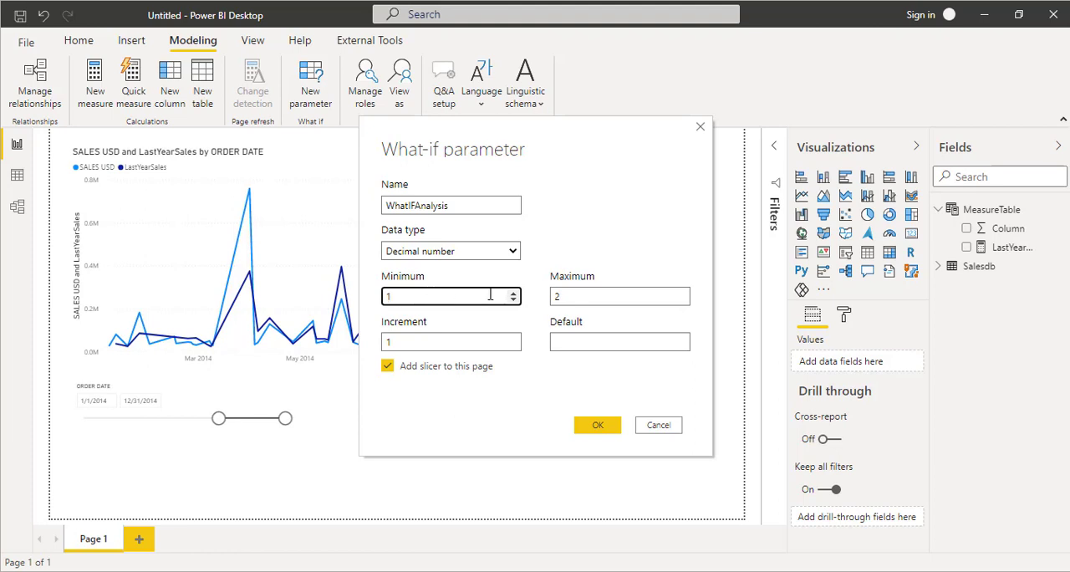
click(602, 296)
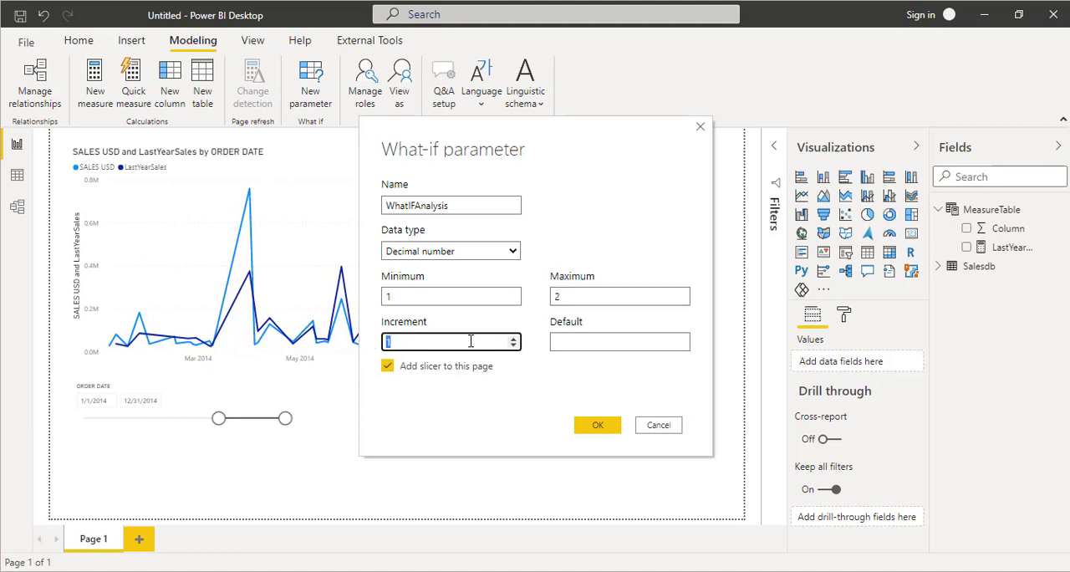
text(0.0)
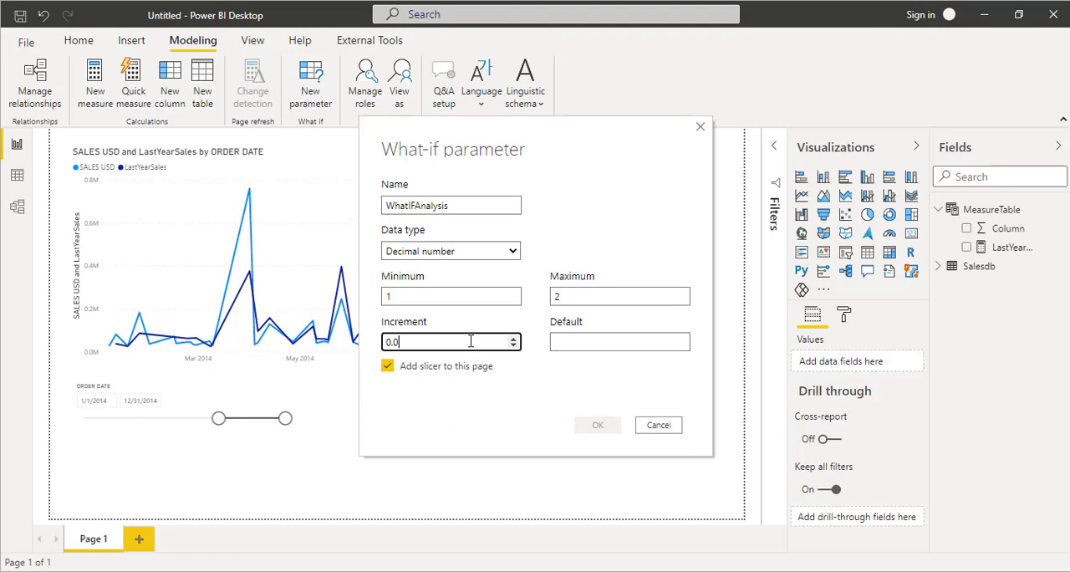
click(618, 341)
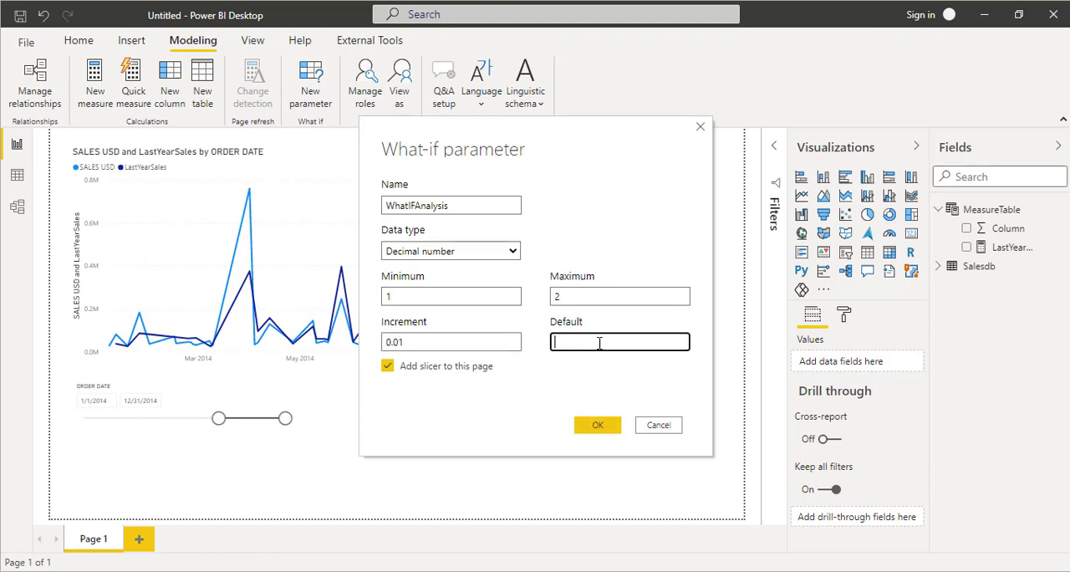
text(1)
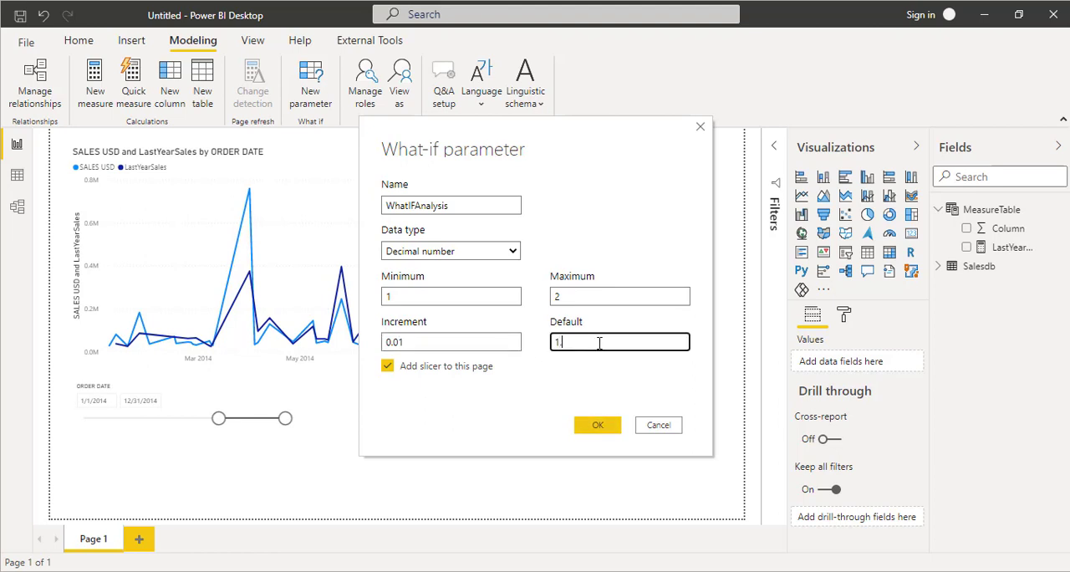
text(.1)
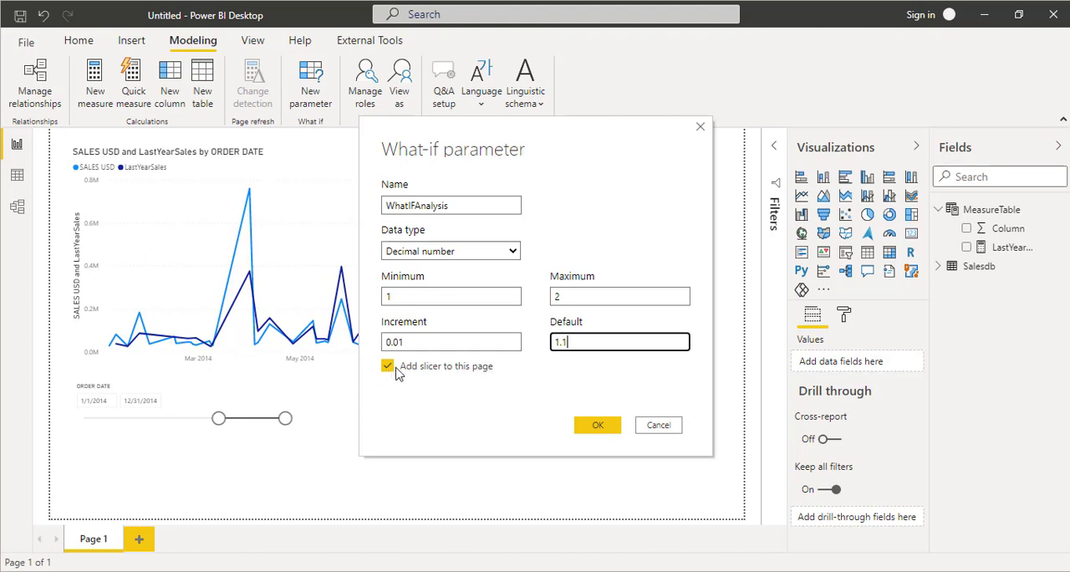
mouse_move(488, 379)
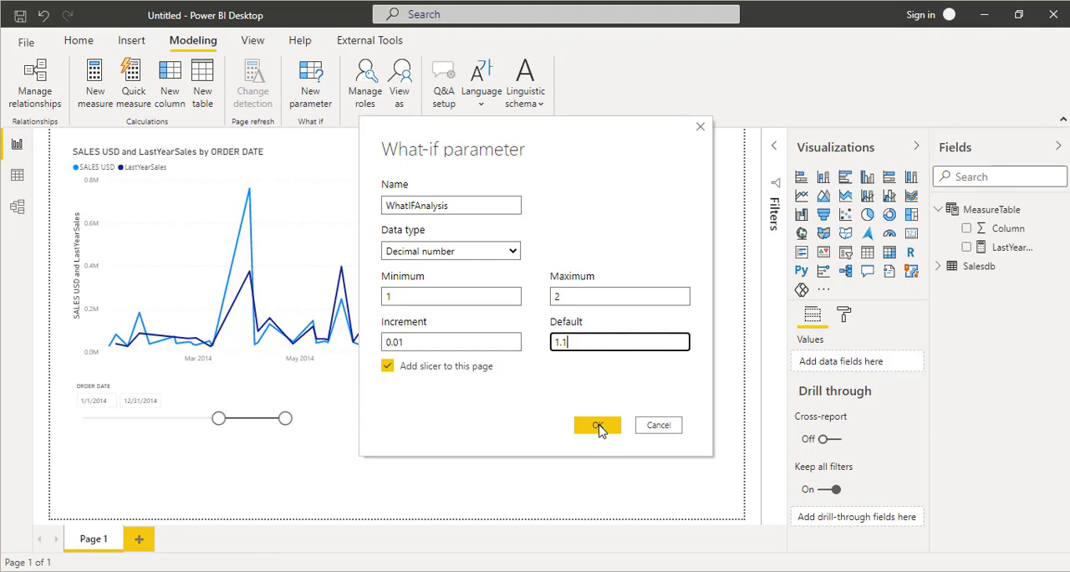
mouse_move(598, 421)
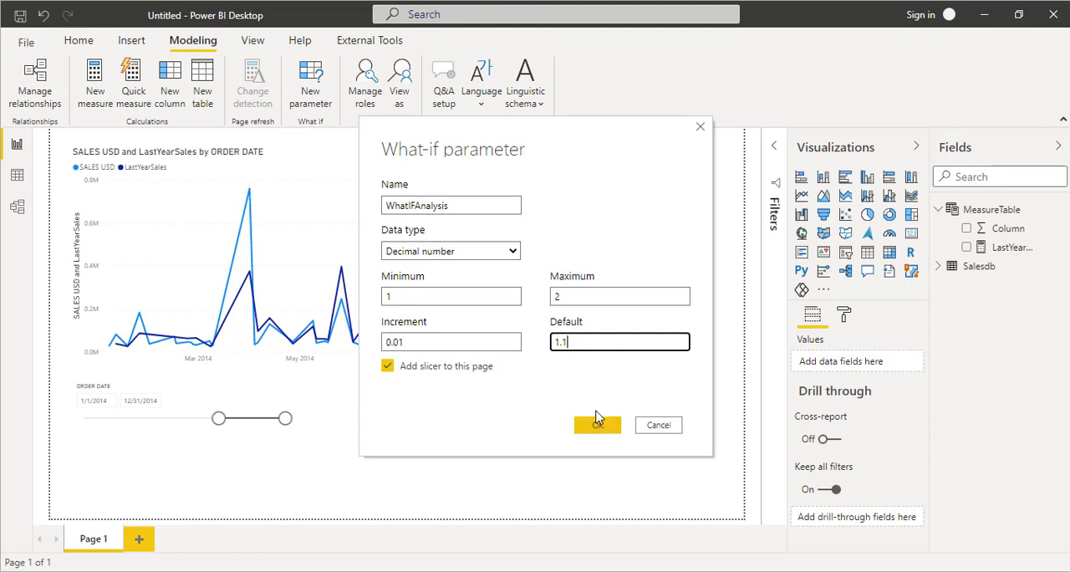
Step: Name the parameter Sales % Increase and create it with its slicer
click(451, 205)
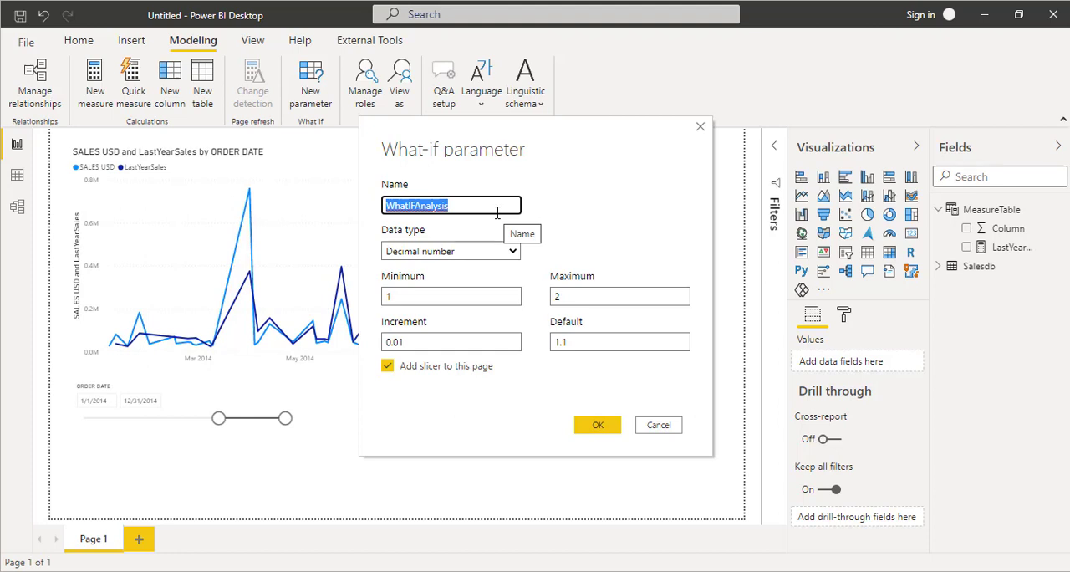
text(Sales % Increase)
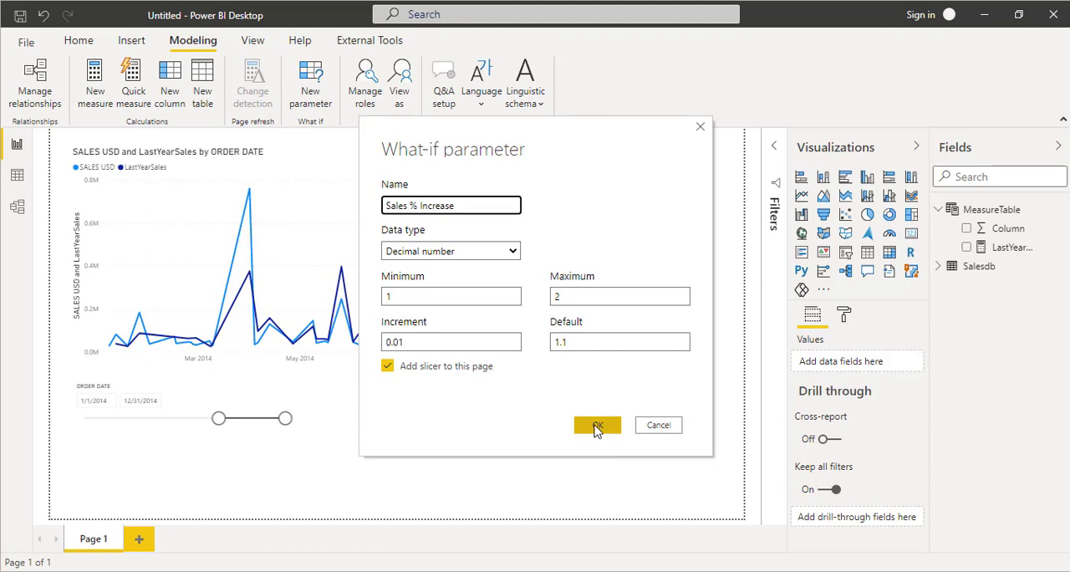
click(597, 425)
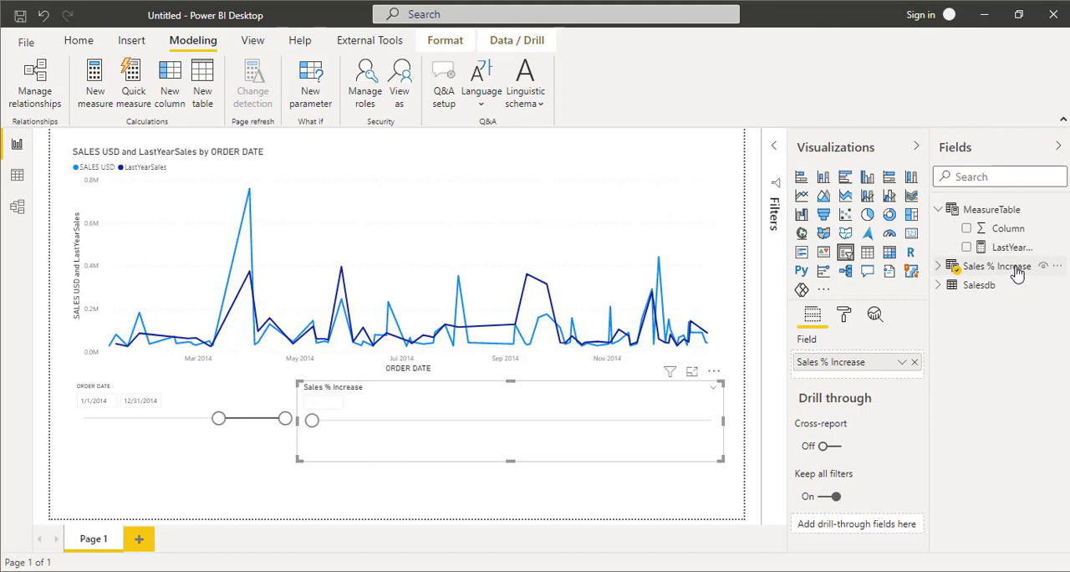
mouse_move(997, 266)
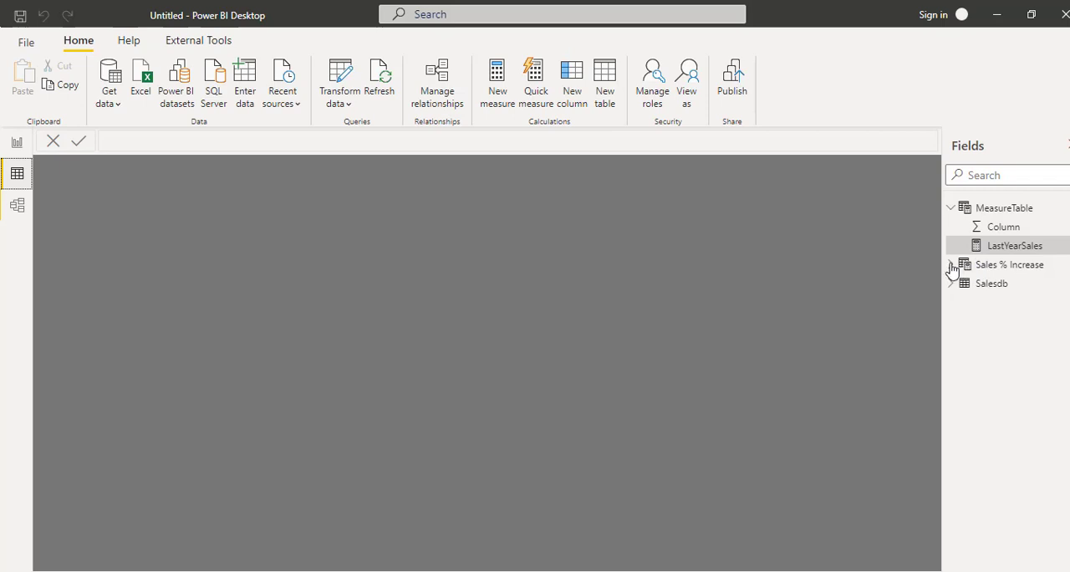
Step: Inspect the Sales % Increase table and its Value measure in Data view, then return to the report
click(1010, 264)
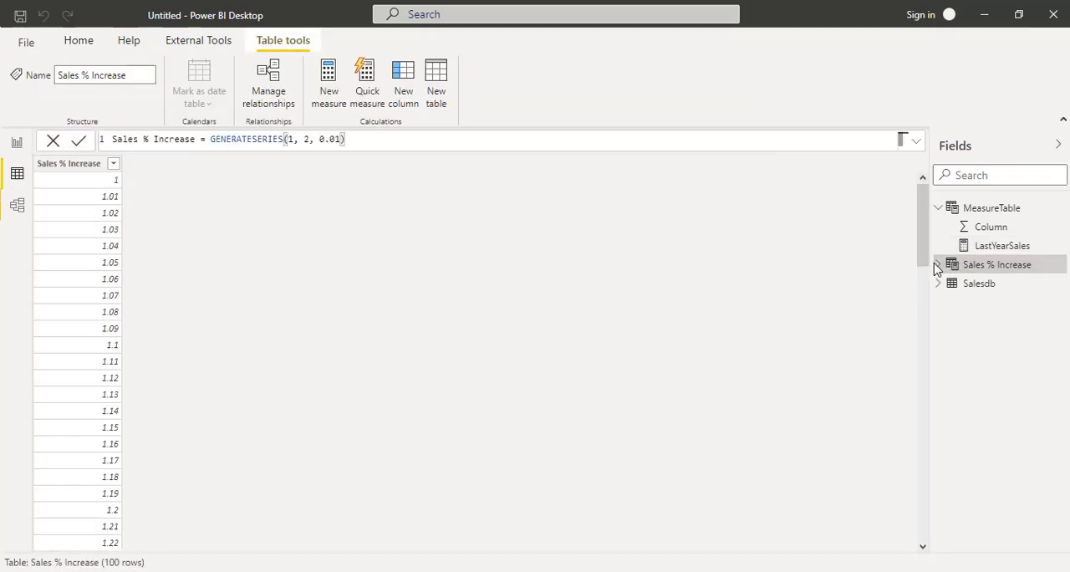
click(938, 264)
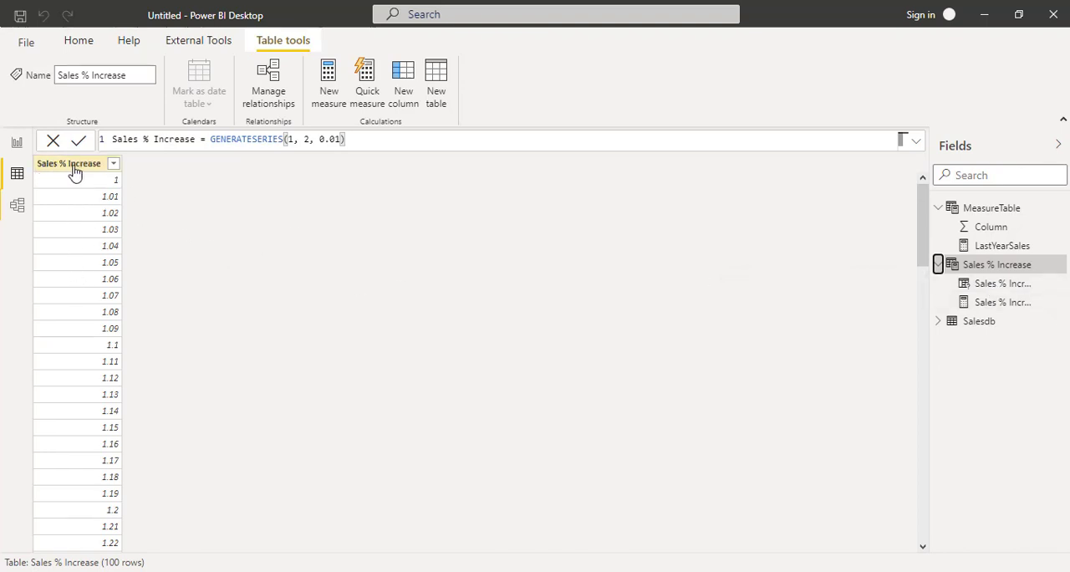
click(68, 164)
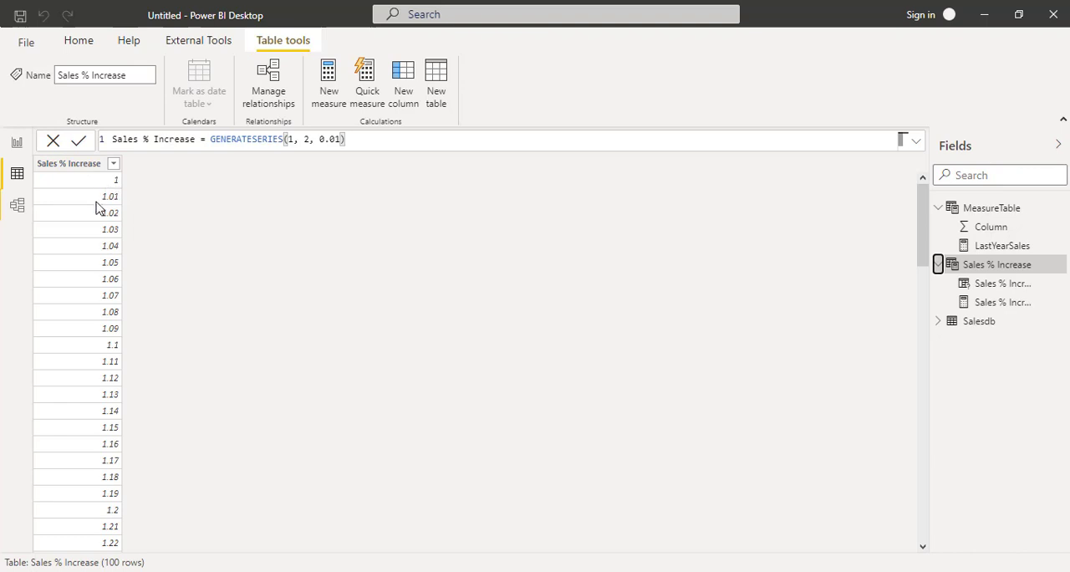
drag(923, 209, 923, 502)
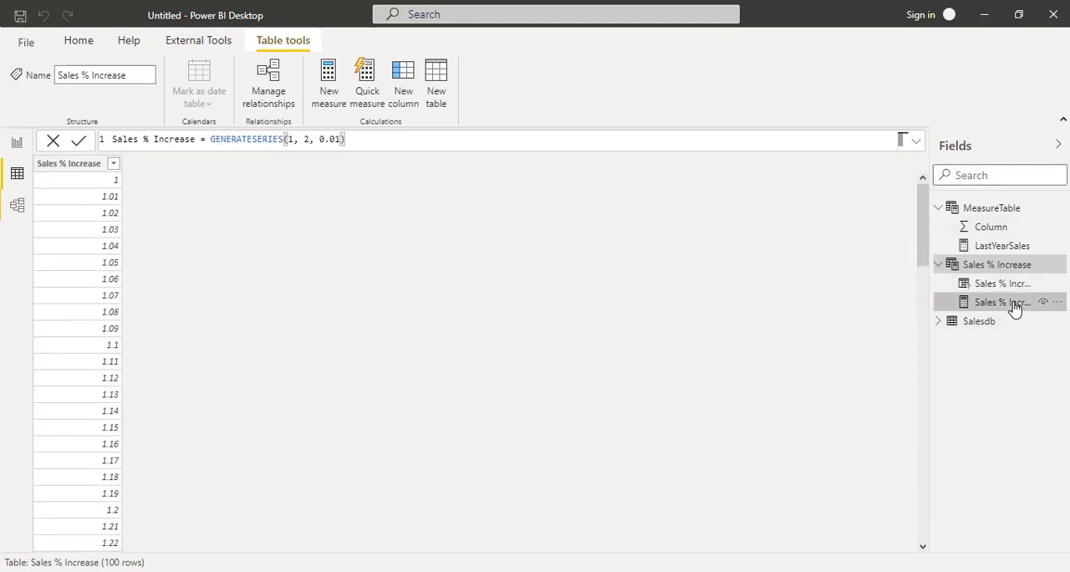
click(1002, 301)
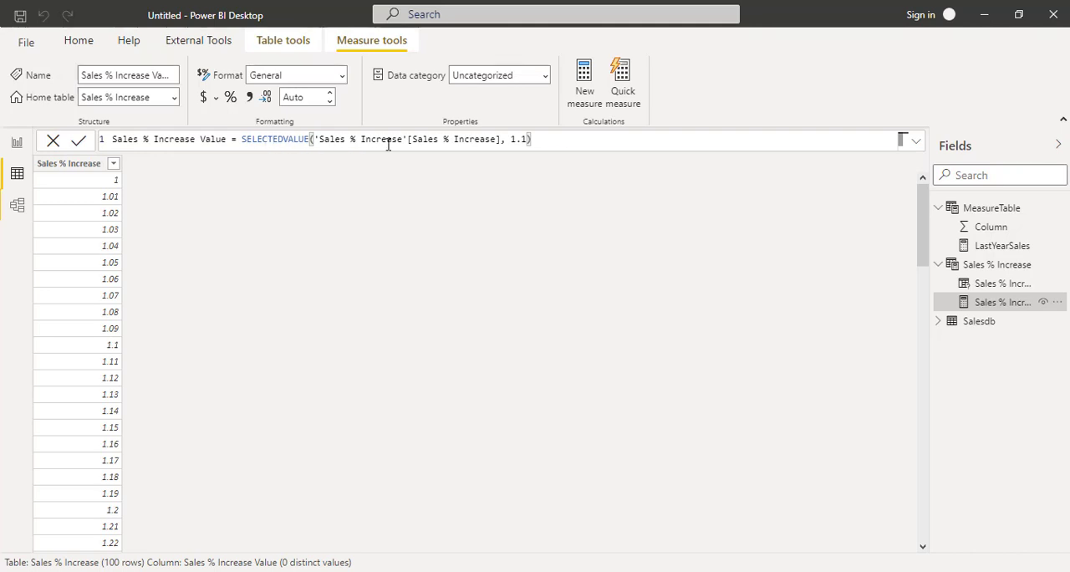
mouse_move(421, 139)
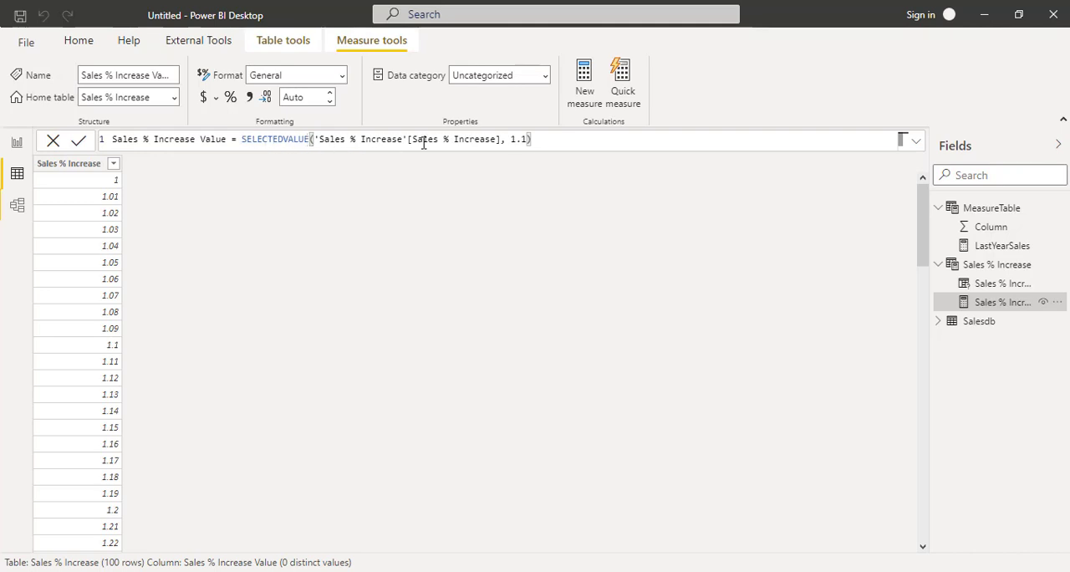
click(17, 143)
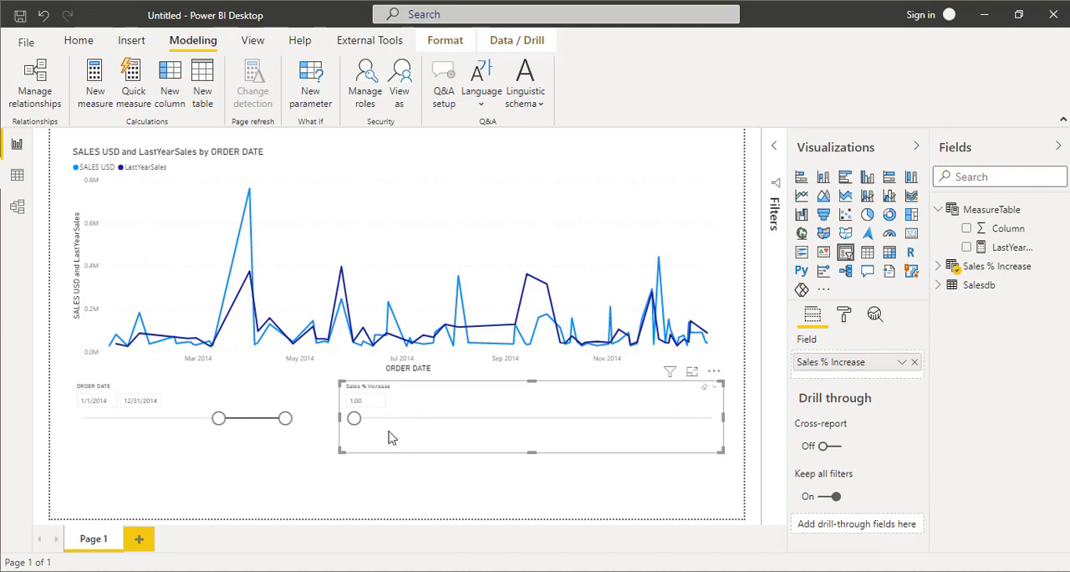
mouse_move(405, 415)
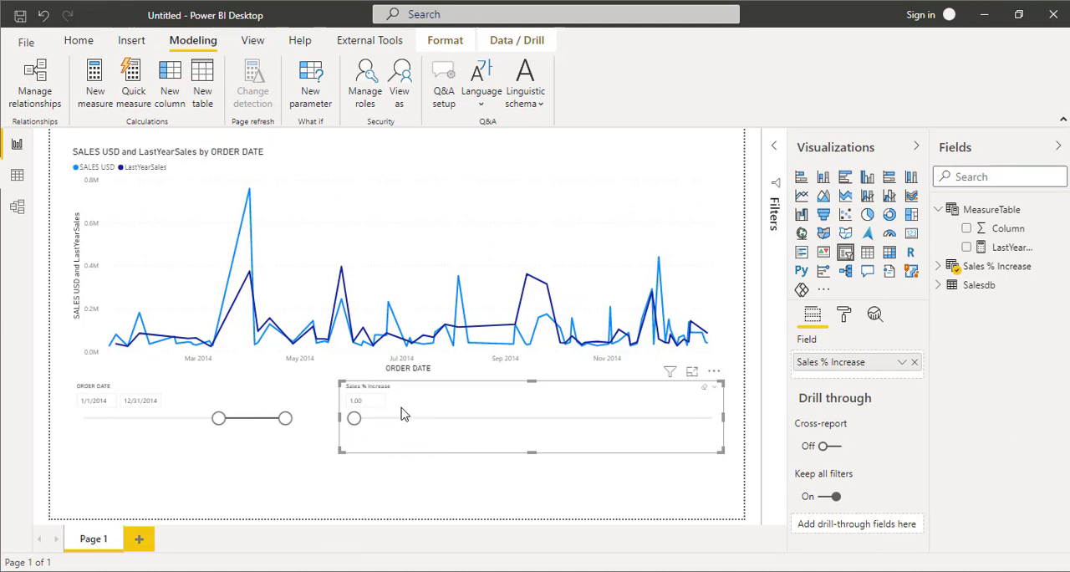
mouse_move(423, 425)
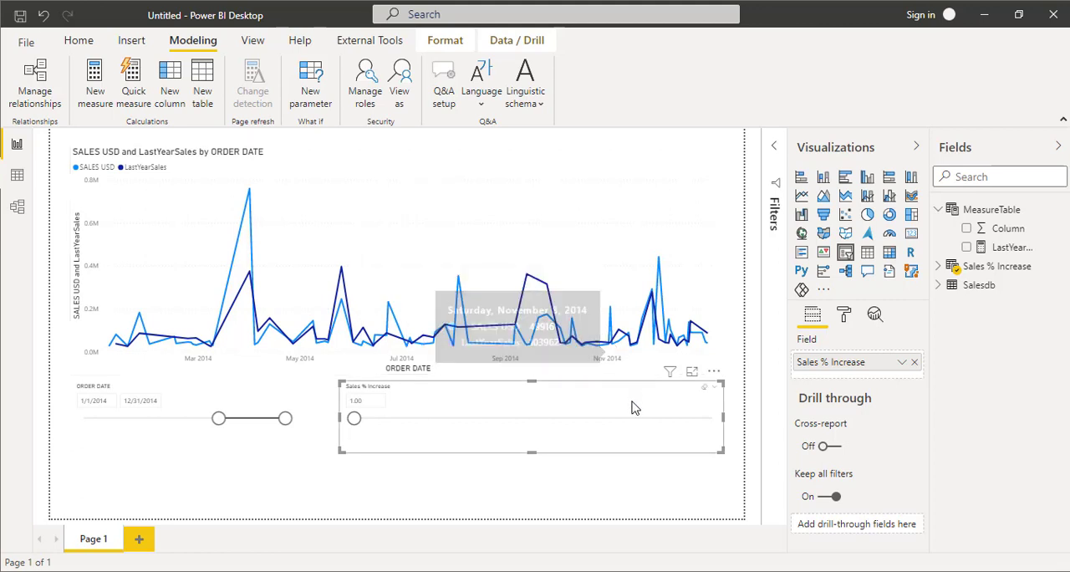
mouse_move(936, 388)
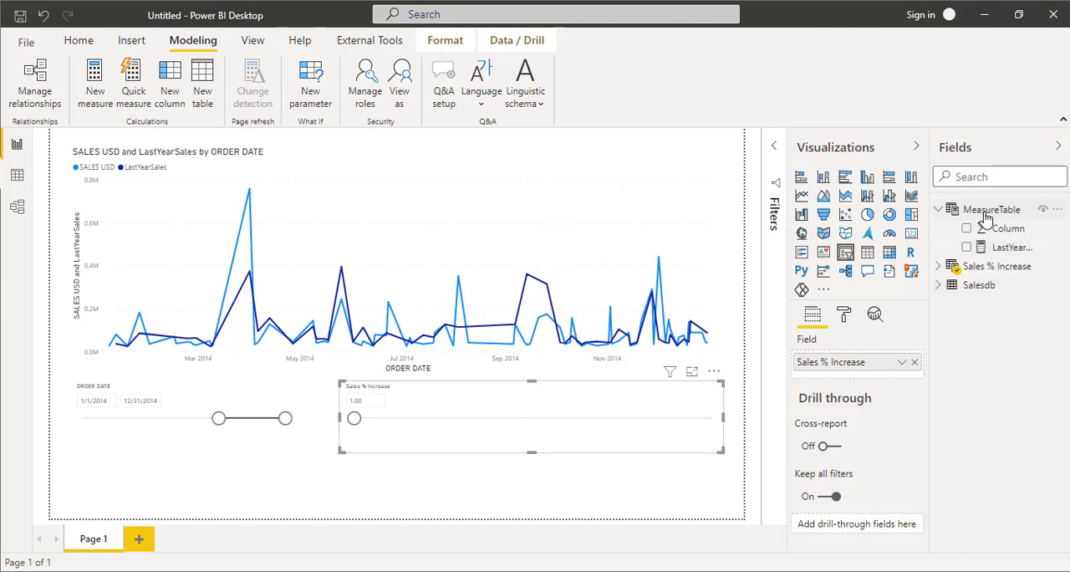
mouse_move(991, 209)
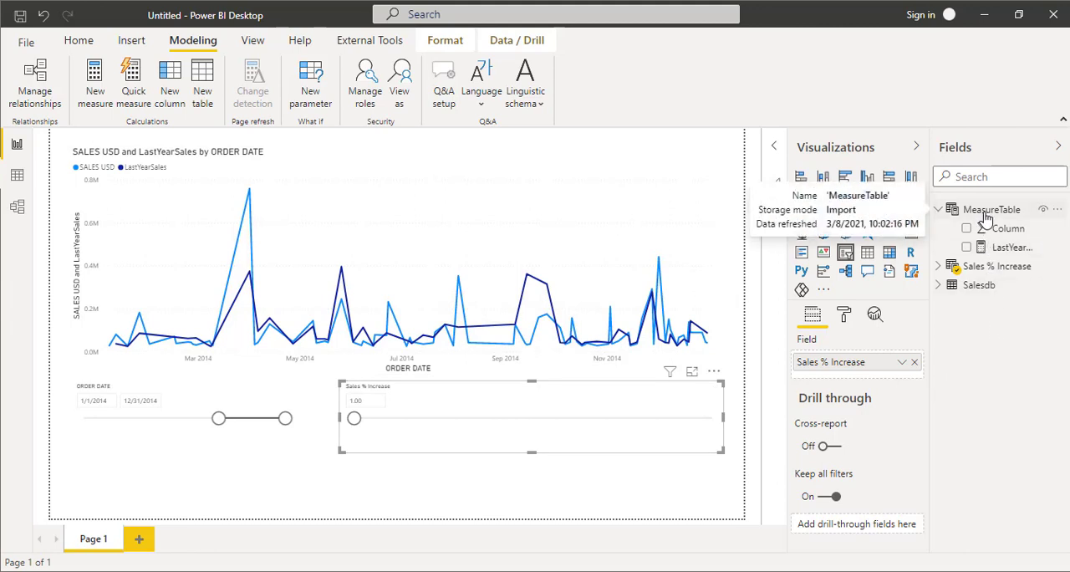
Step: Define a new measure in MeasureTable: Goal = [LastYearSales] * [Sales % Increase Value]
right_click(994, 209)
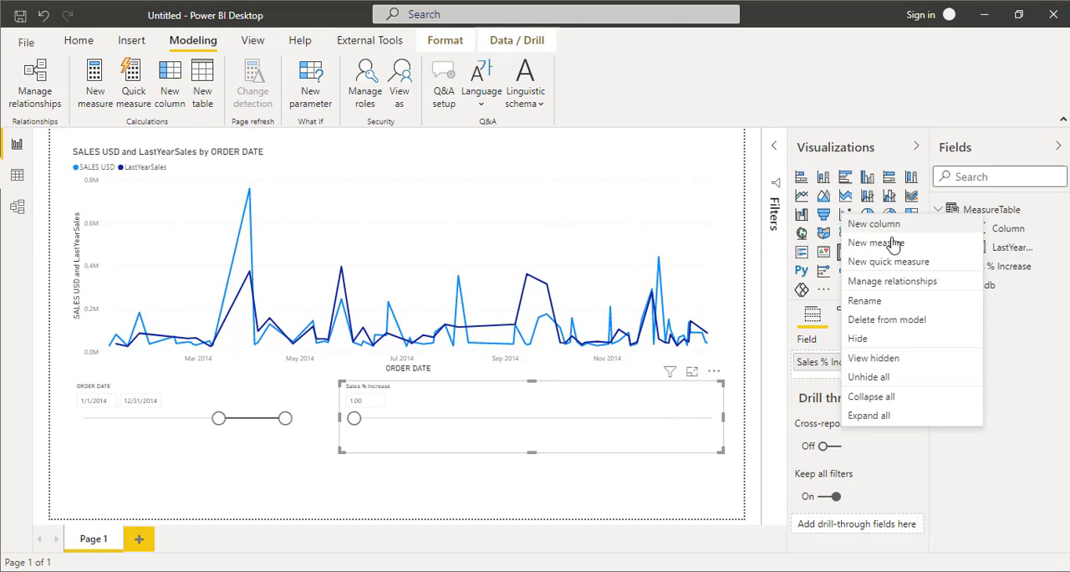
click(661, 231)
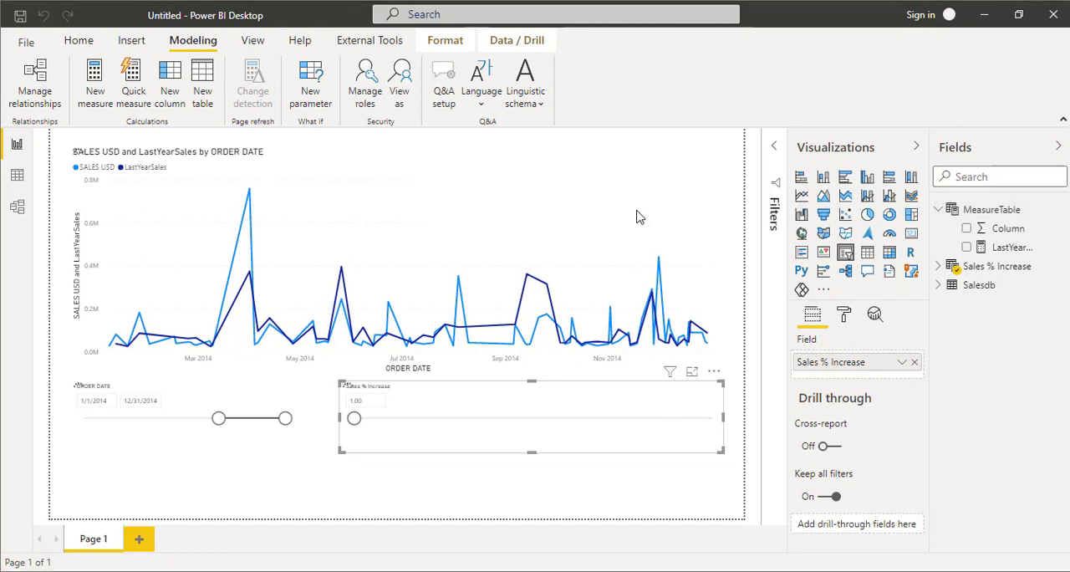
click(94, 80)
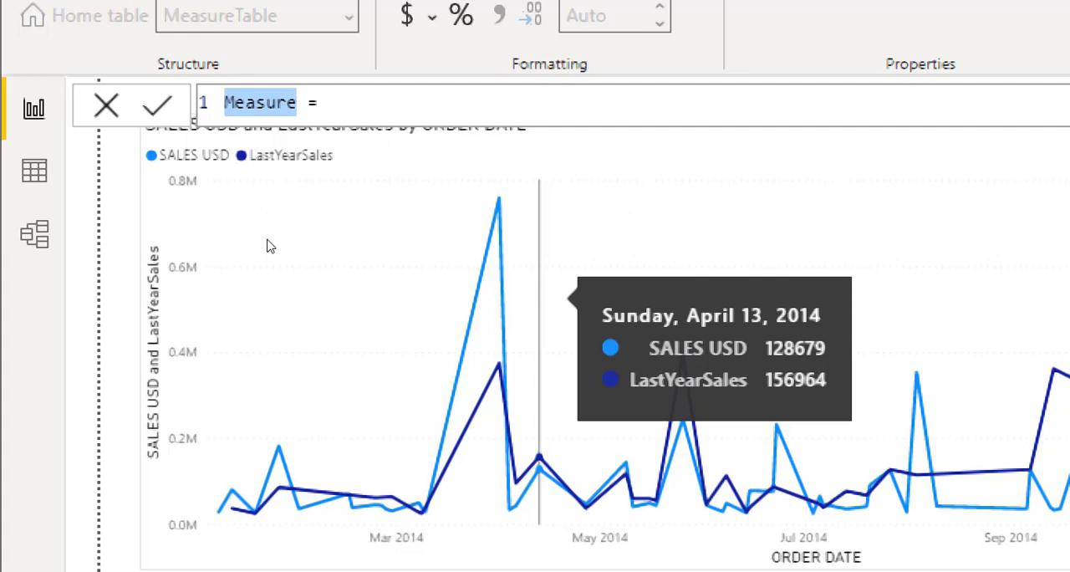
text(Goal =)
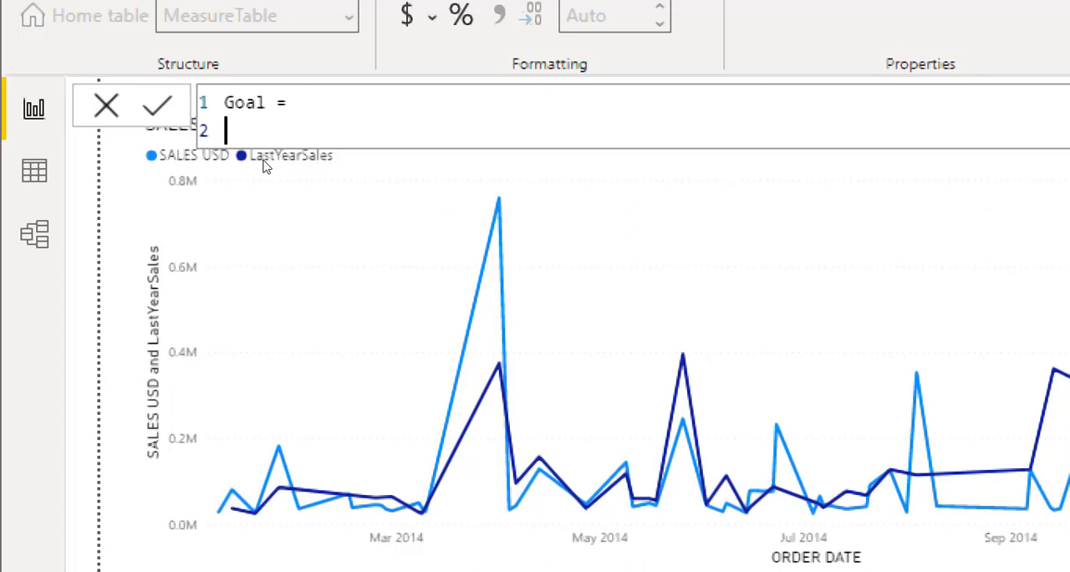
text([LastYearSales])
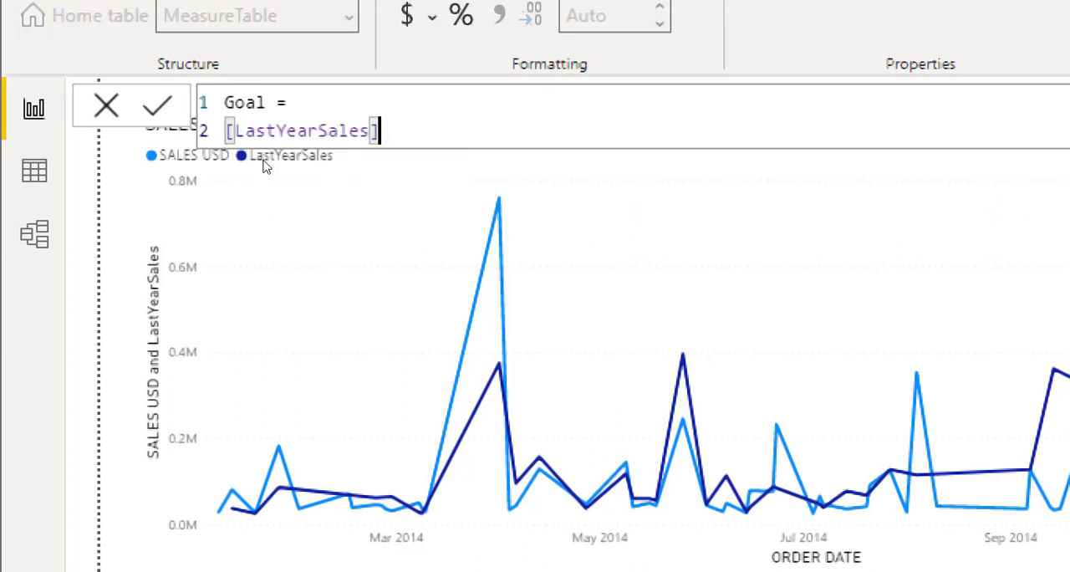
text(*)
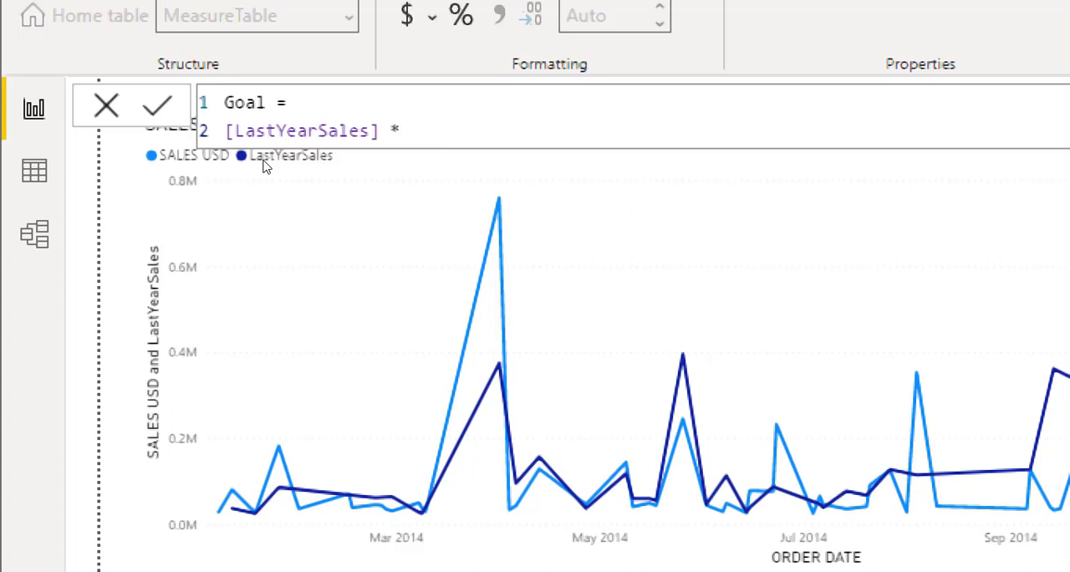
text([Sales % Increase Value)
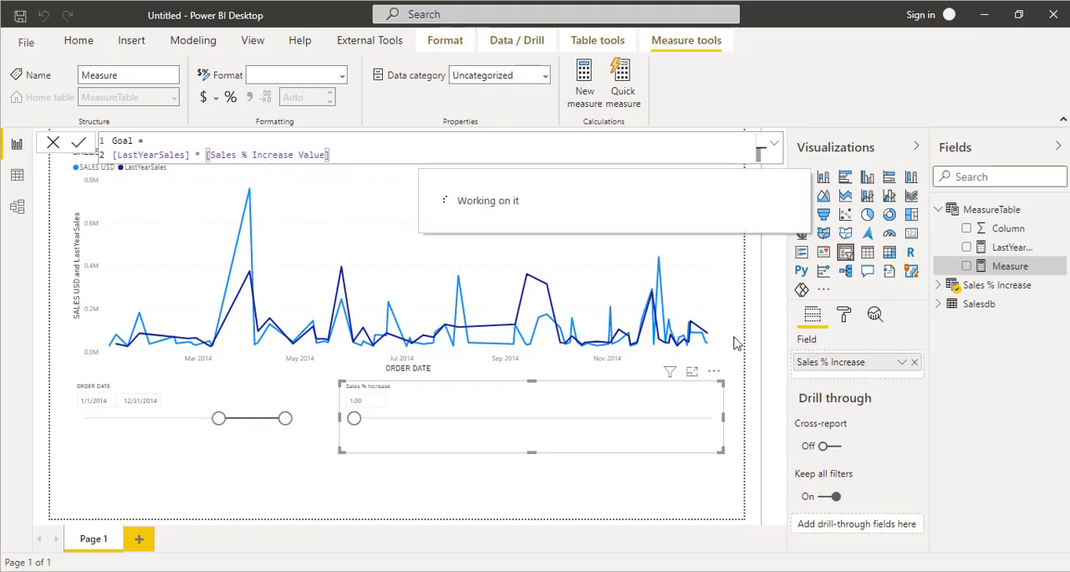
mouse_move(979, 281)
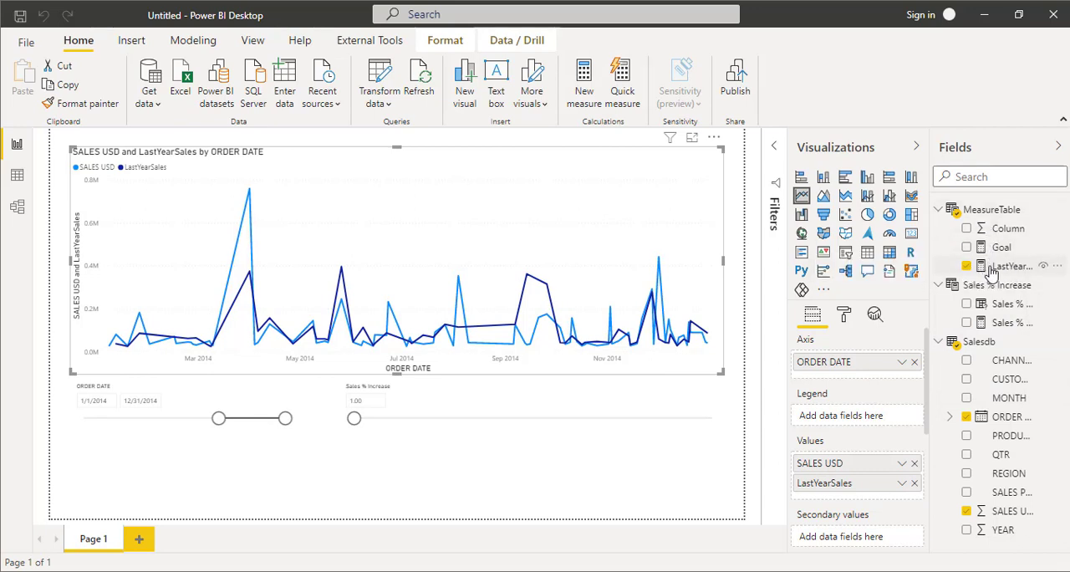
mouse_move(572, 197)
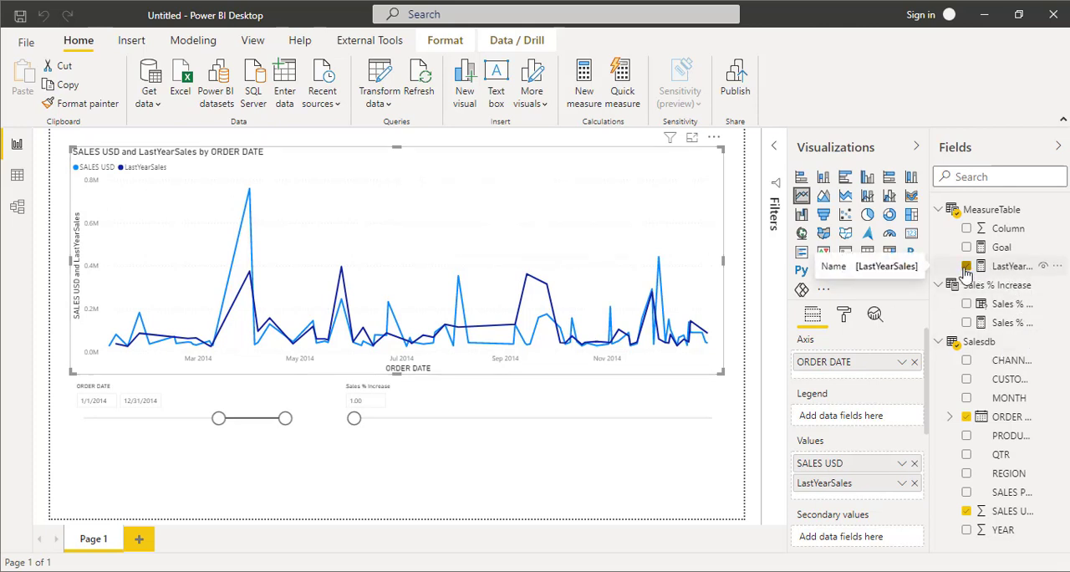
mouse_move(966, 271)
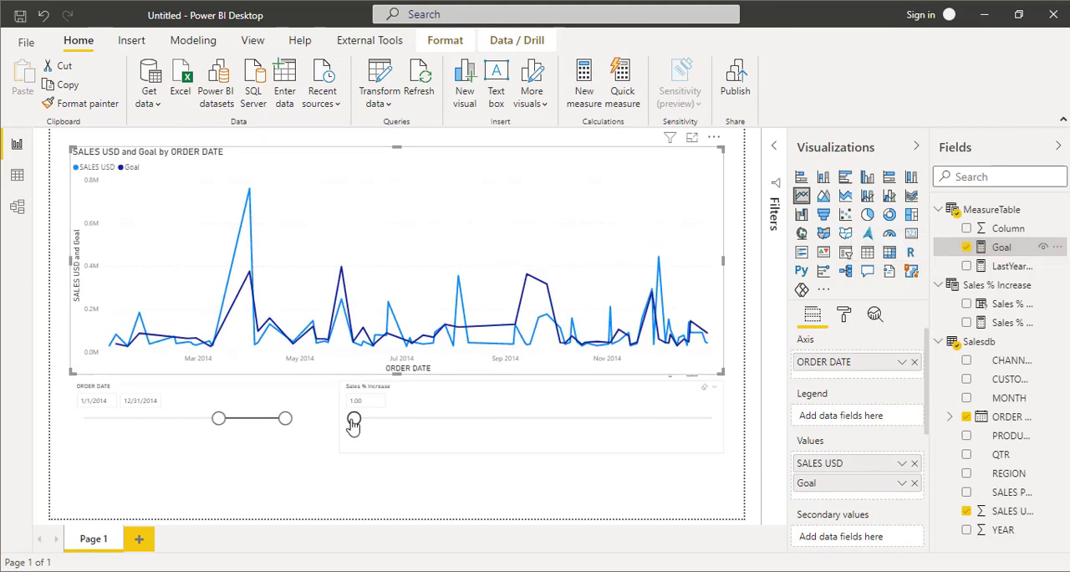
Step: Slide the Sales % Increase value up and back near 1.01 to watch the Goal line respond
drag(351, 422, 374, 421)
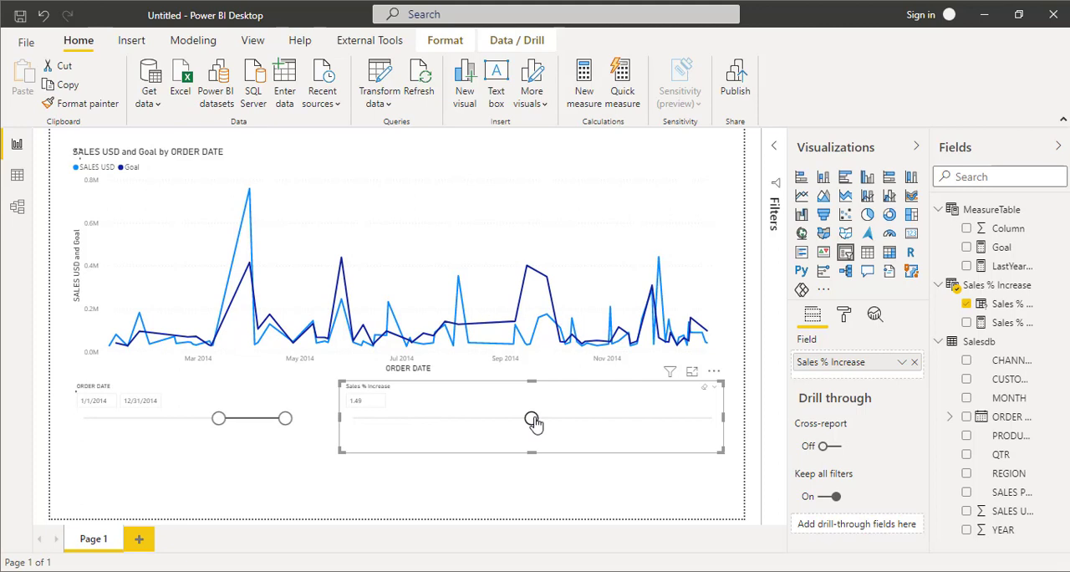
drag(533, 418, 637, 418)
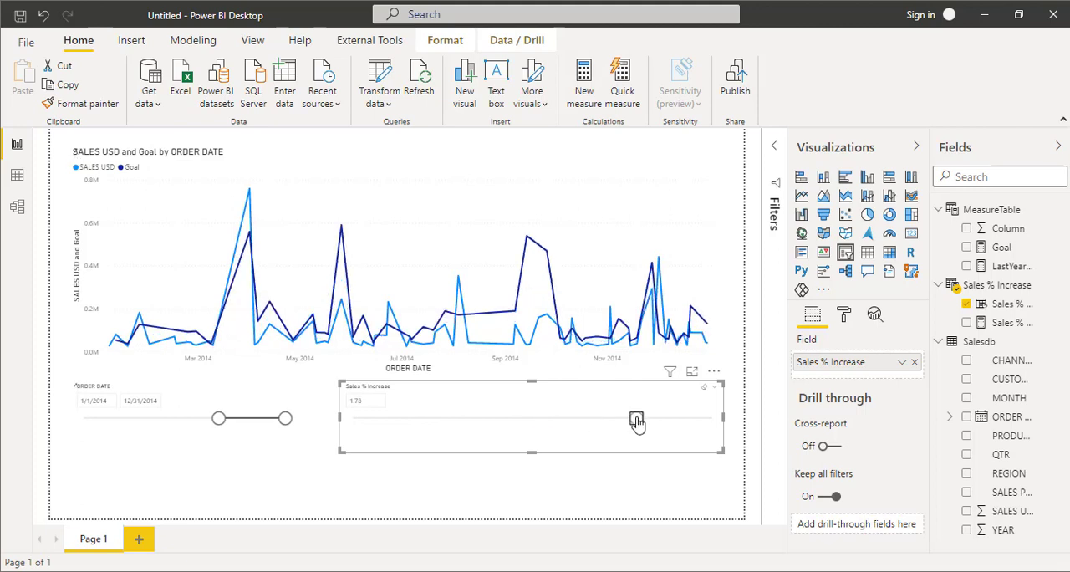
drag(636, 418, 663, 418)
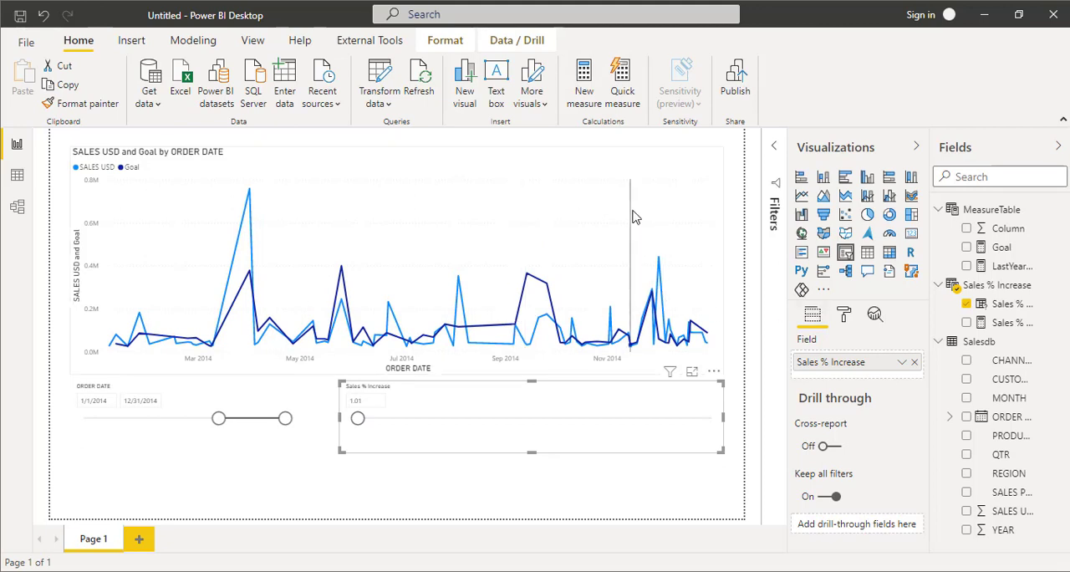
Step: Colour the Goal line black in the line chart's formatting
click(398, 251)
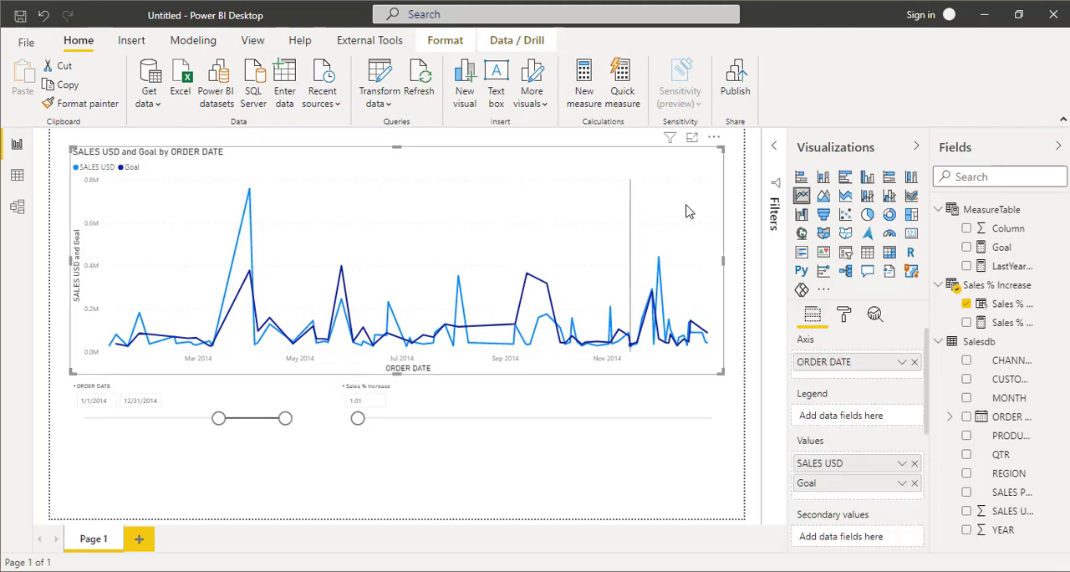
click(842, 314)
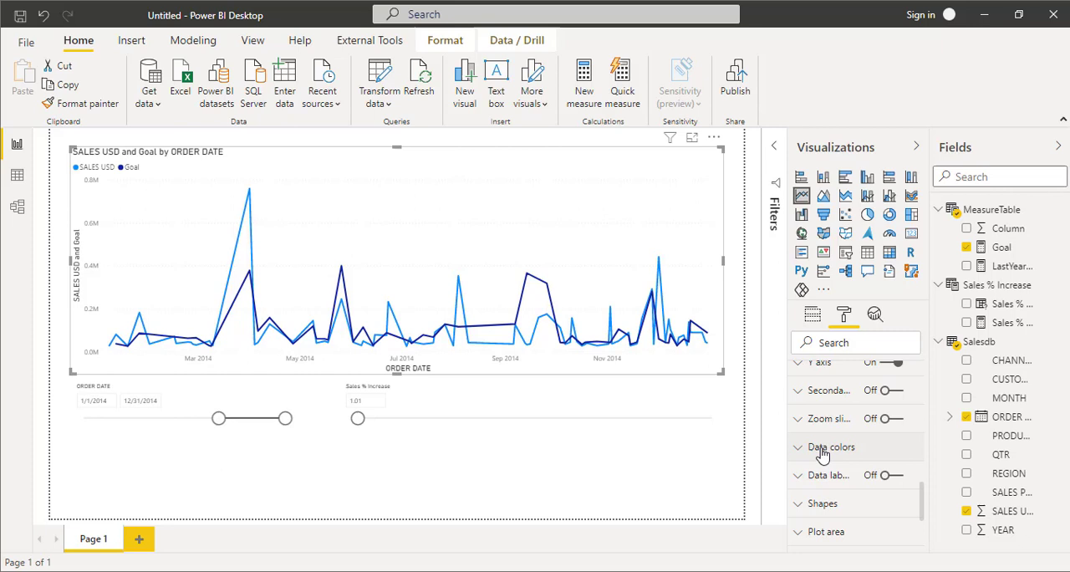
click(830, 446)
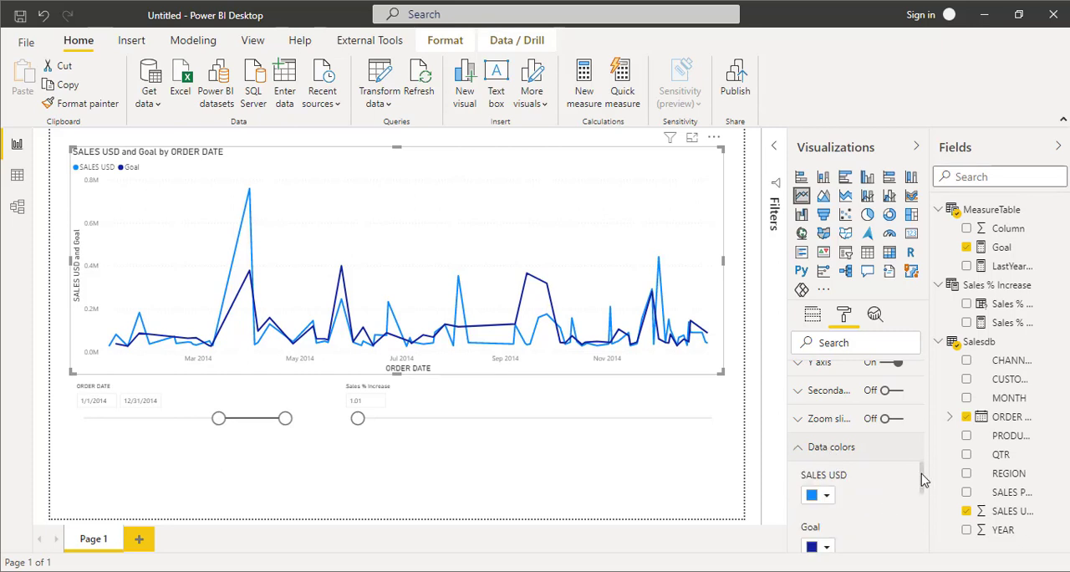
scroll(down, 3)
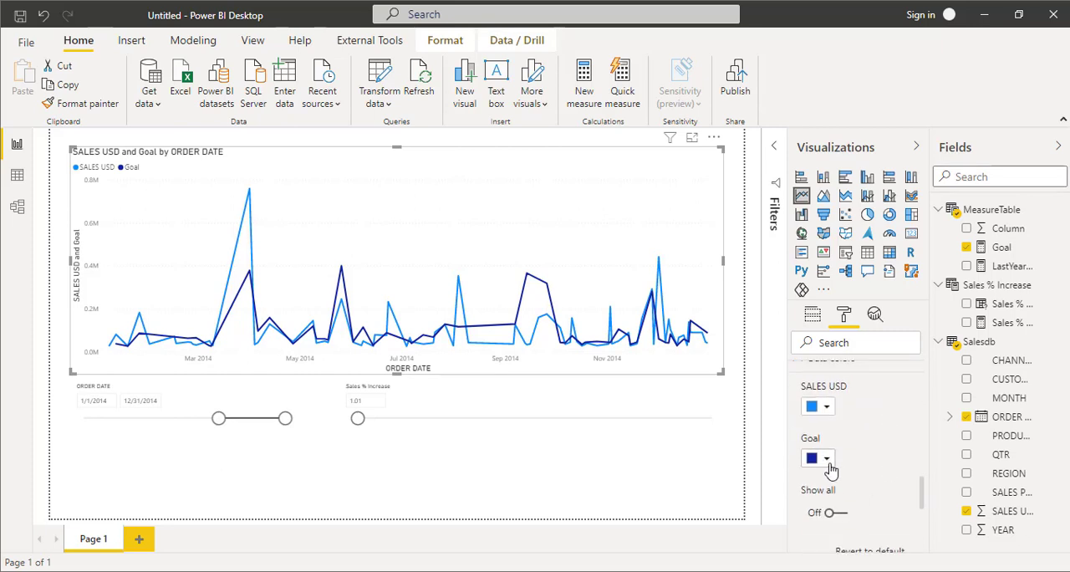
click(826, 459)
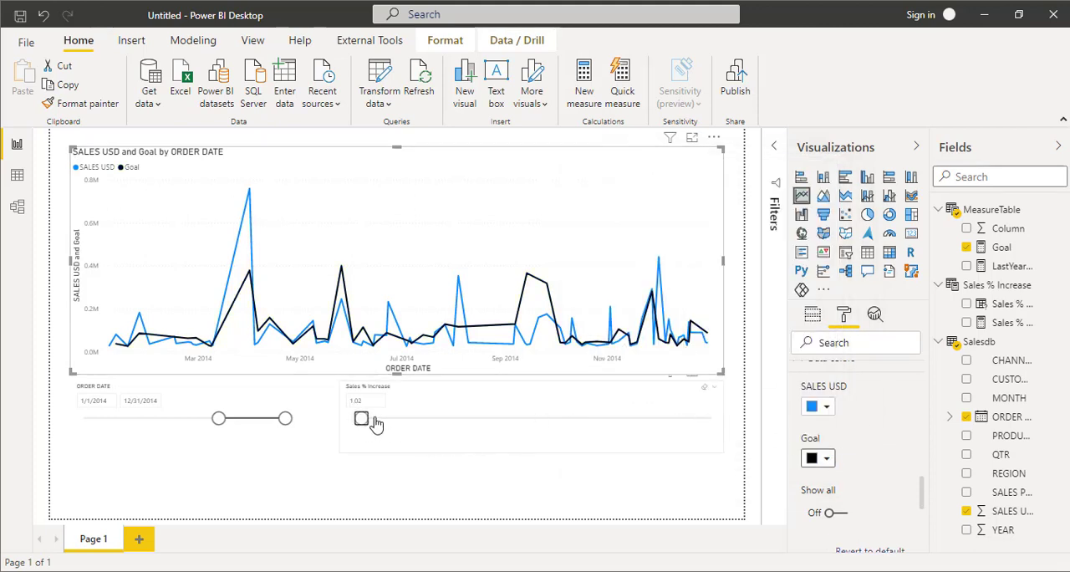
Step: Raise the Sales % Increase value to 1.52 and shrink the slicer beside the date slicer
drag(361, 418, 448, 418)
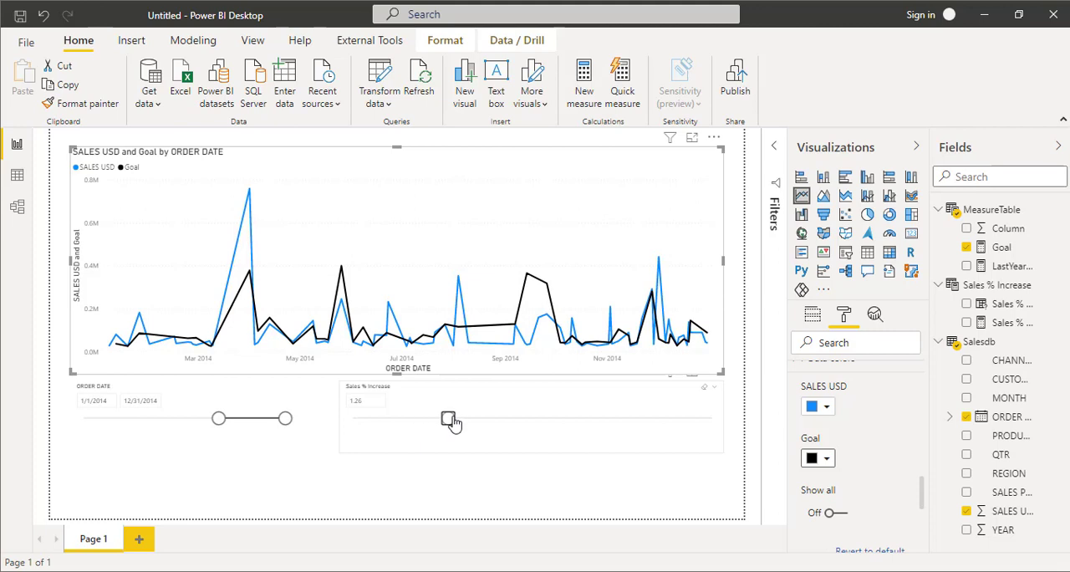
drag(452, 420, 465, 419)
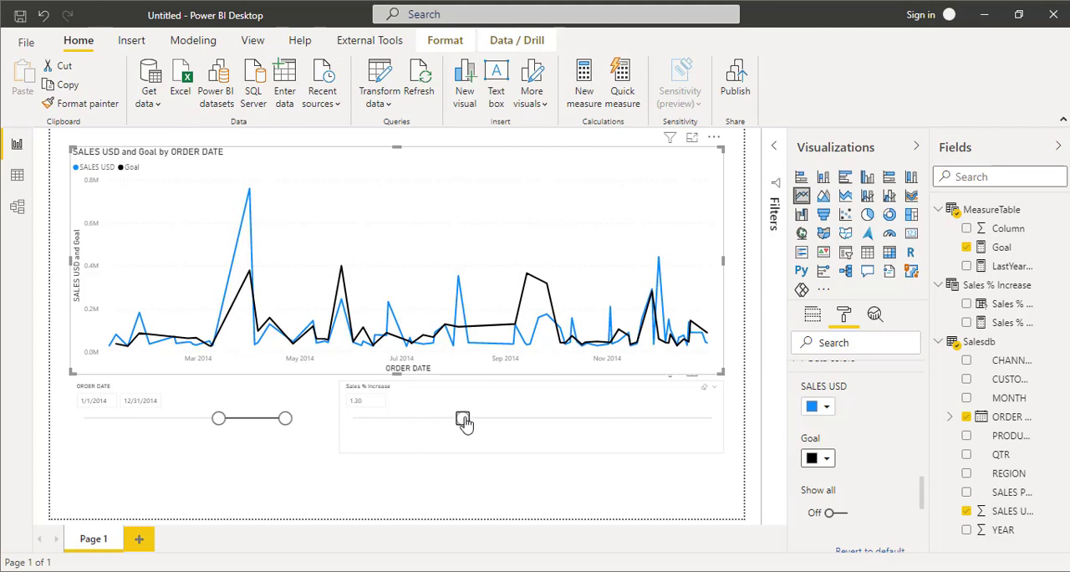
click(465, 421)
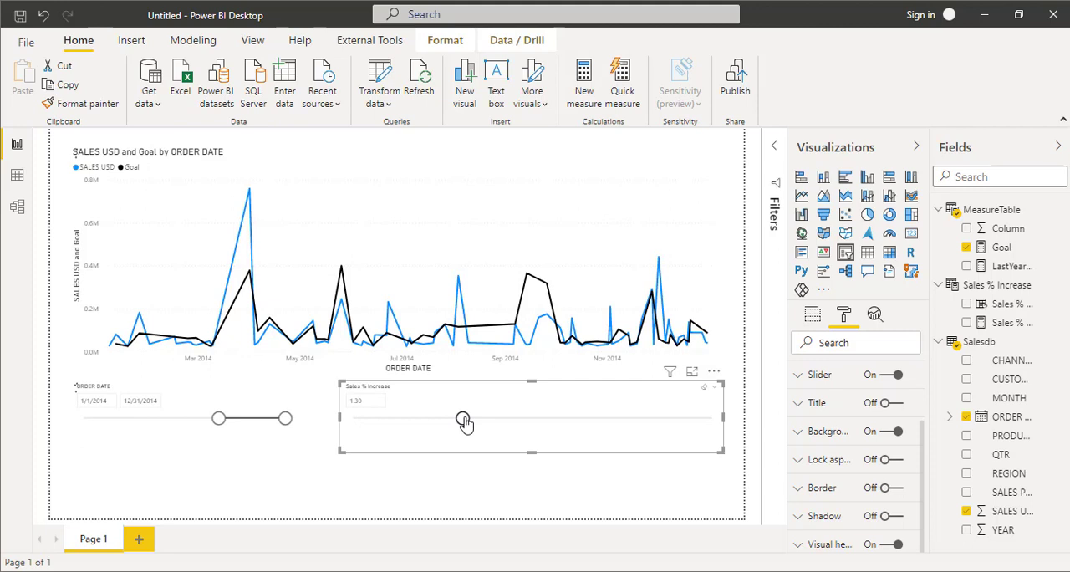
drag(465, 420, 602, 420)
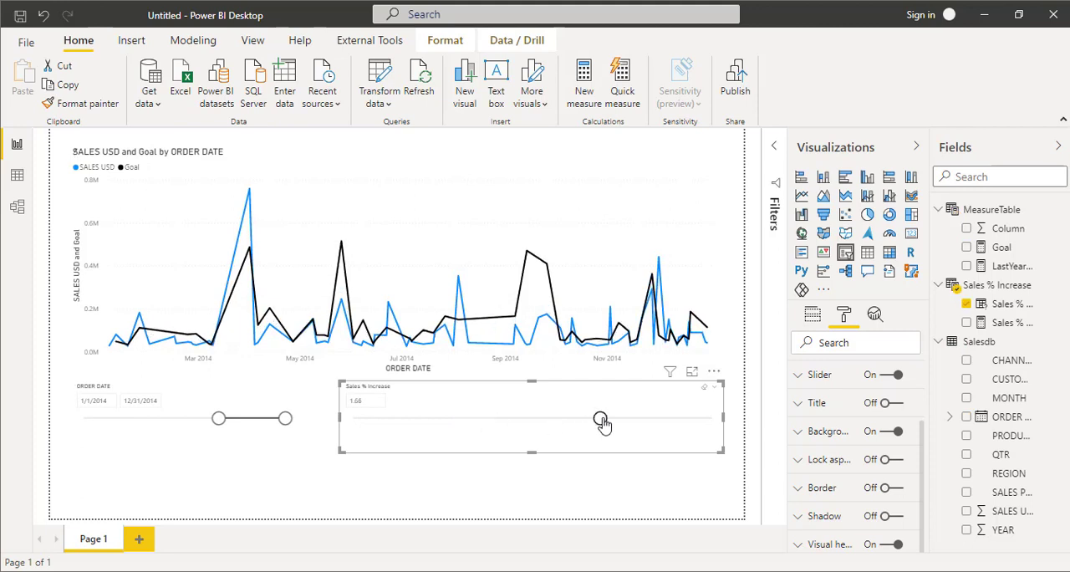
drag(602, 420, 544, 419)
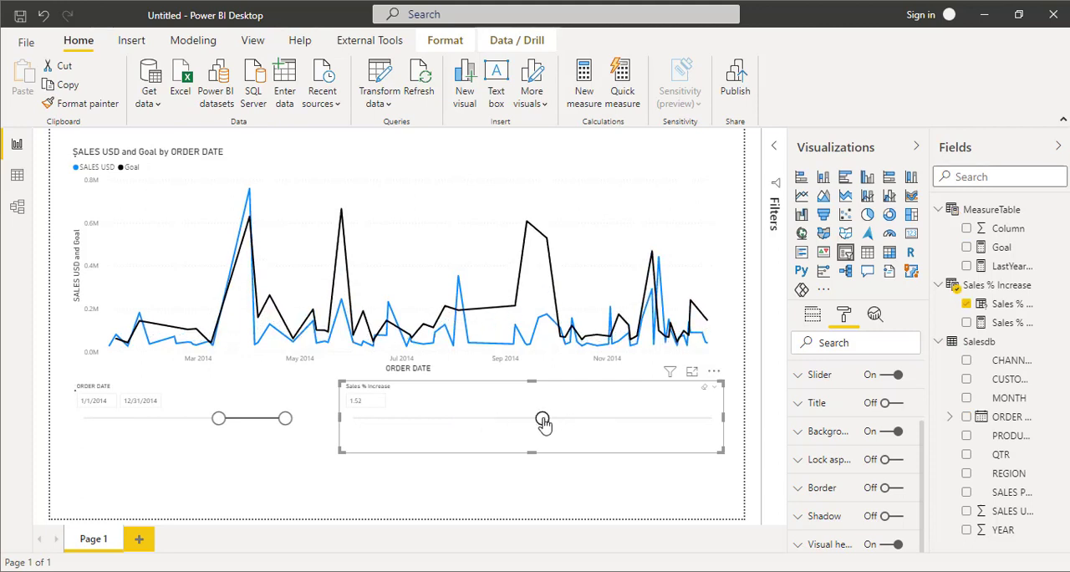
drag(543, 422, 494, 422)
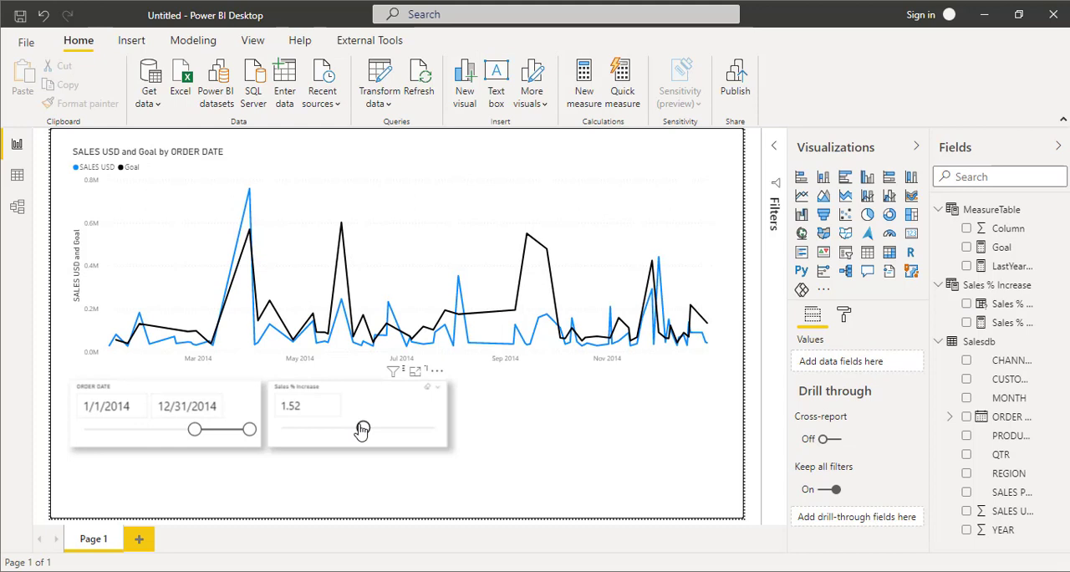
Step: Try the Sales % Increase at 1.84 and 1.52, settle on 1.35, then deselect the slicer
drag(361, 428, 395, 428)
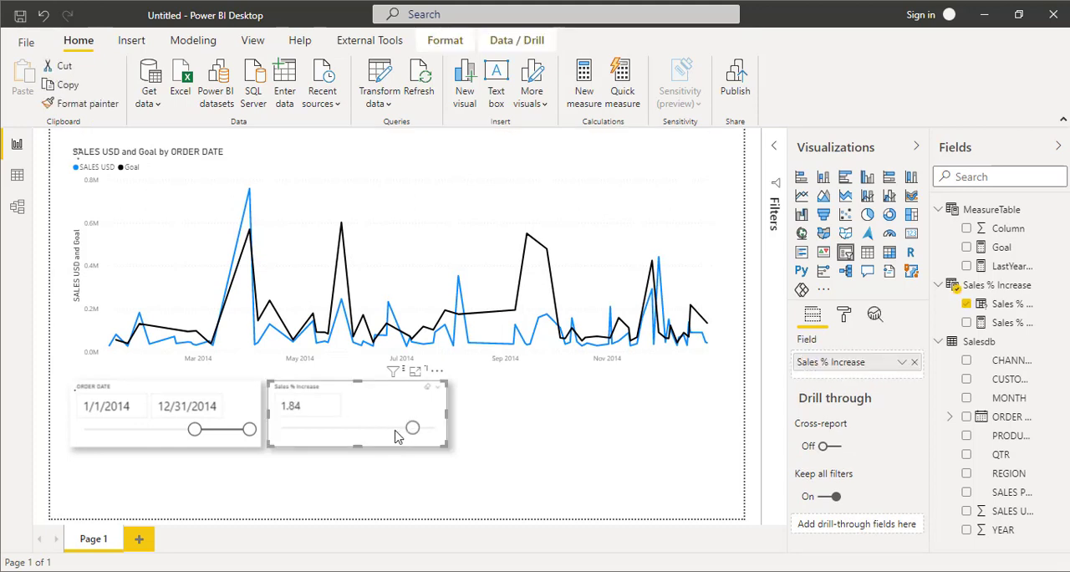
drag(411, 428, 363, 428)
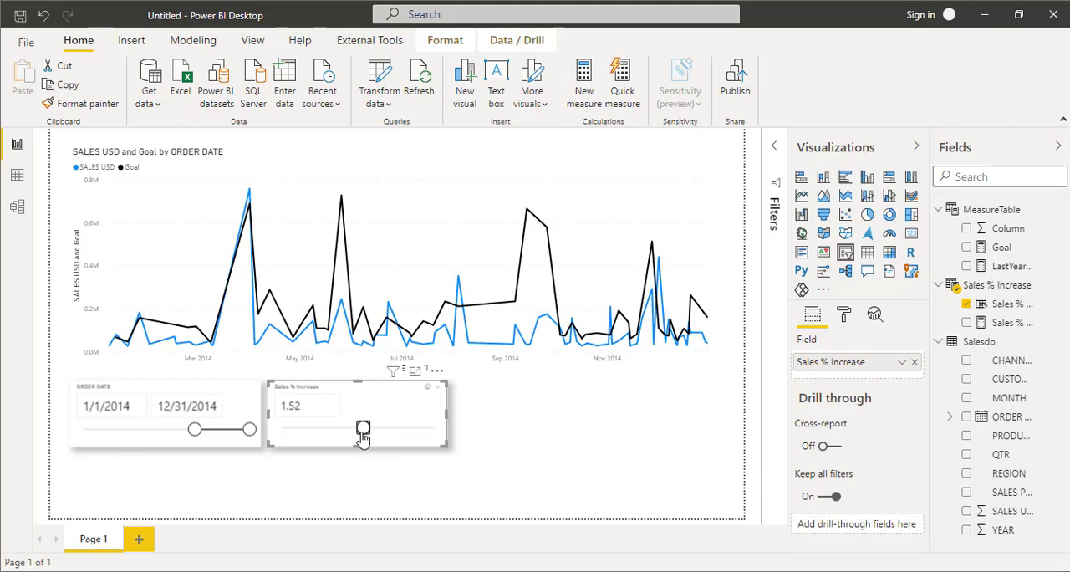
drag(363, 428, 336, 428)
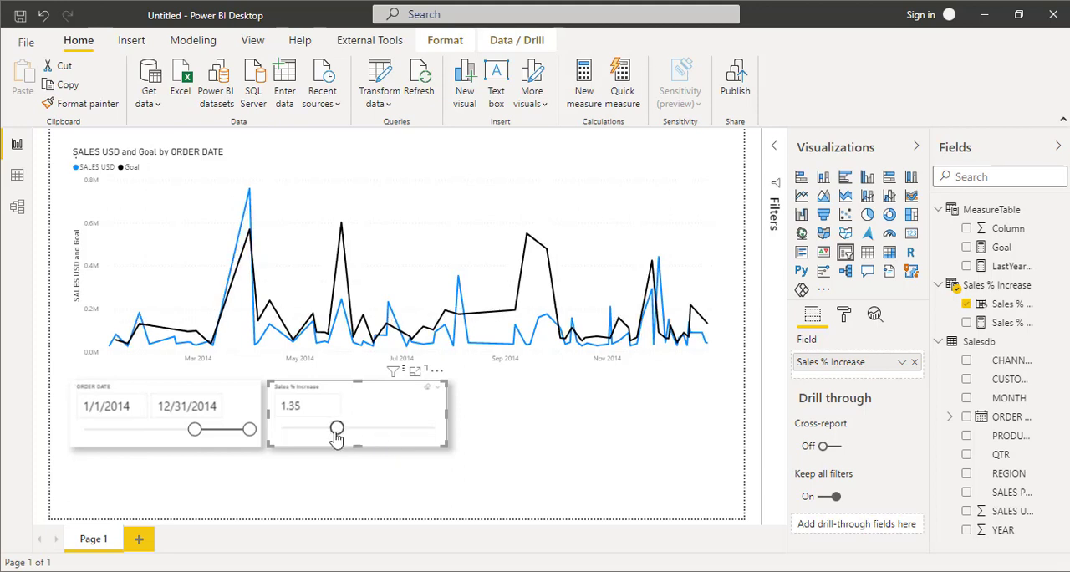
click(194, 40)
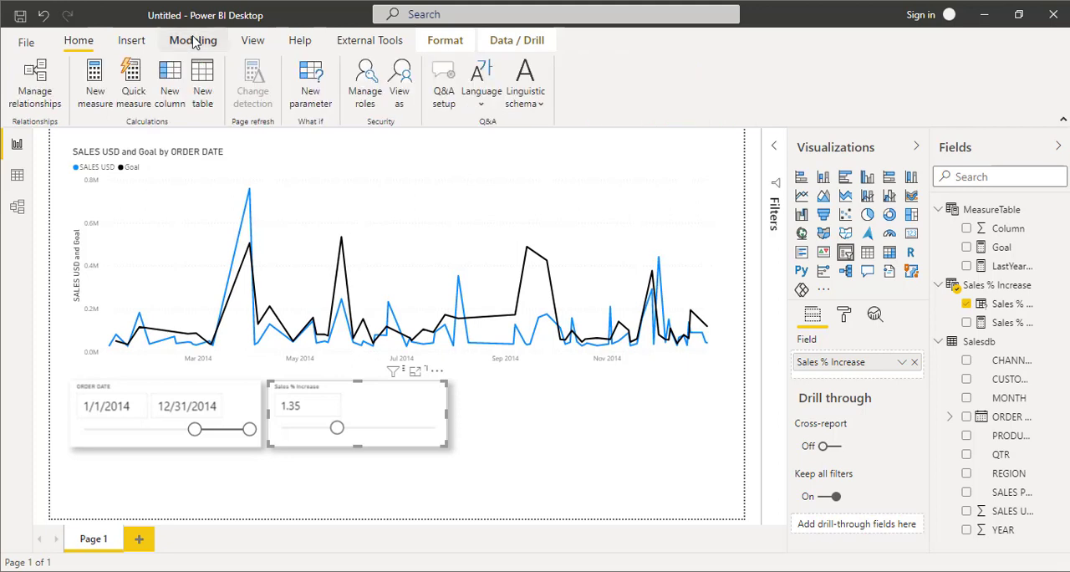
click(194, 40)
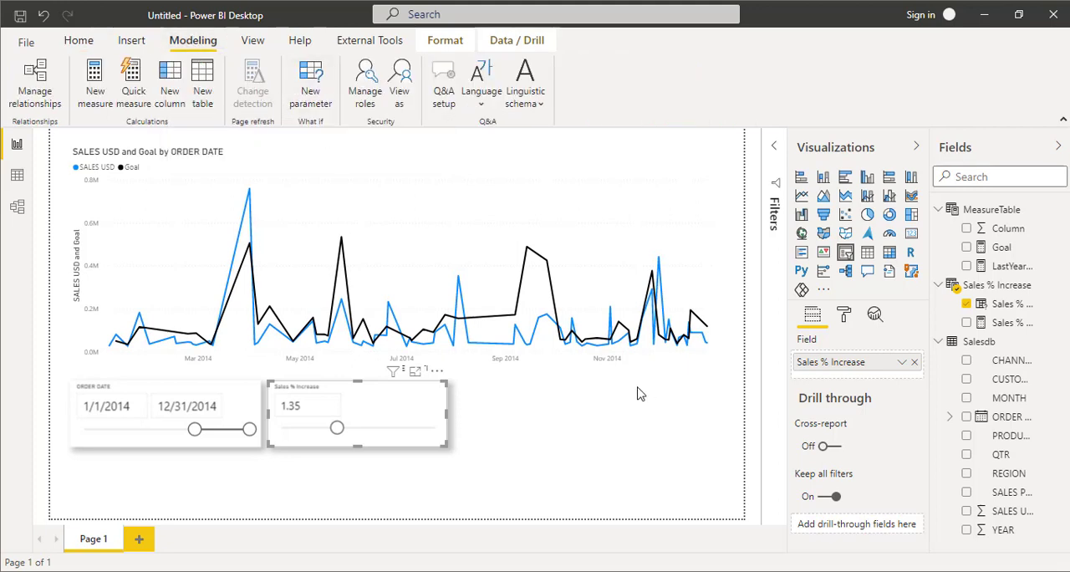
mouse_move(619, 422)
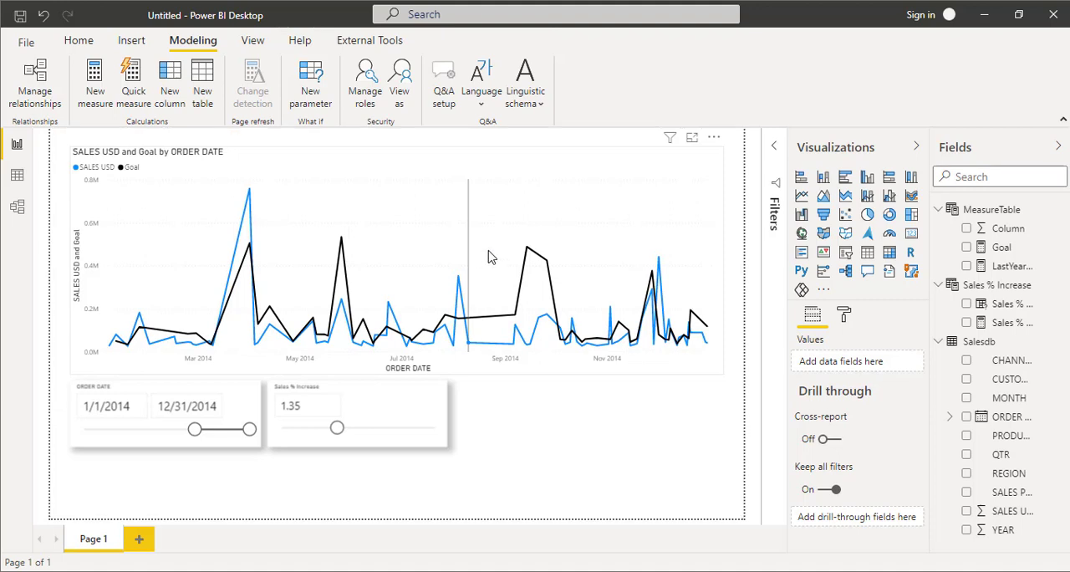
Step: Insert a smart narrative summarising the chart, then raise the increase to 1.77 to update it
right_click(492, 257)
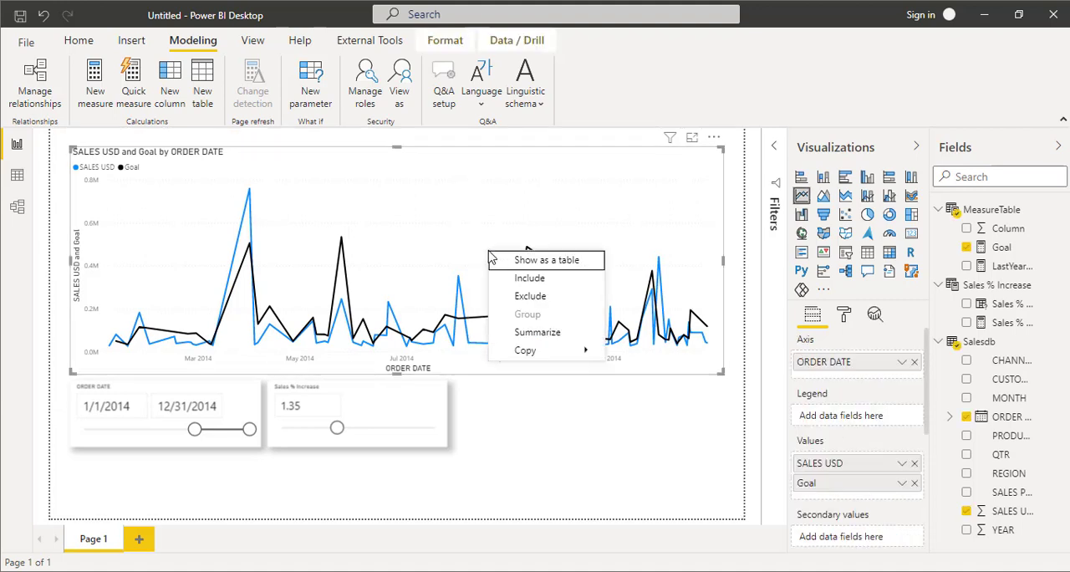
mouse_move(537, 331)
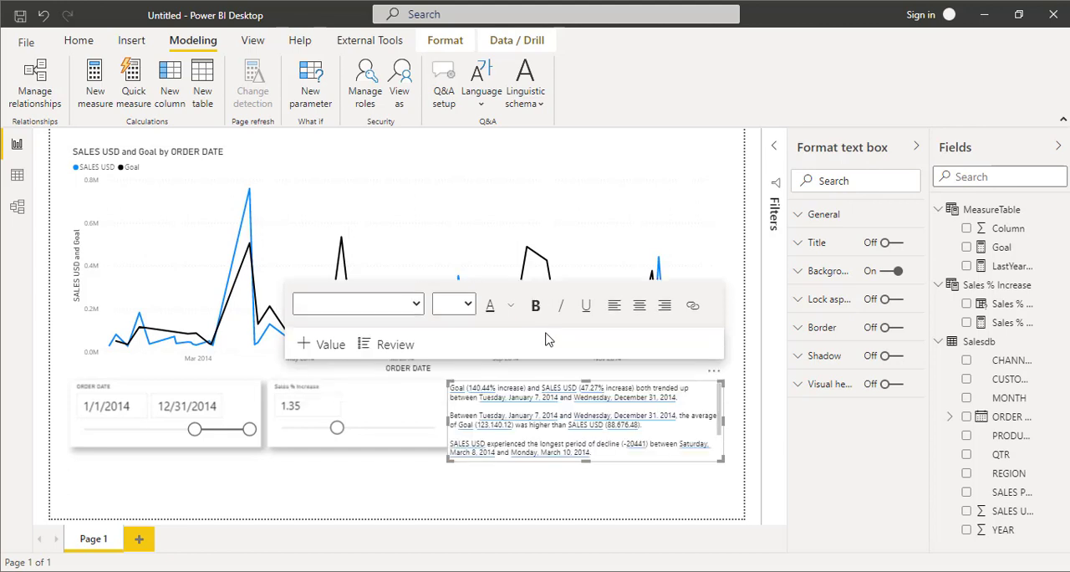
mouse_move(724, 470)
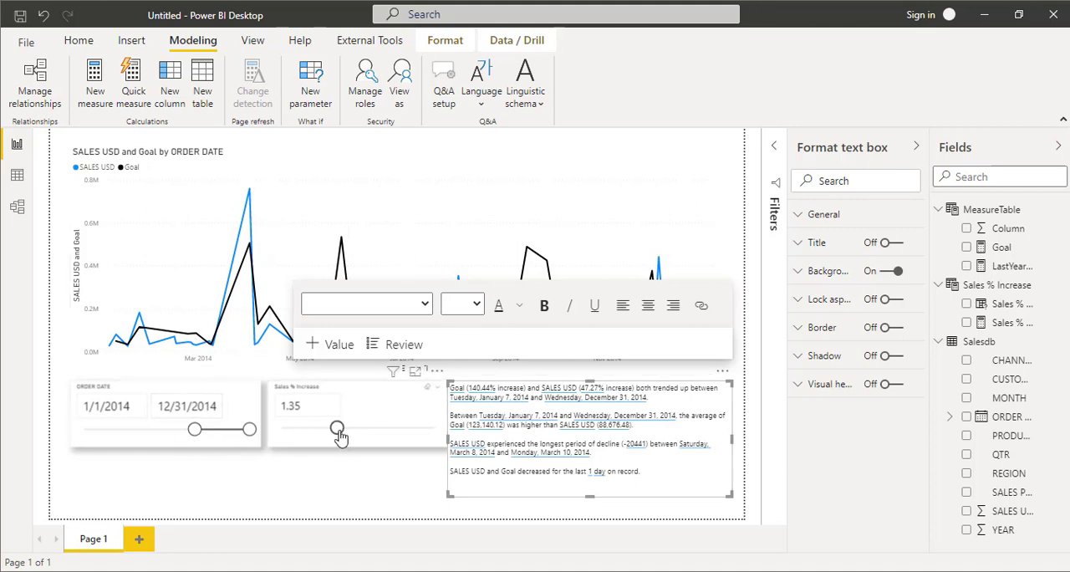
drag(339, 428, 373, 428)
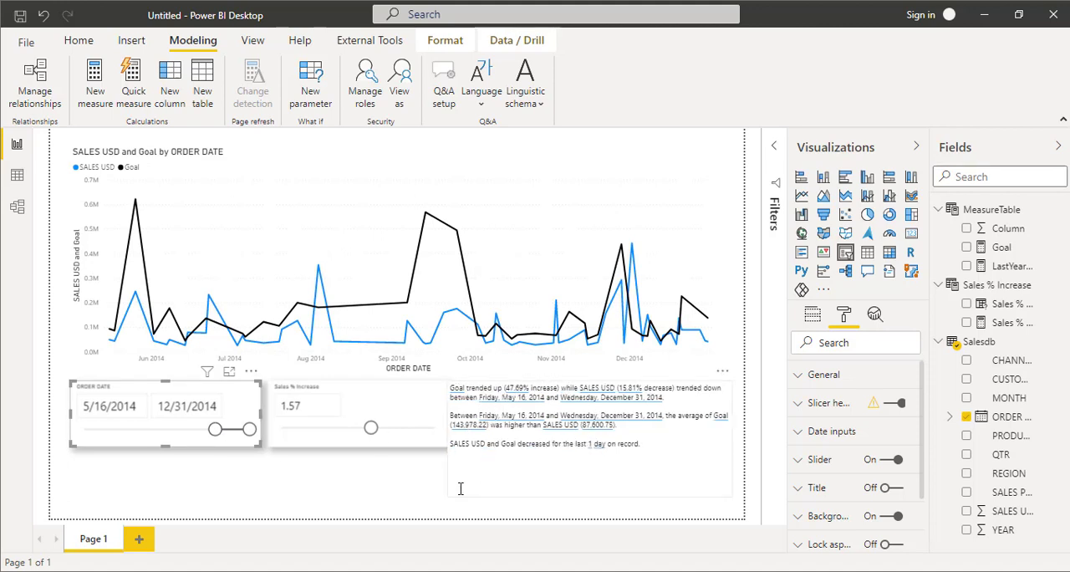
mouse_move(561, 415)
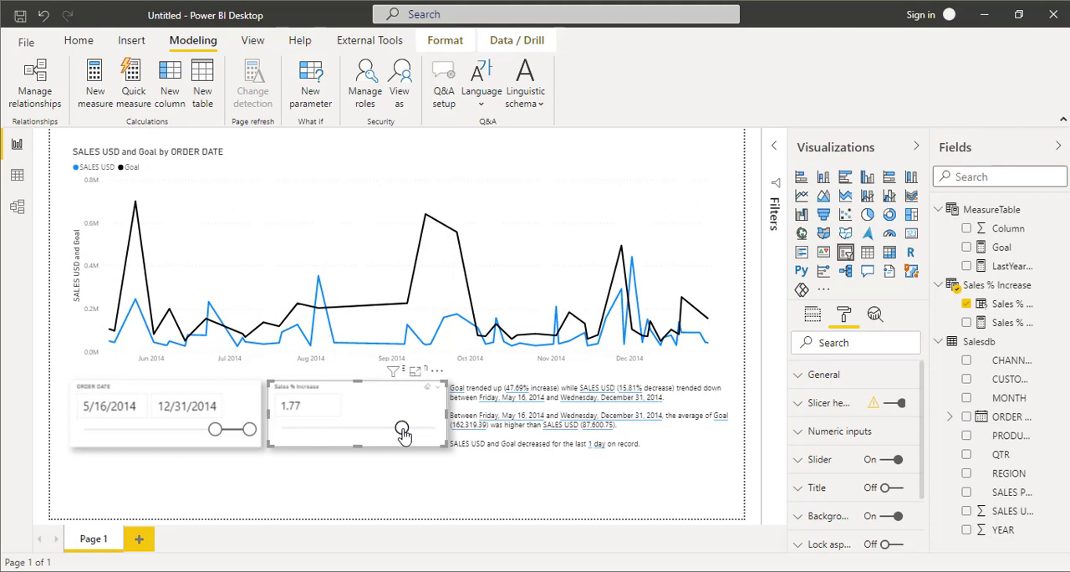
drag(238, 428, 209, 428)
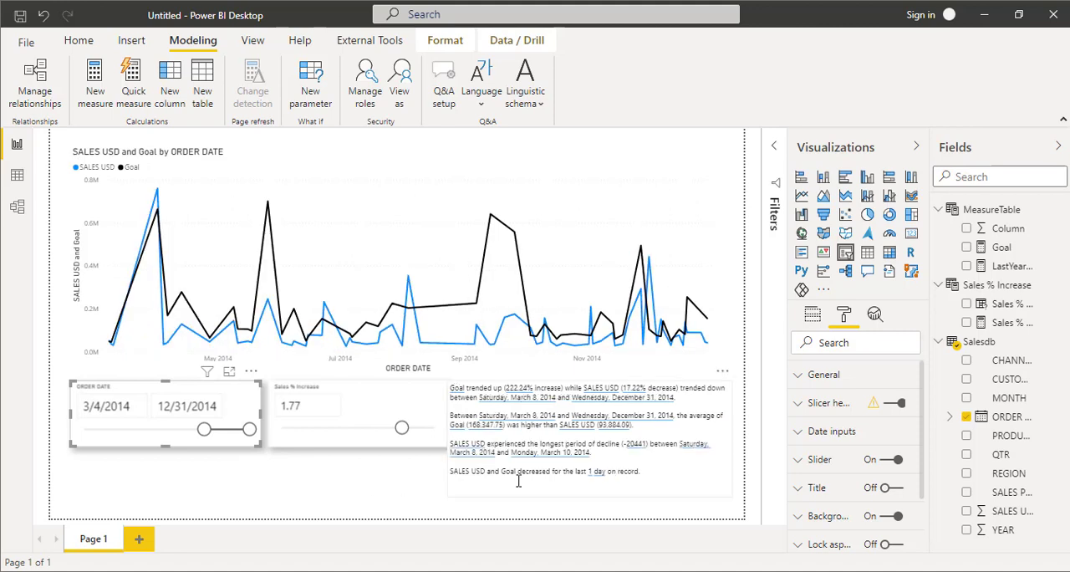
mouse_move(589, 274)
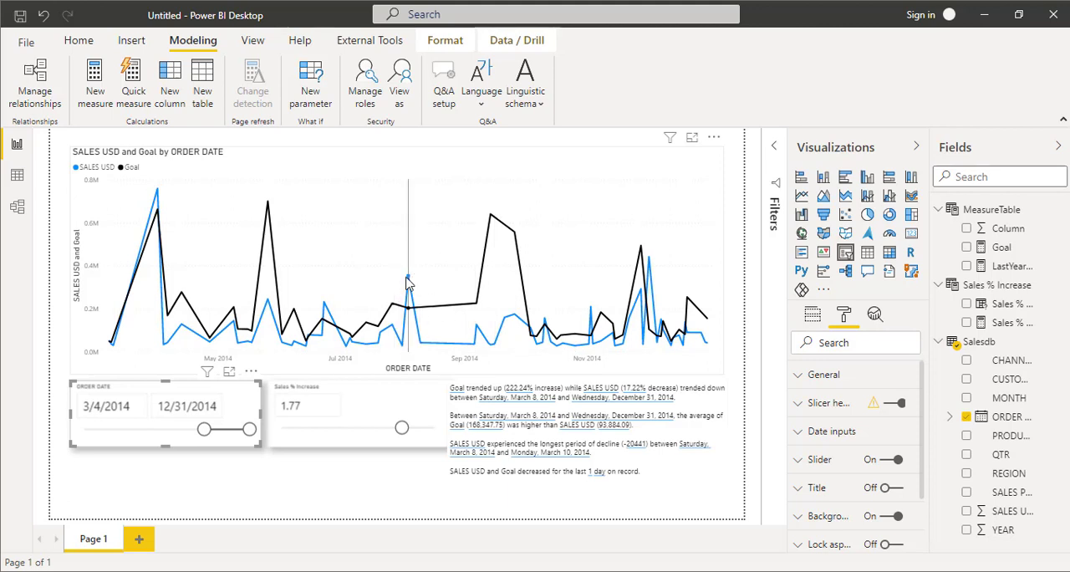
mouse_move(408, 277)
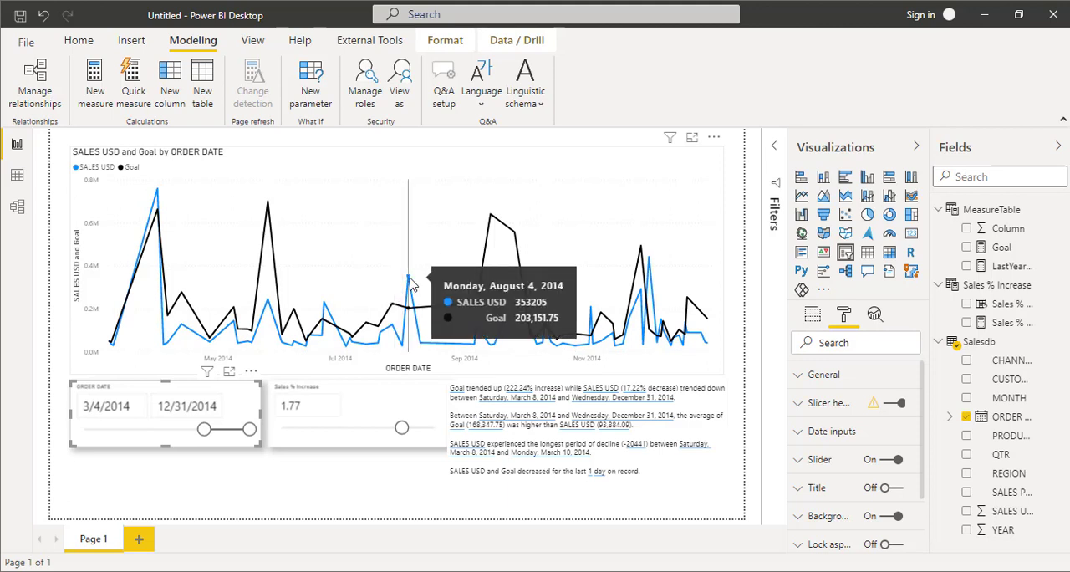
mouse_move(159, 201)
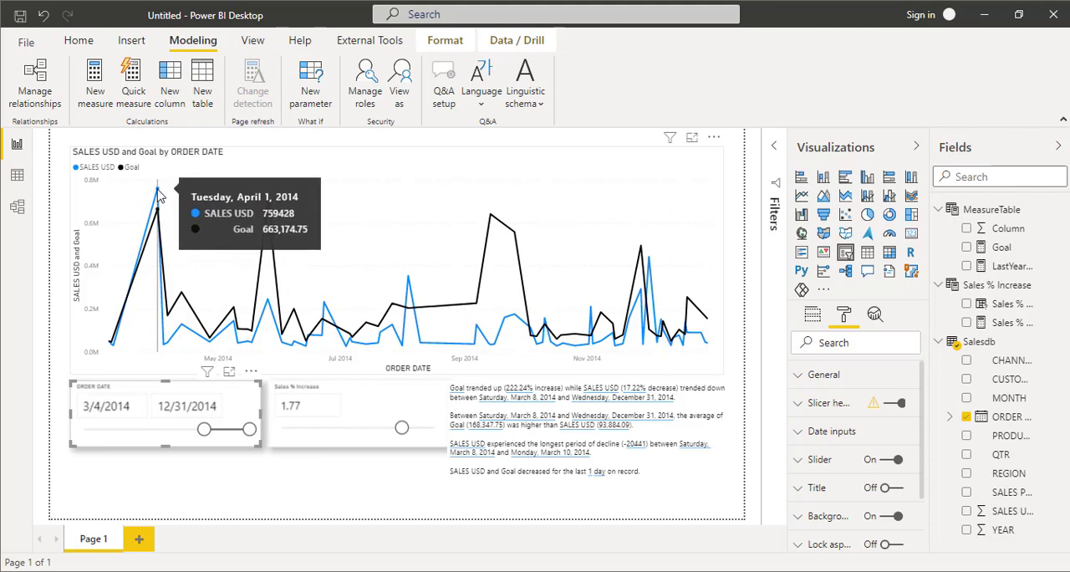
Step: Run Explain the increase on the April 1, 2014 peak and review the 2469.72% rise led by Rahim
right_click(158, 193)
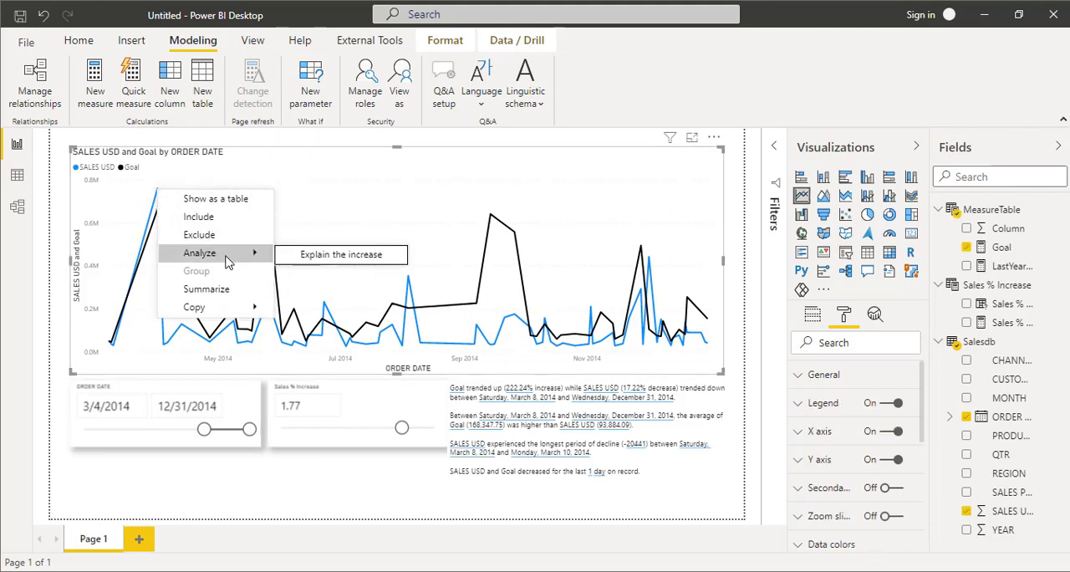
mouse_move(199, 252)
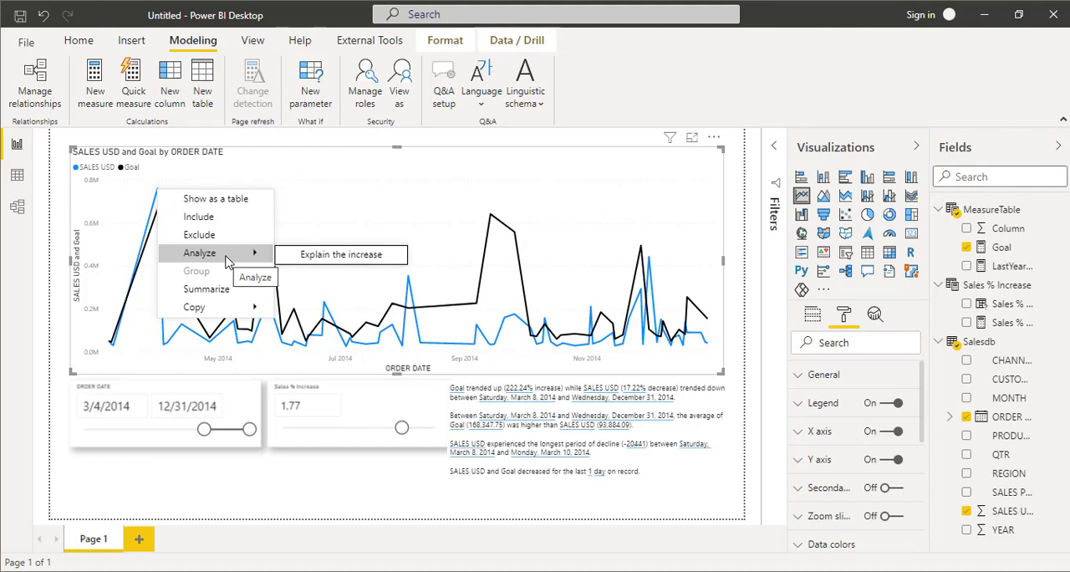
click(341, 254)
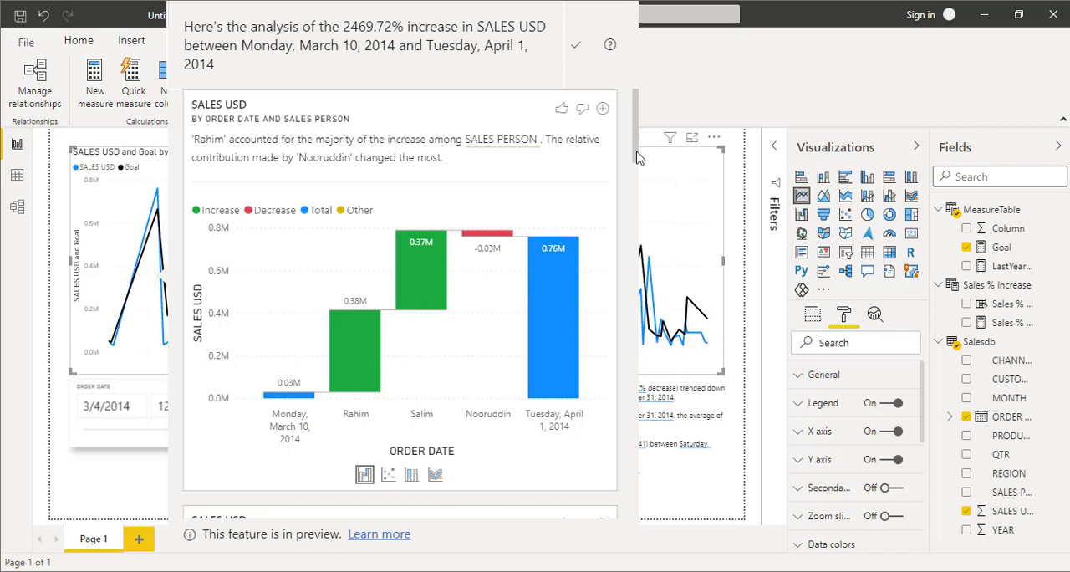
scroll(down, 3)
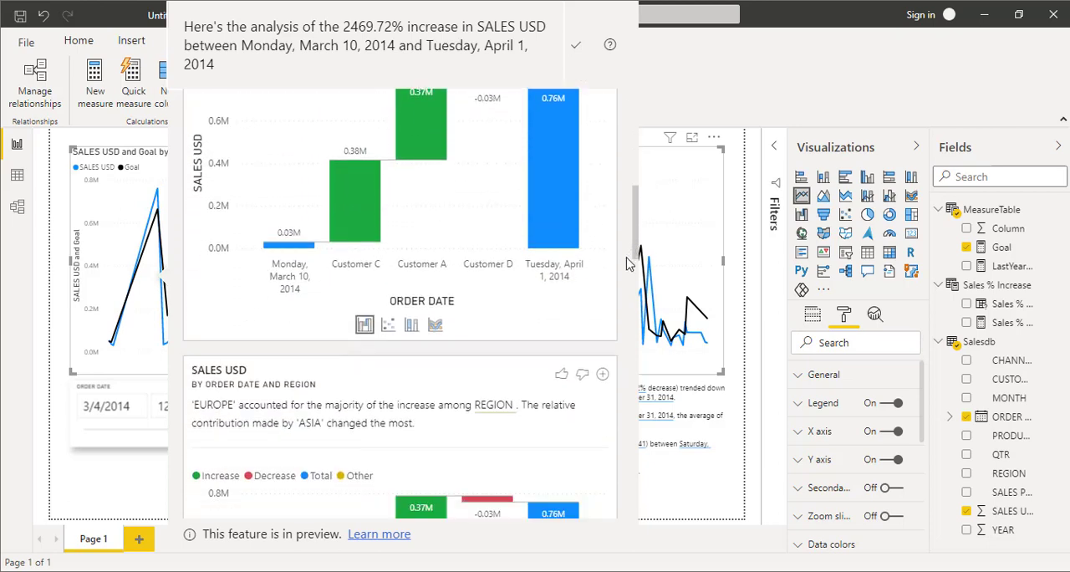
scroll(down, 3)
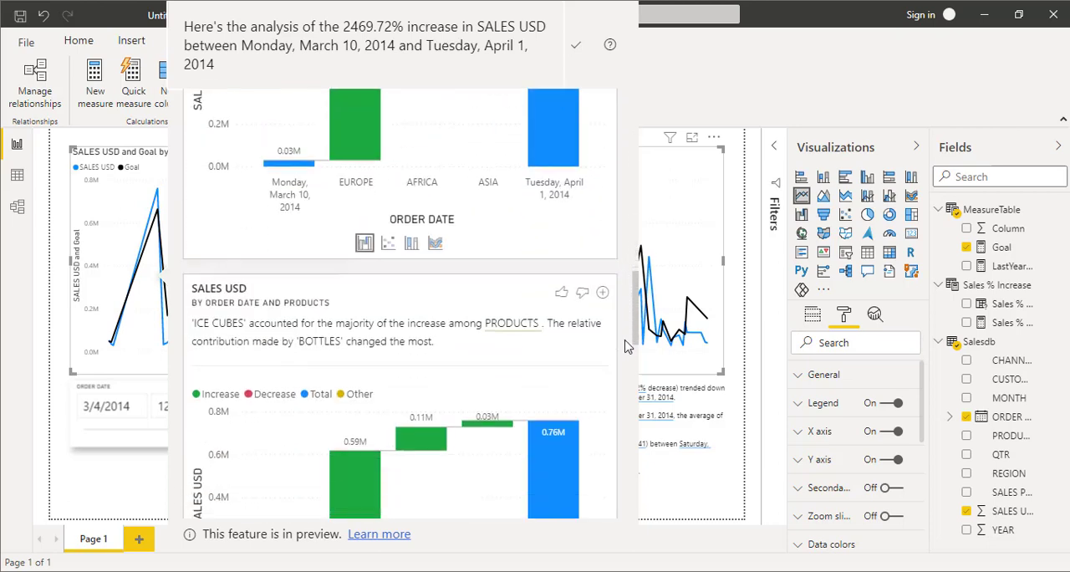
scroll(down, 3)
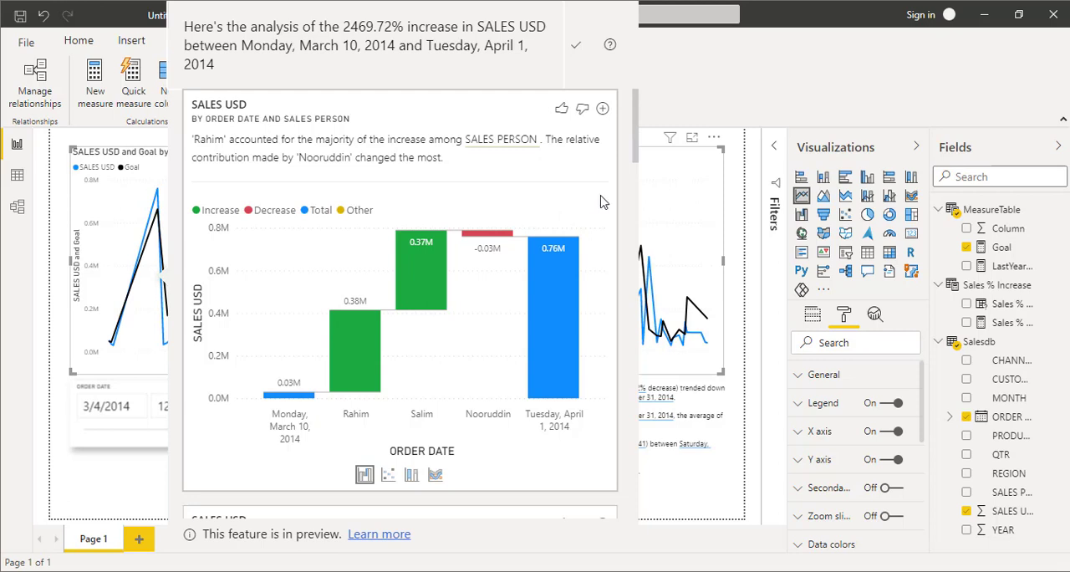
mouse_move(722, 182)
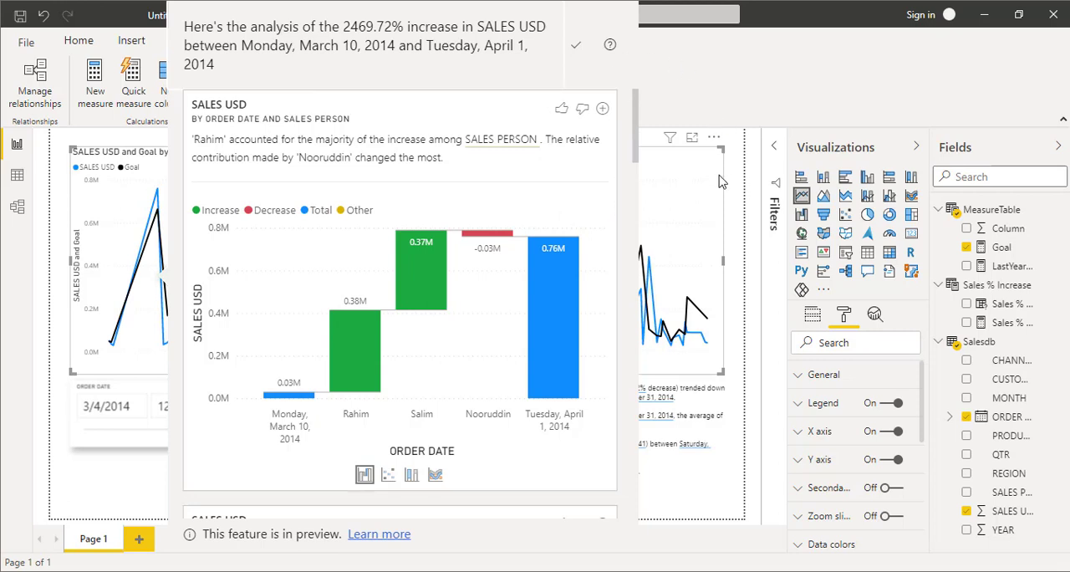